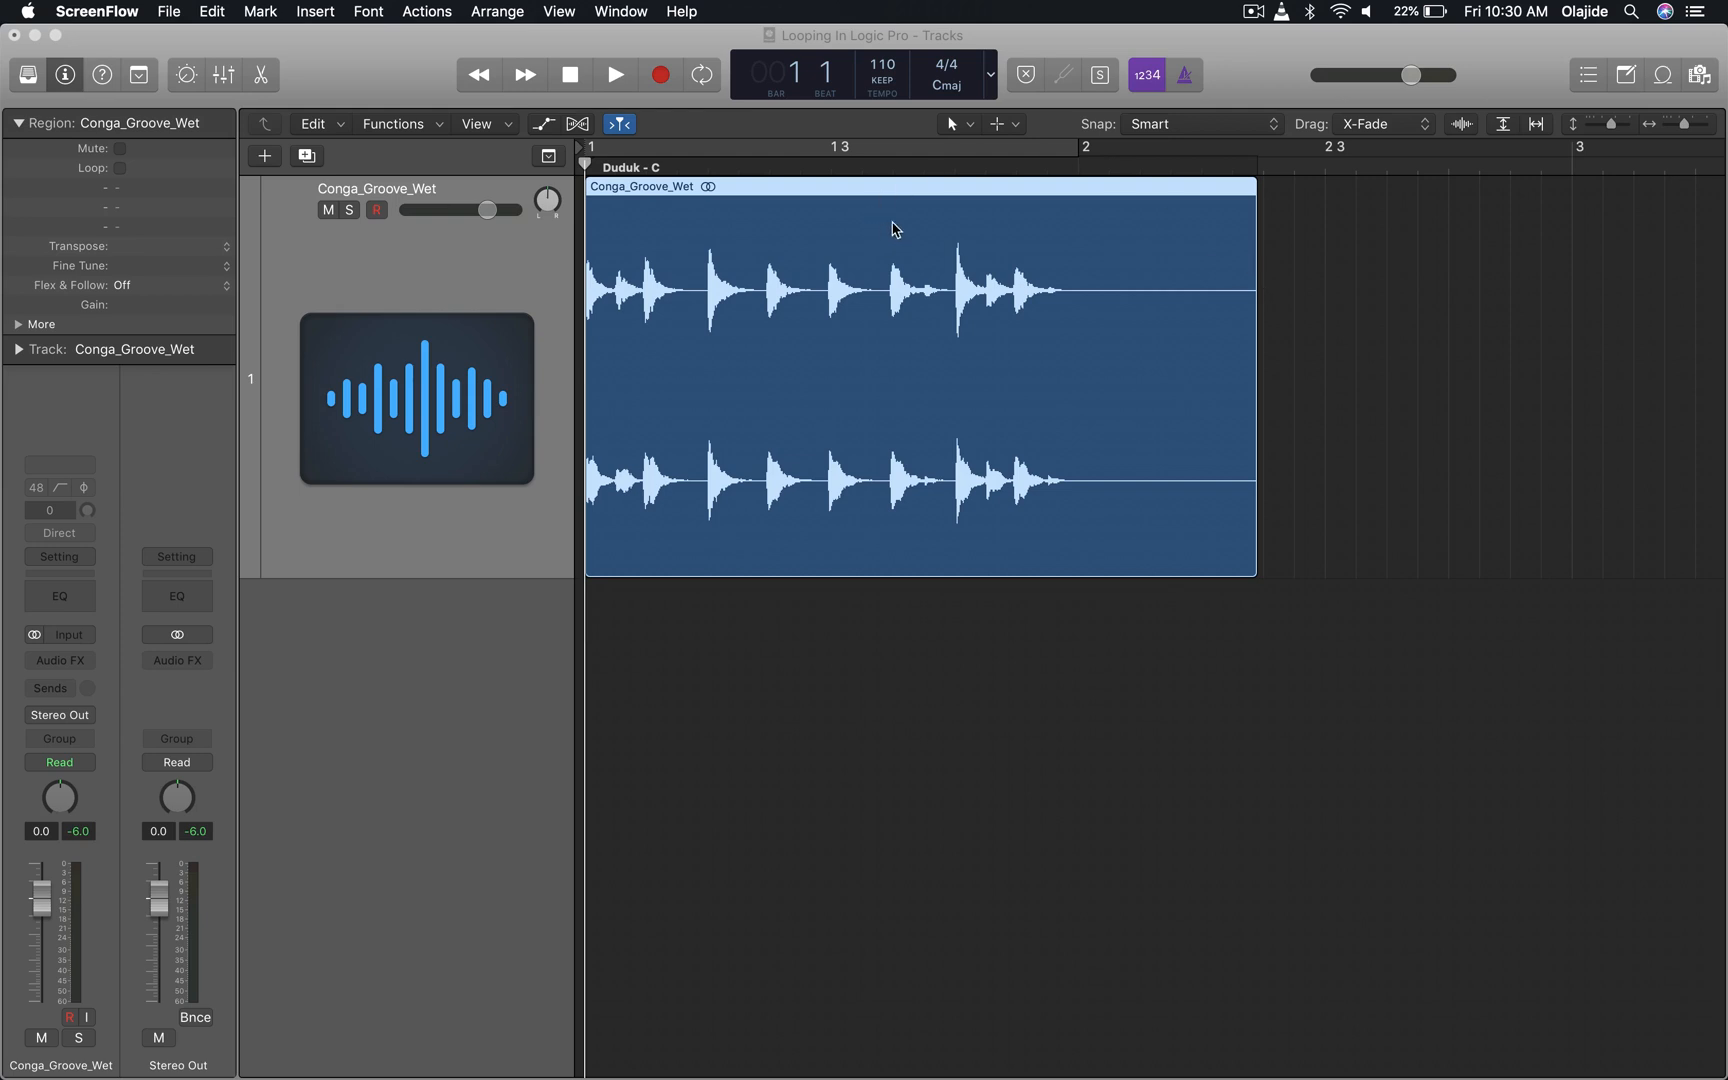
mouse_move(1083, 226)
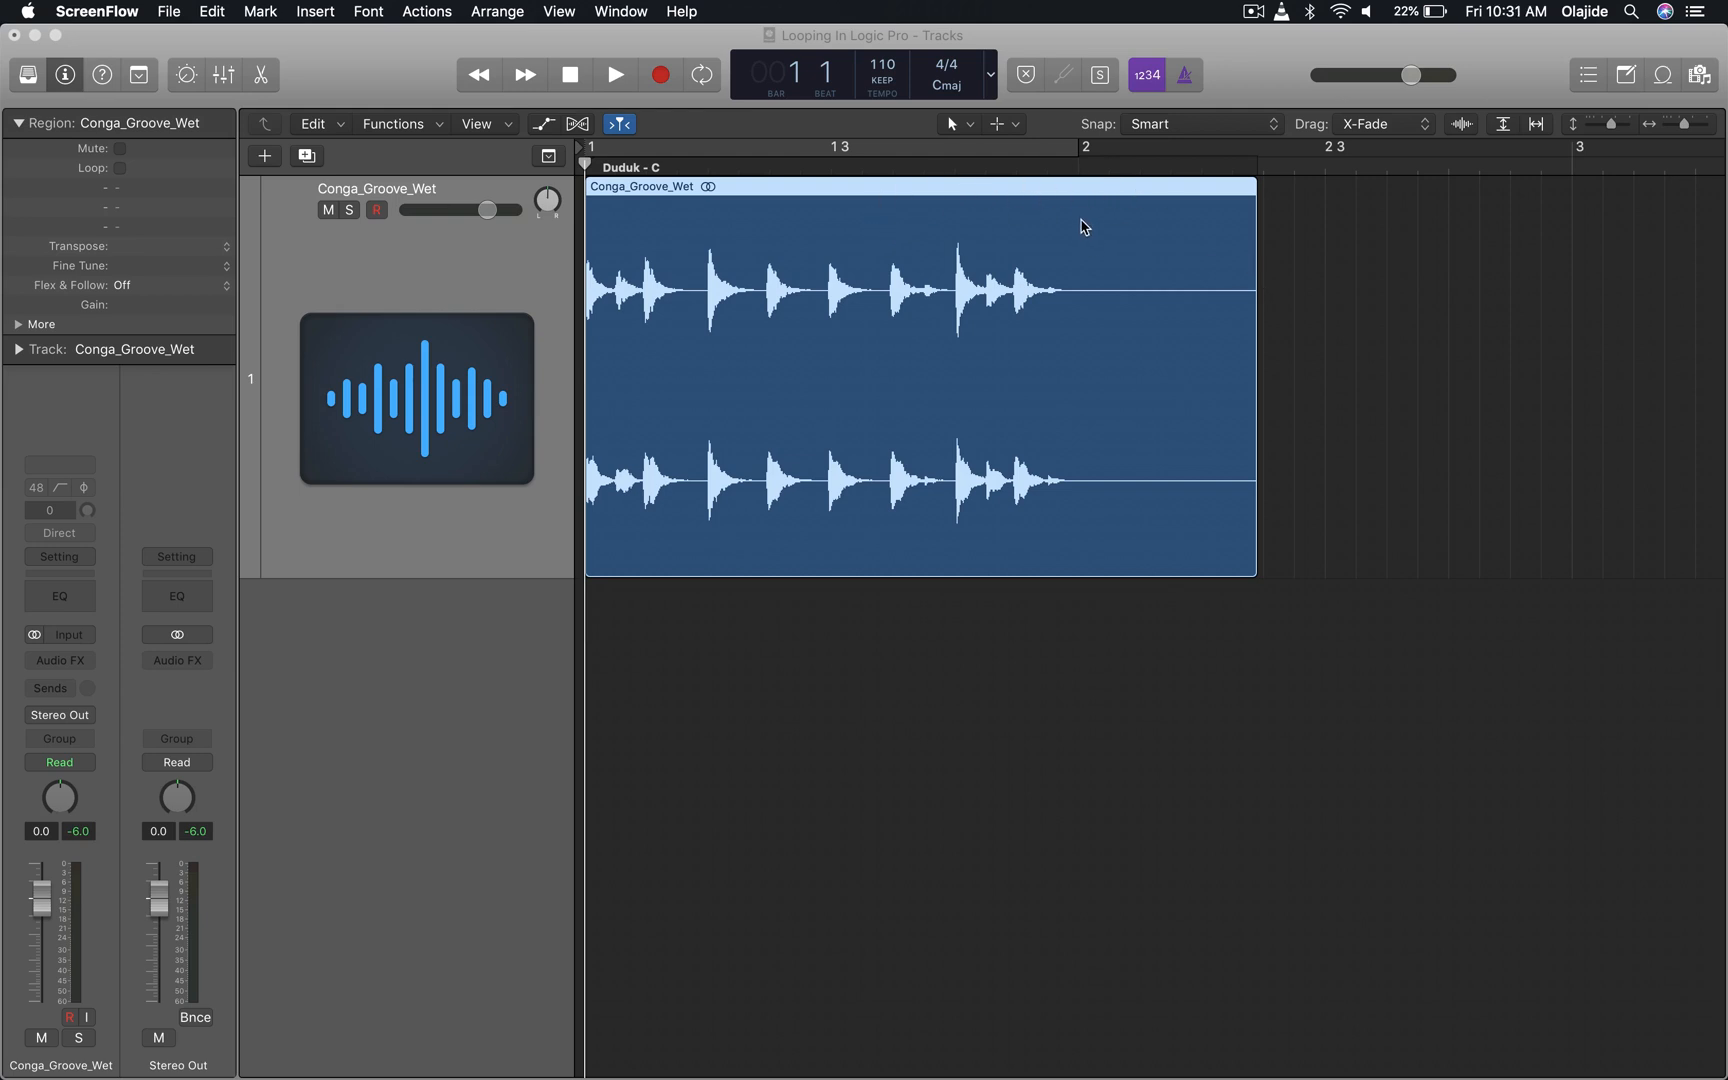
mouse_move(365, 210)
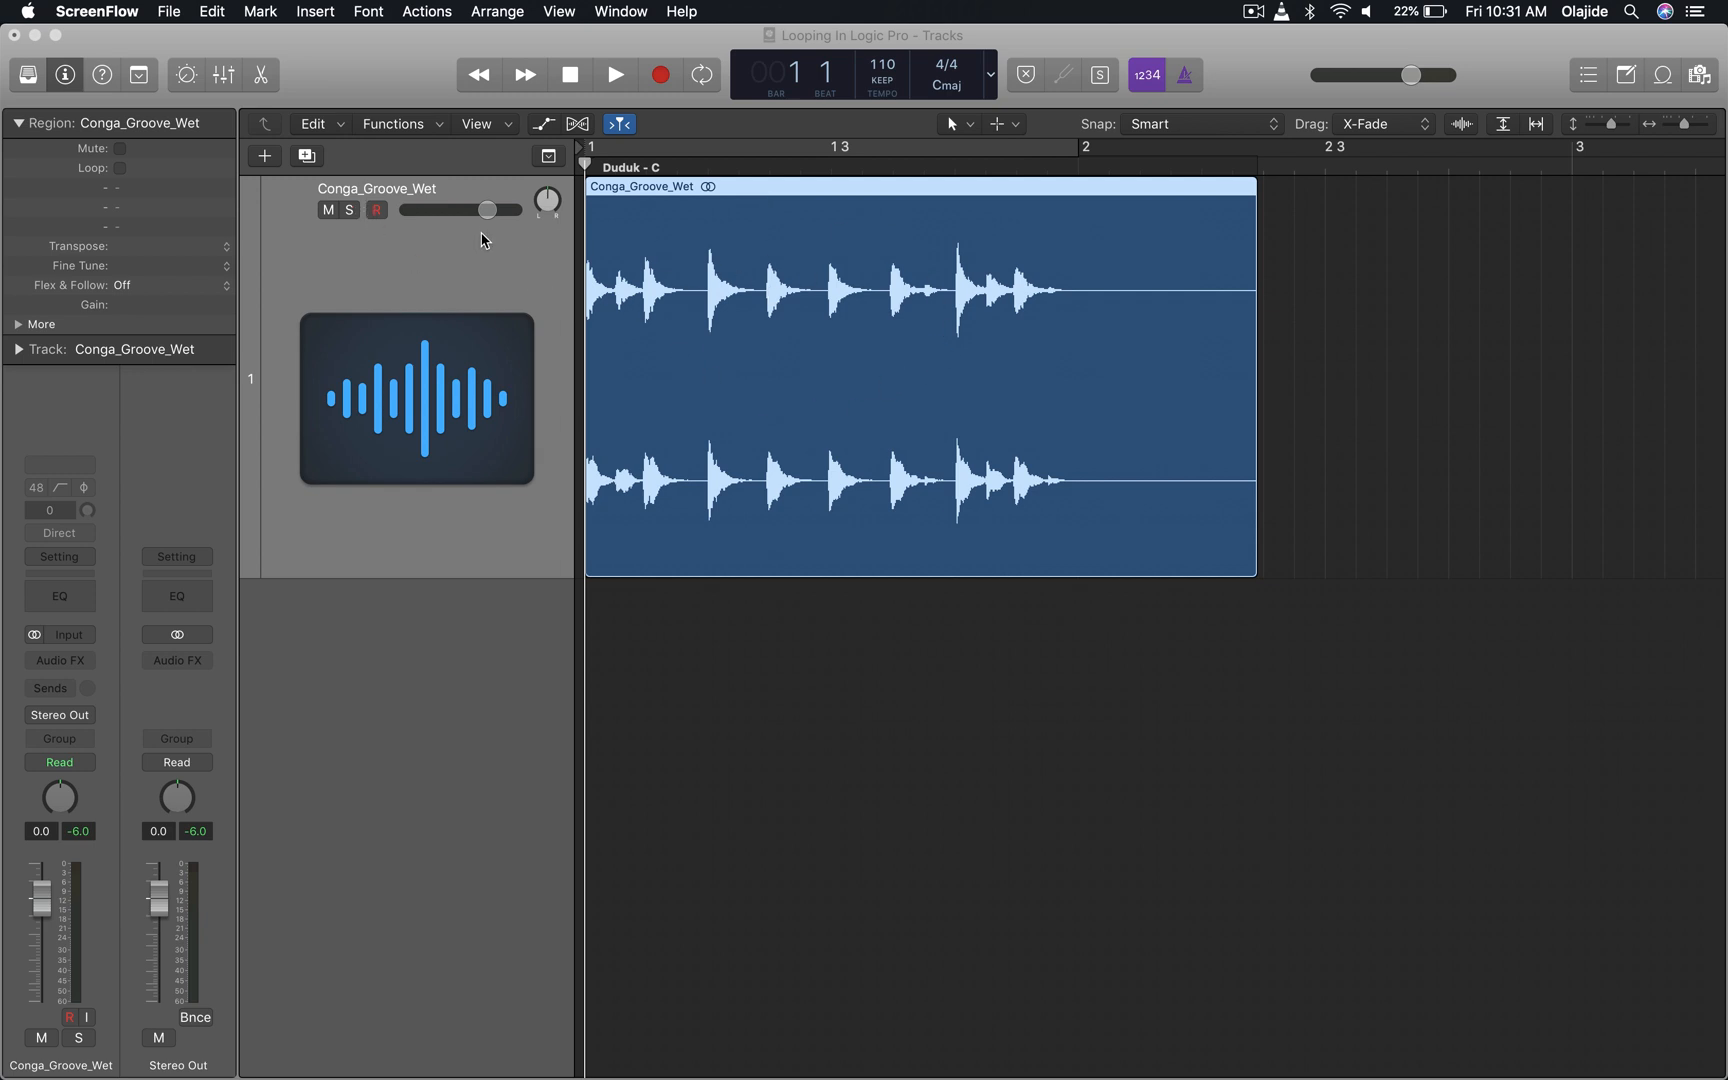
mouse_move(614, 266)
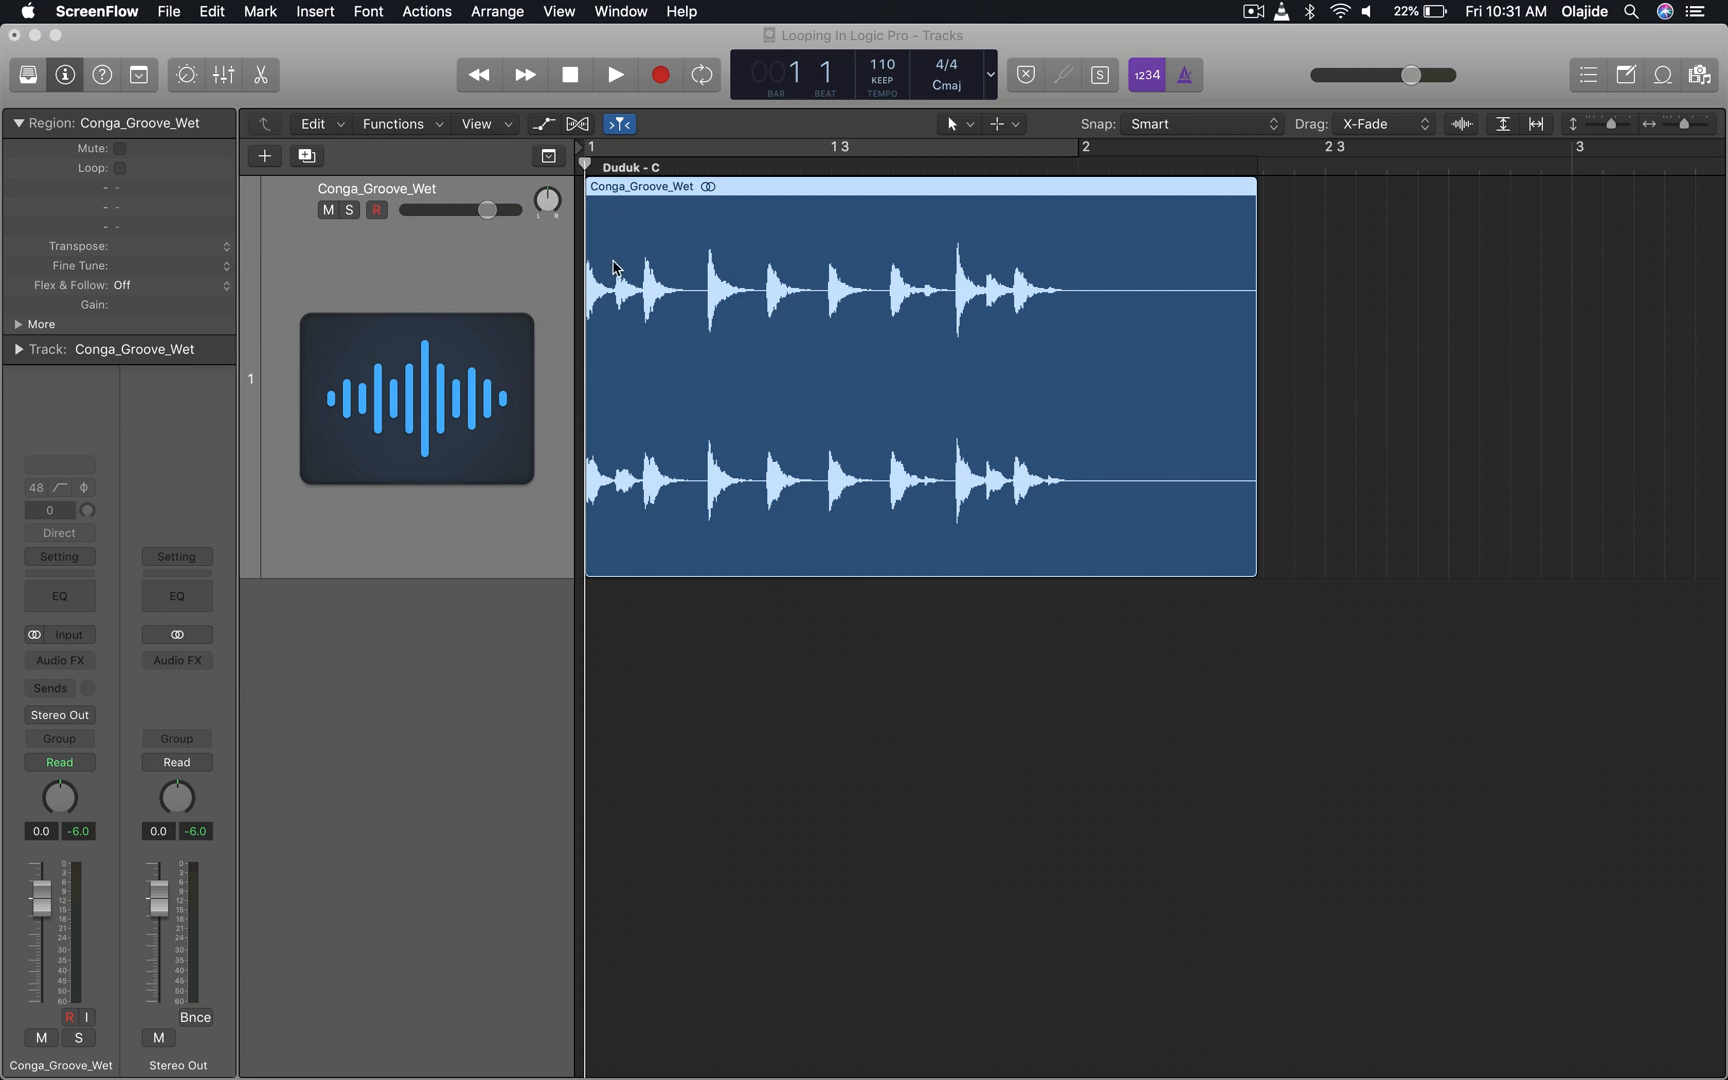
mouse_move(548, 173)
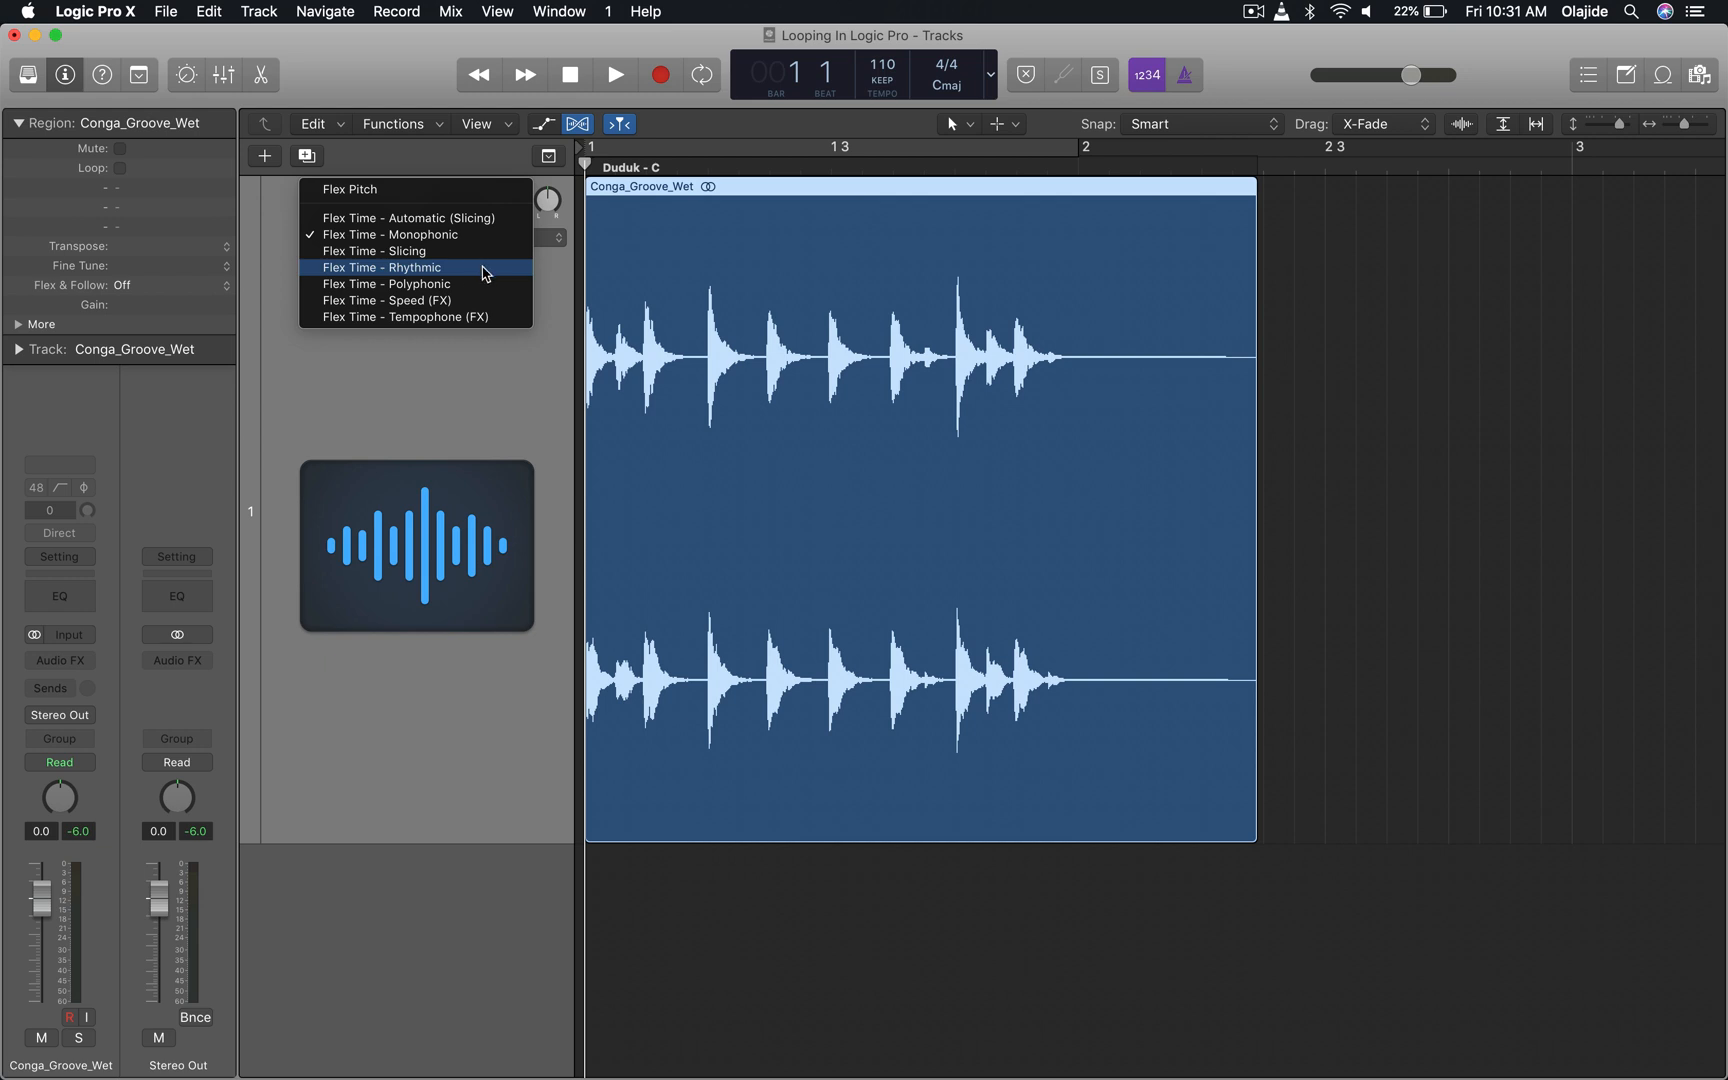
Switch the conga track to Flex Time – Rhythmic and nudge the second hit's flex marker
click(380, 267)
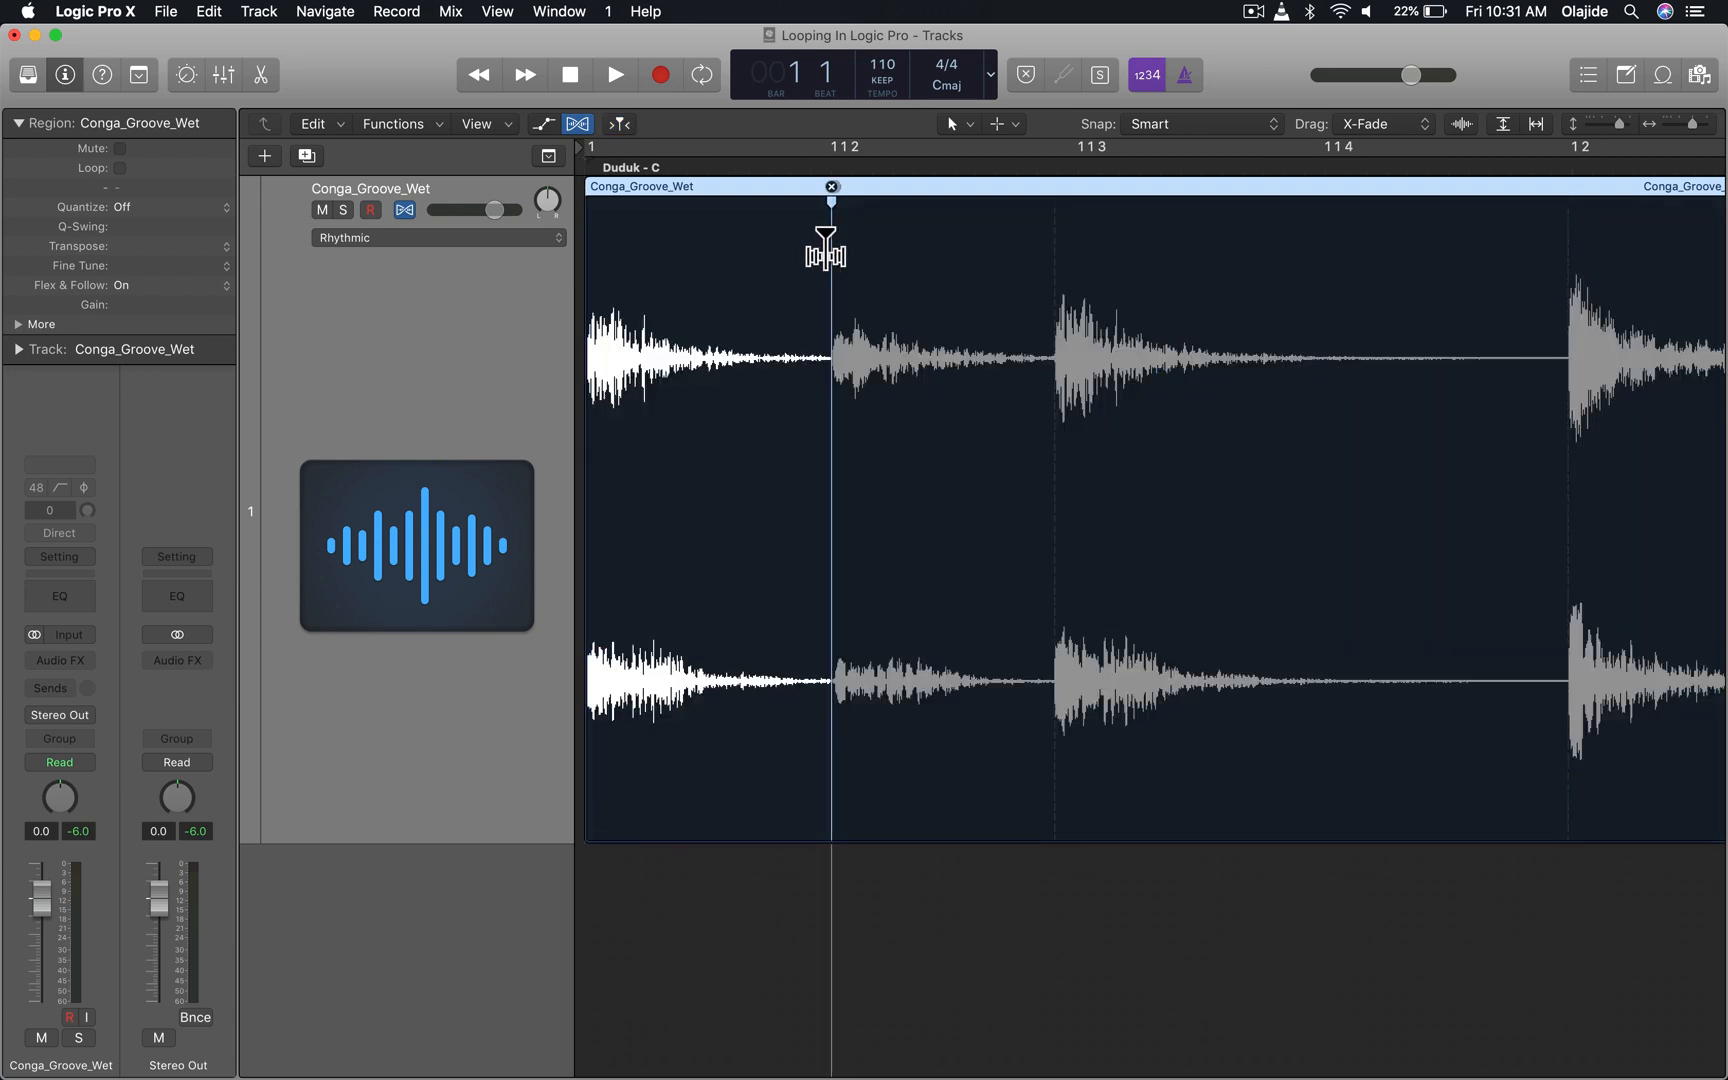
drag(827, 251, 1083, 273)
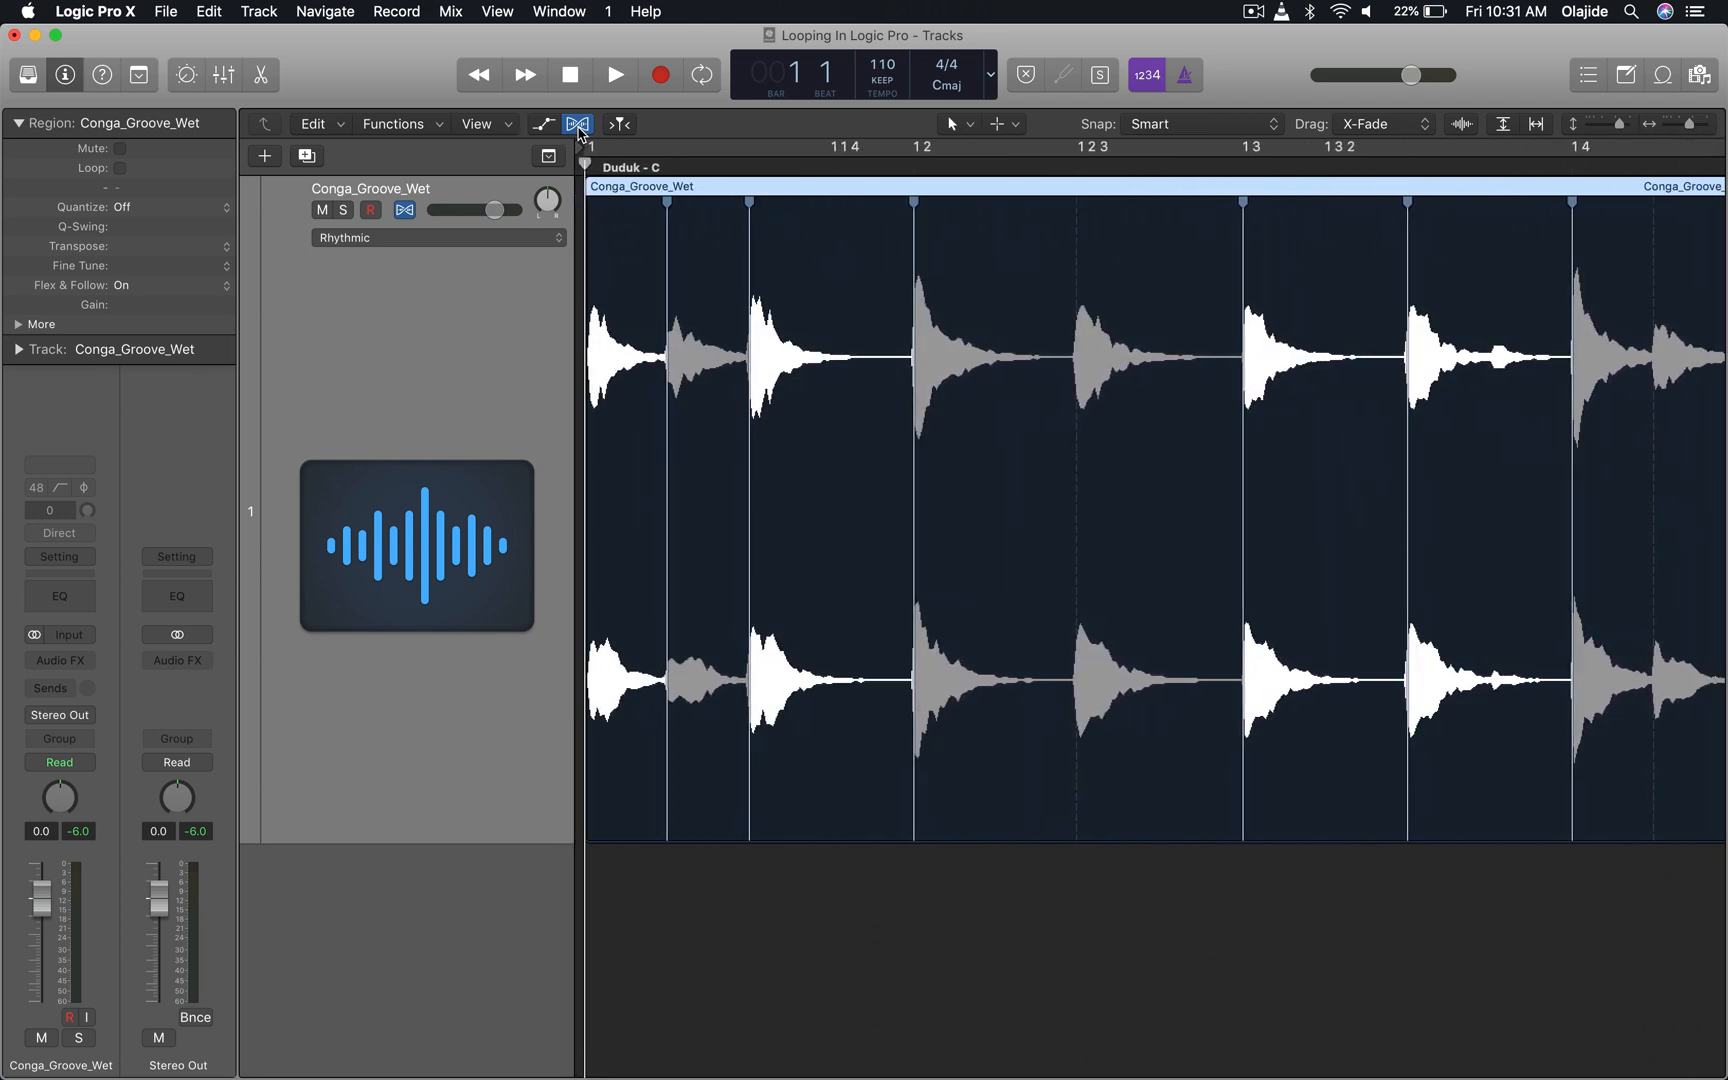
Turn off Flex view so the conga region shows its plain waveform
click(576, 122)
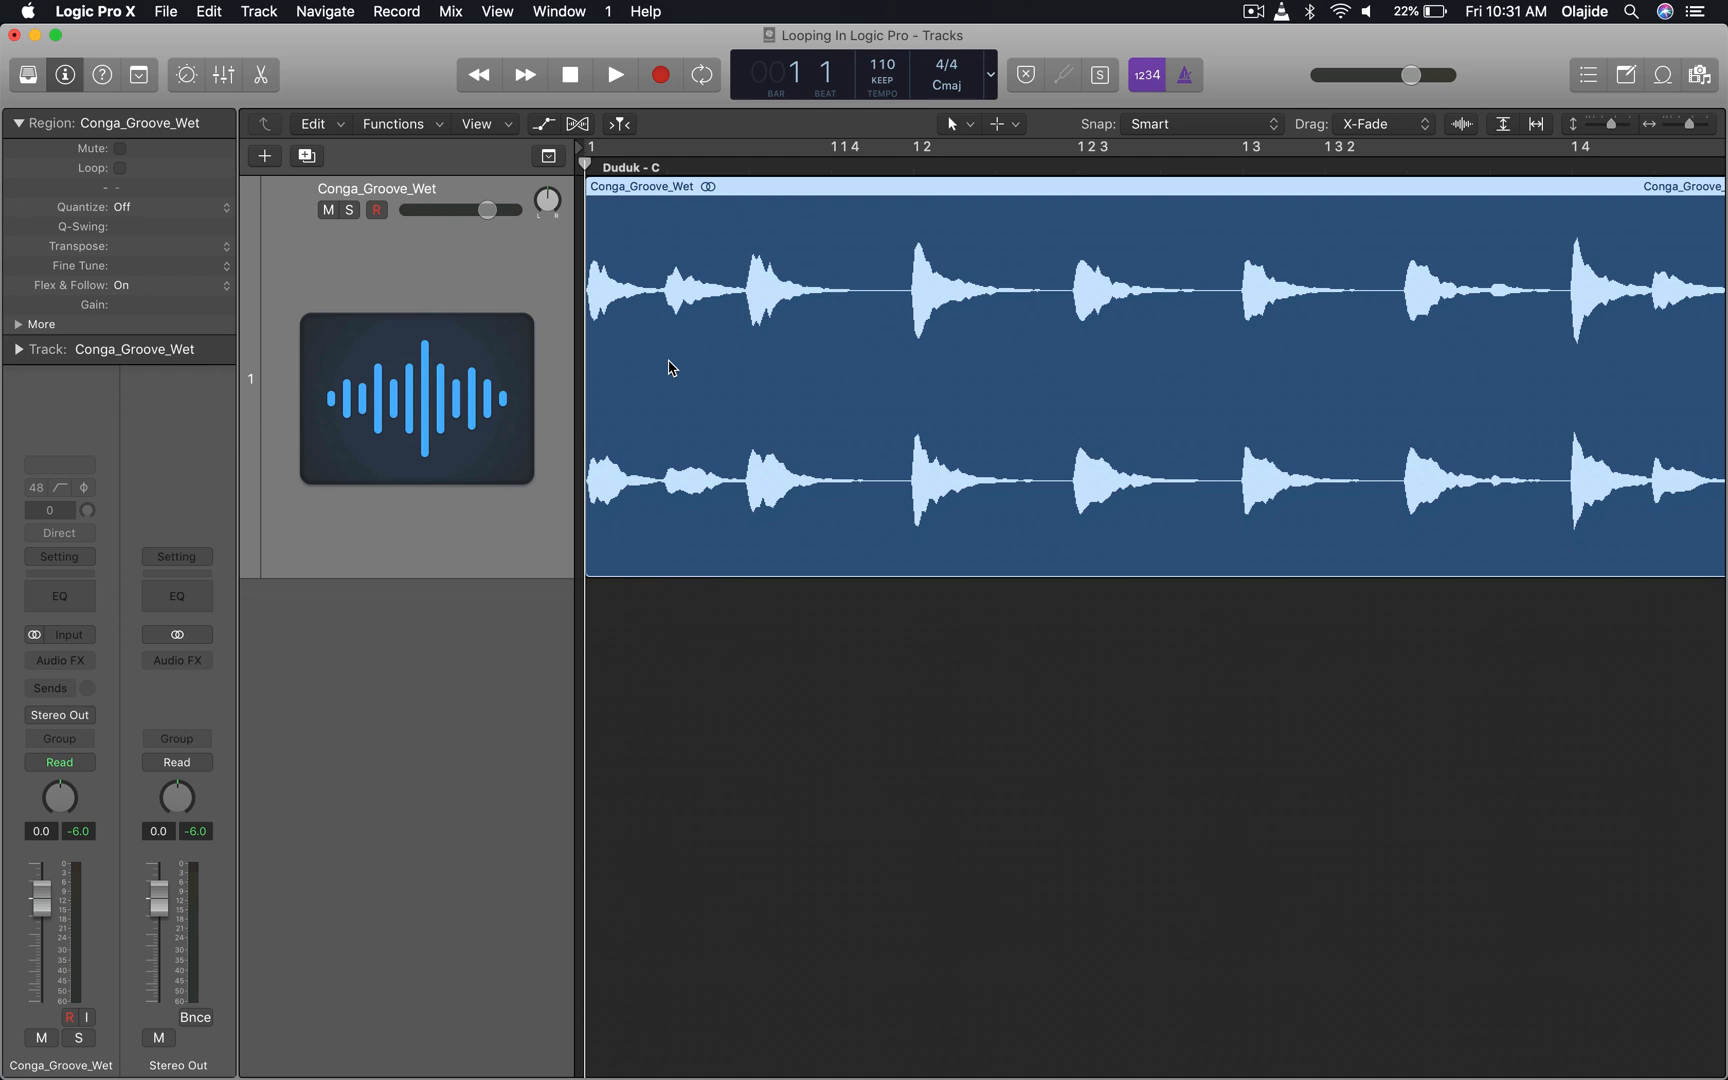
mouse_move(786, 565)
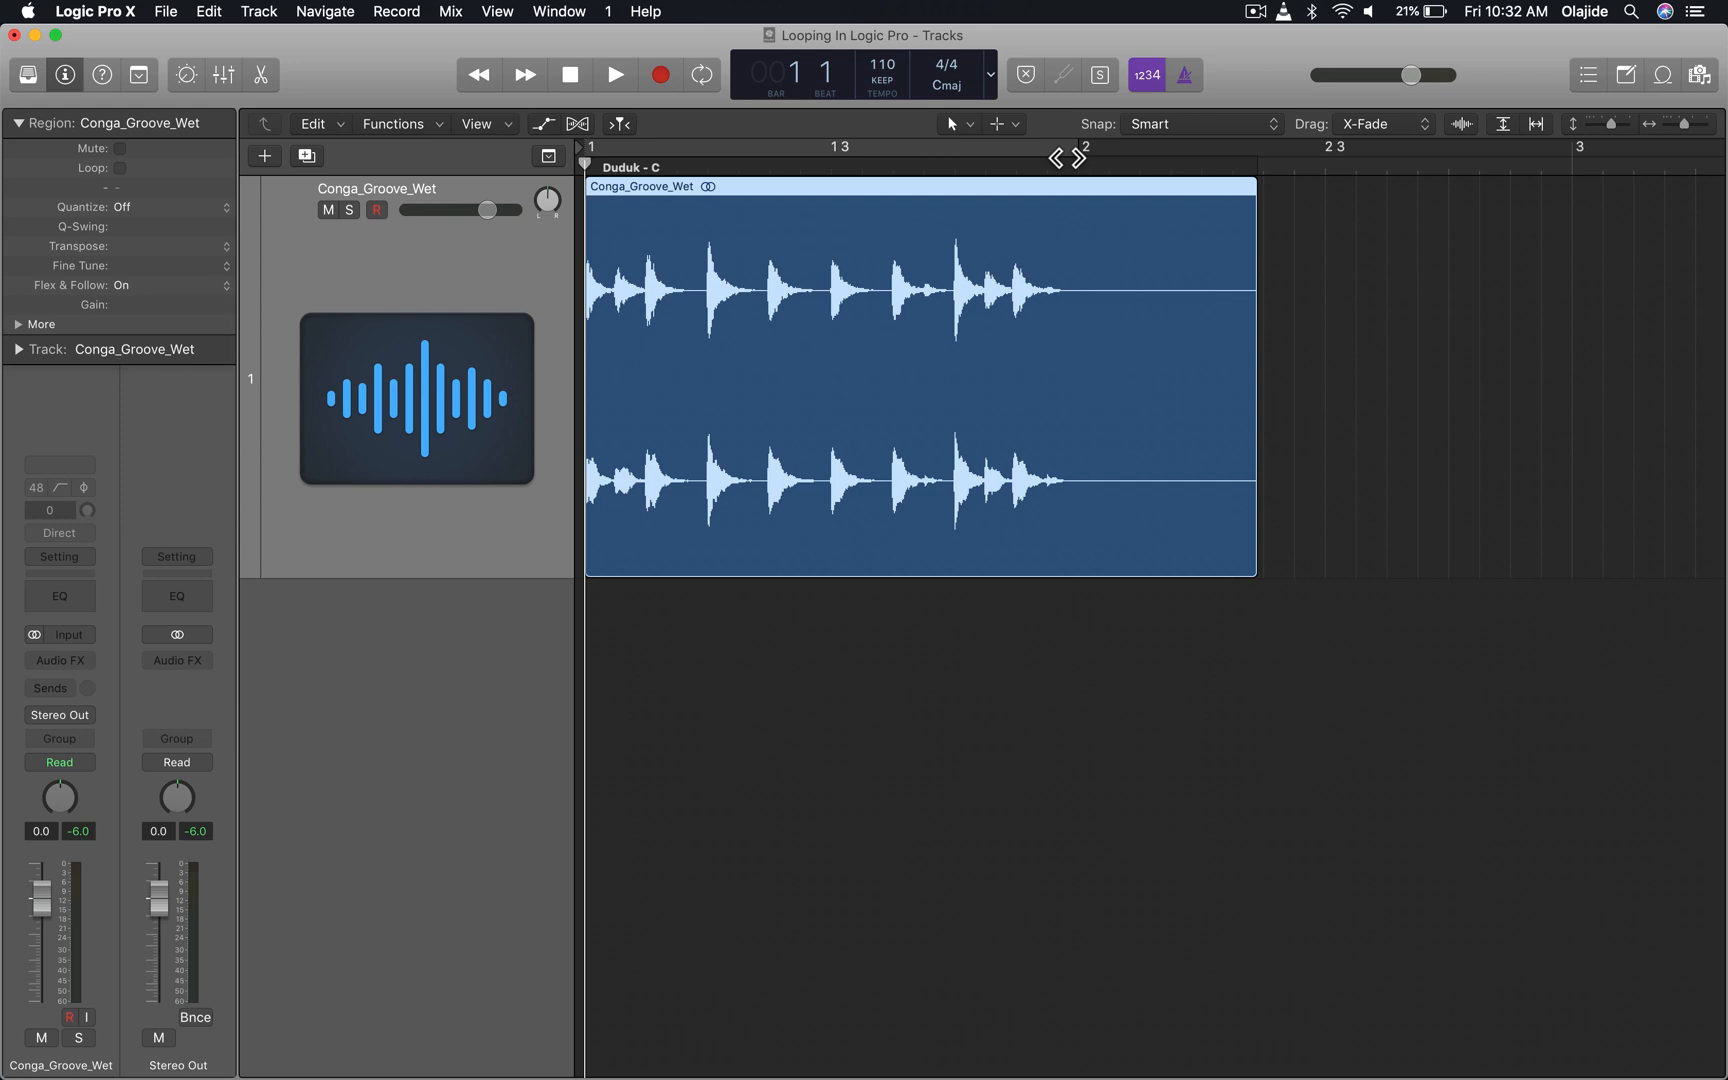
mouse_move(1086, 198)
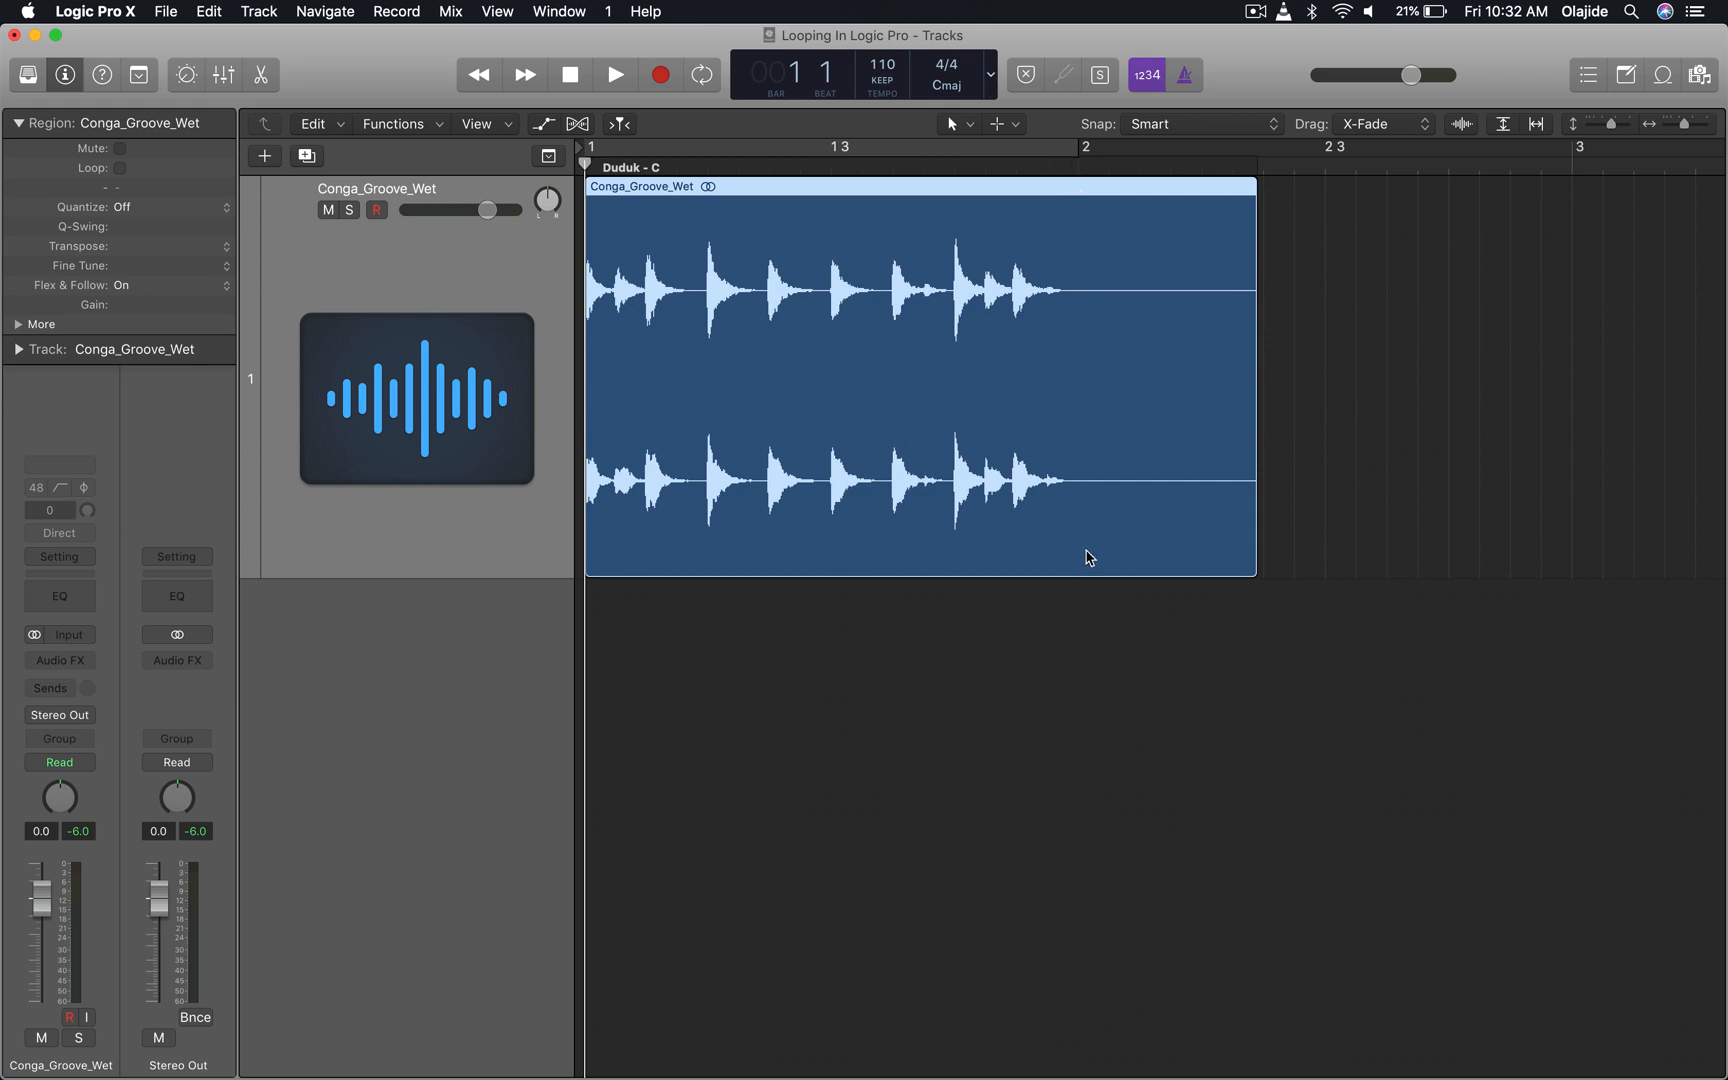
Enable Cycle over bar 1 and park the playhead at bar 2
click(701, 74)
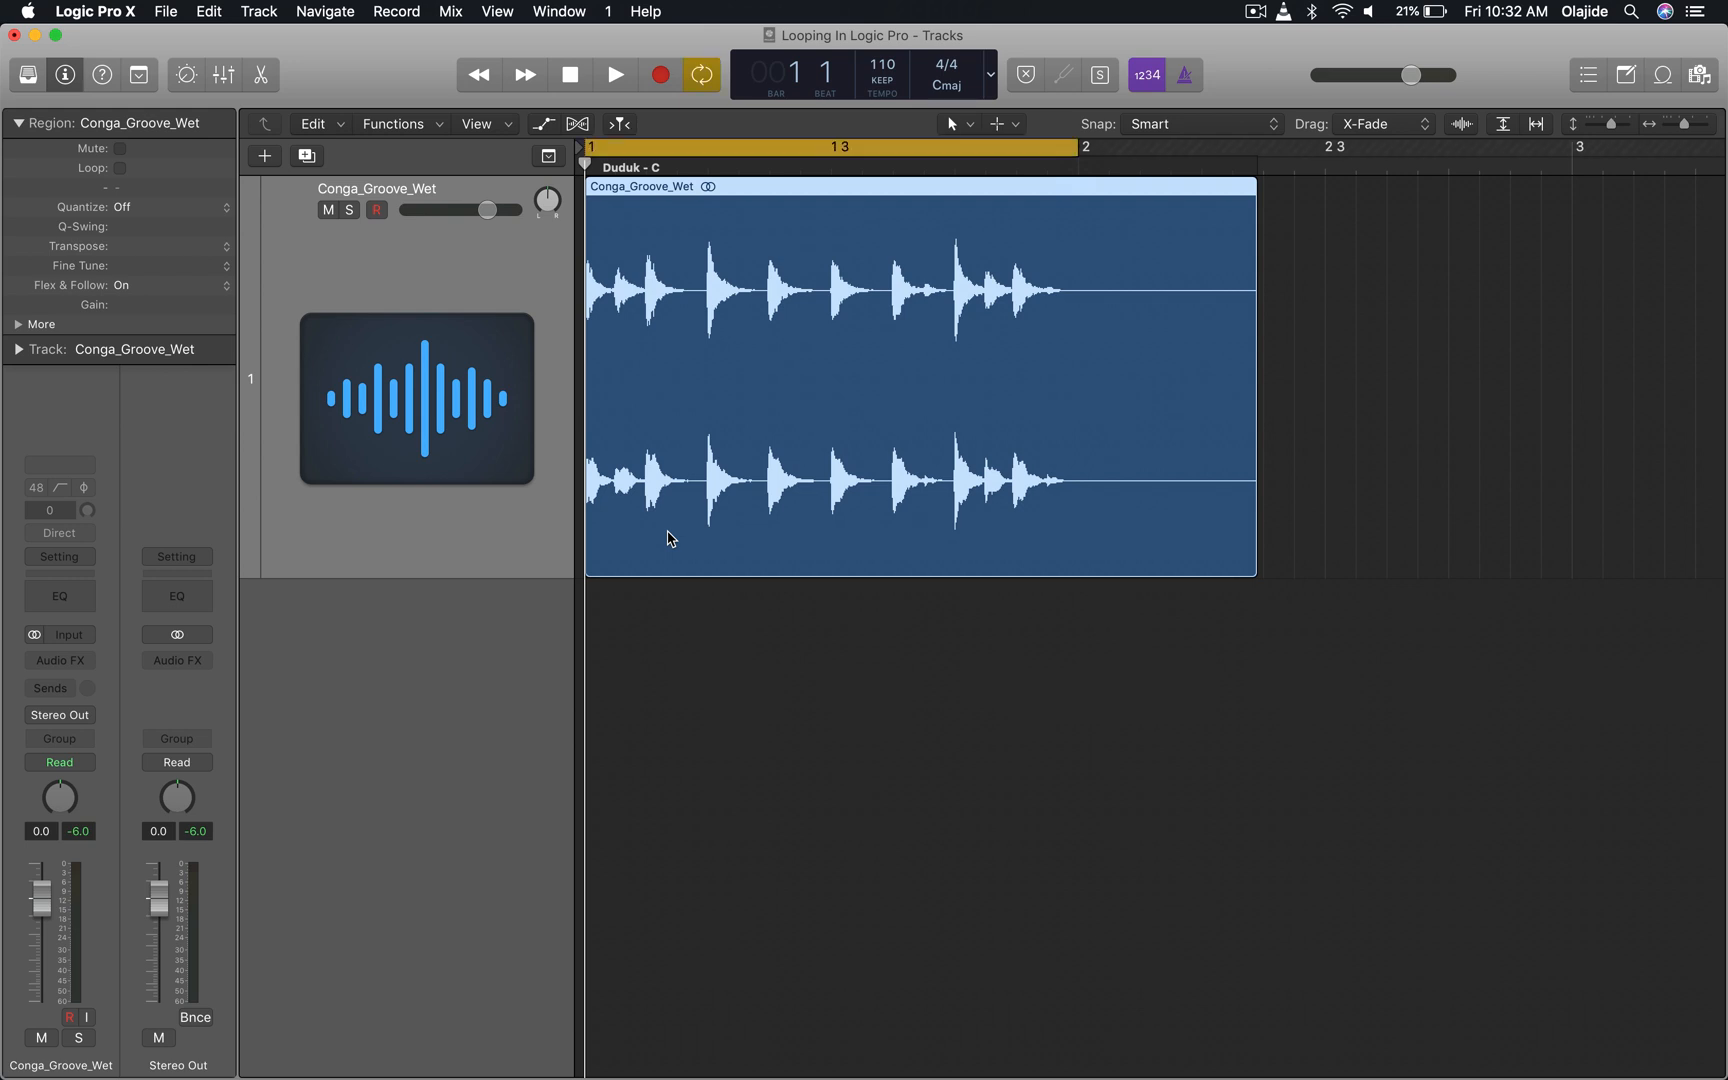
mouse_move(786, 148)
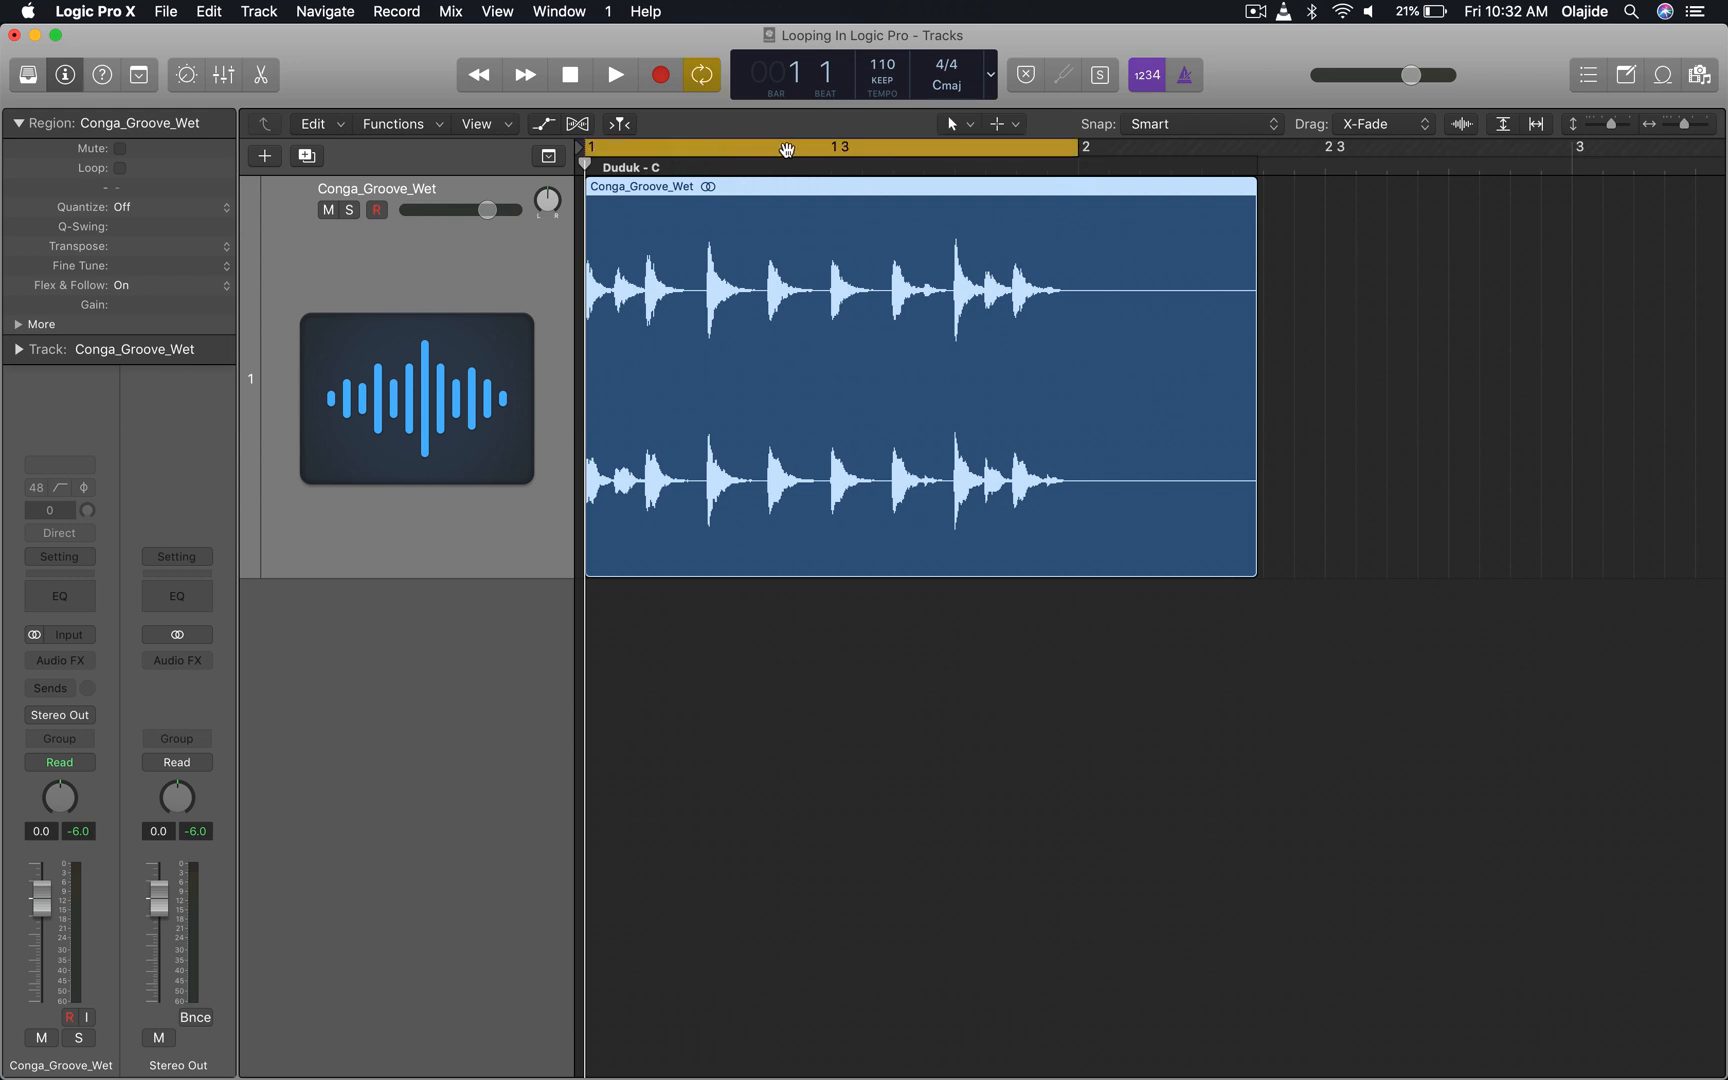
click(615, 74)
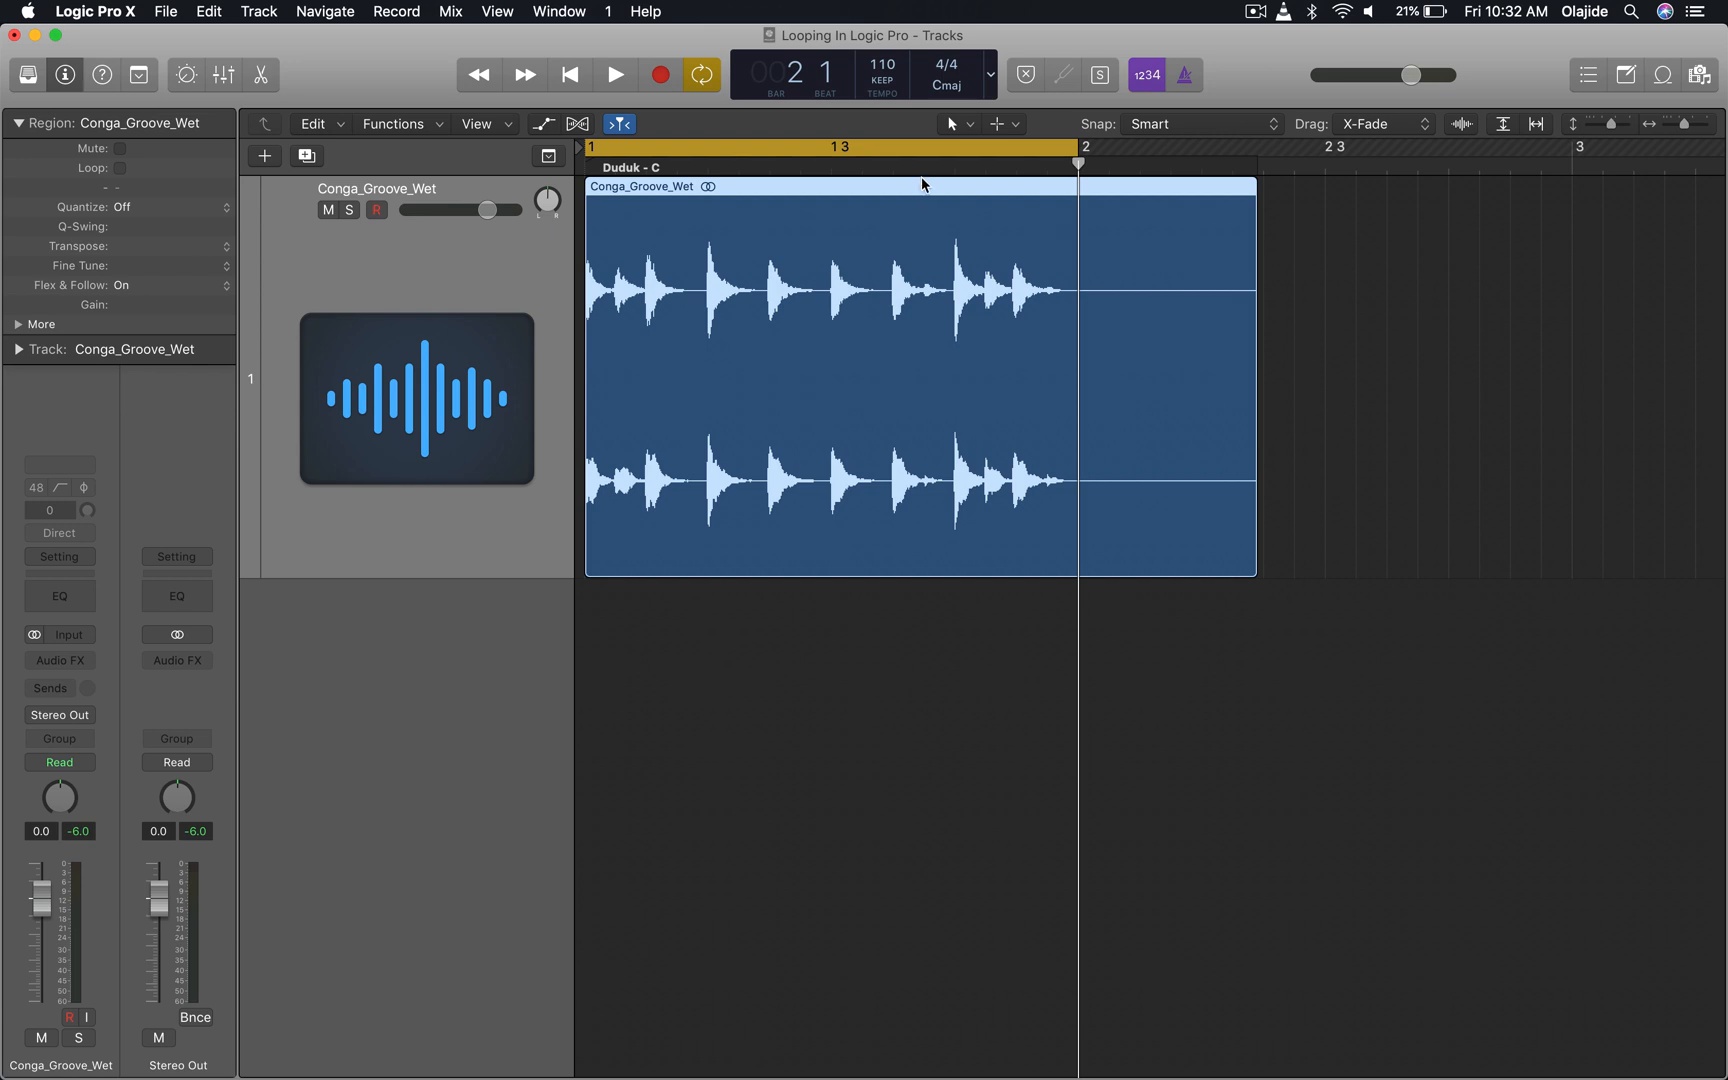
mouse_move(922, 191)
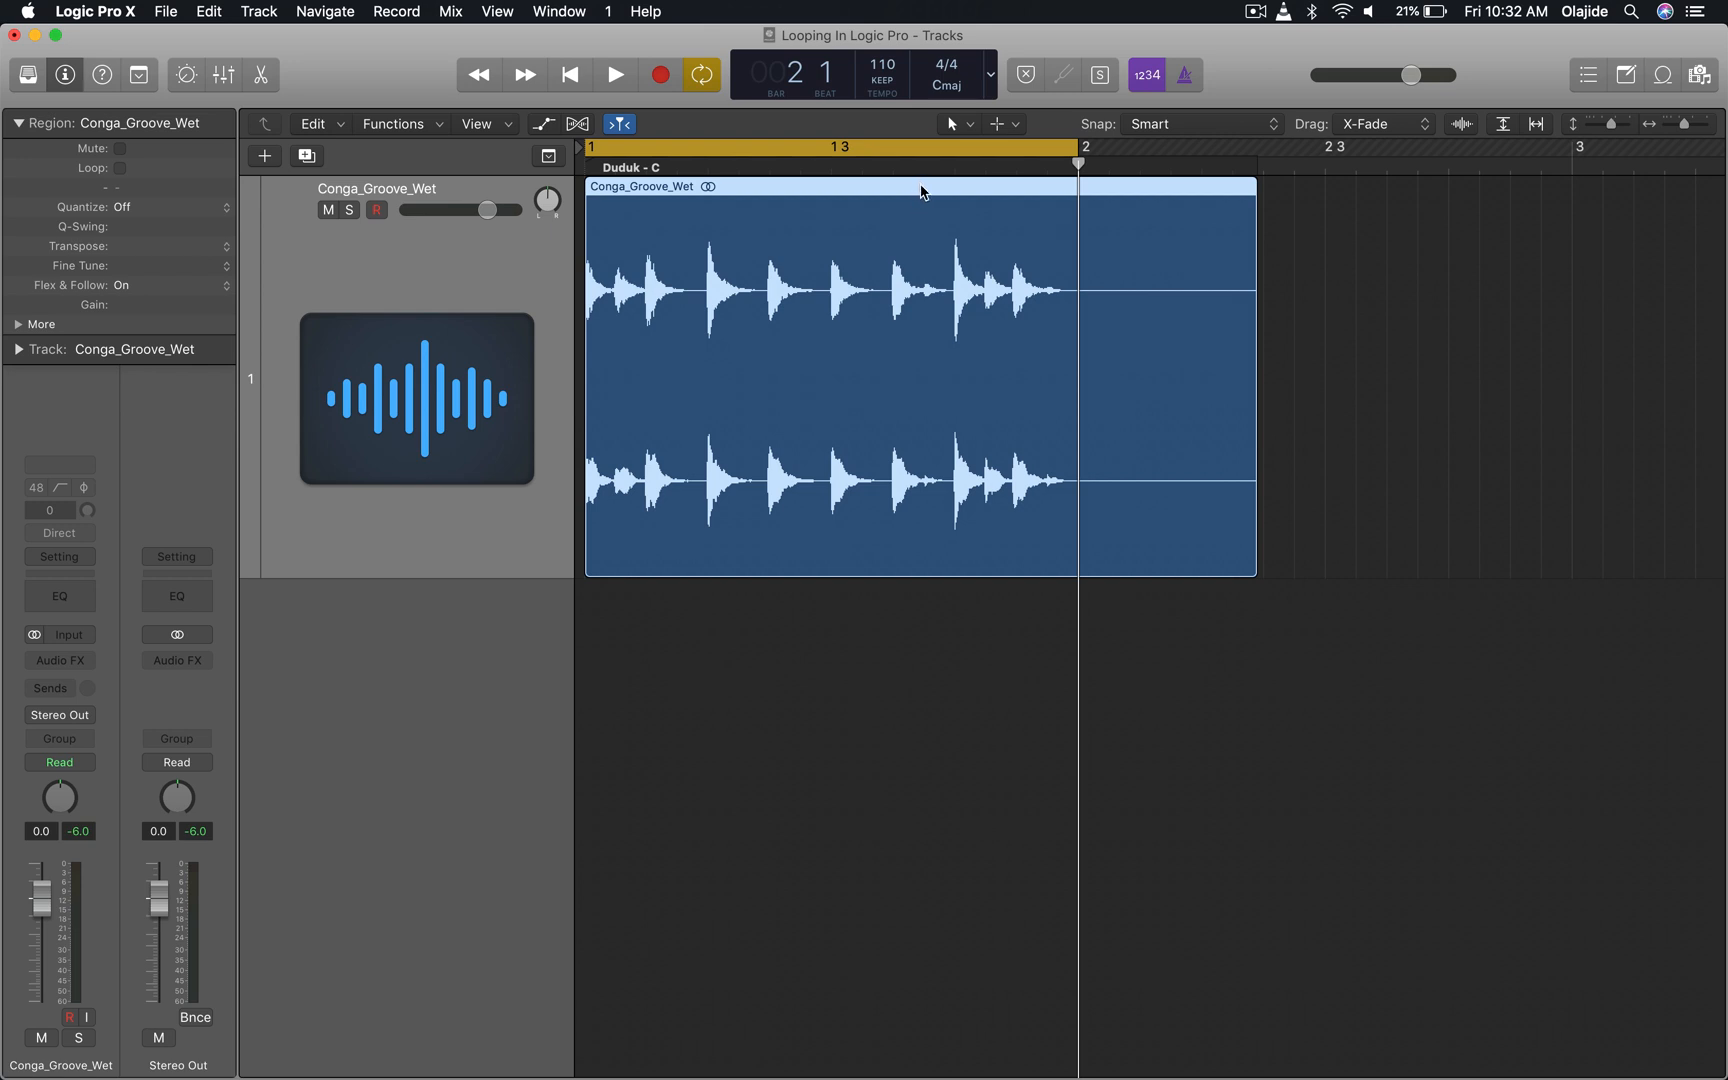
mouse_move(918, 198)
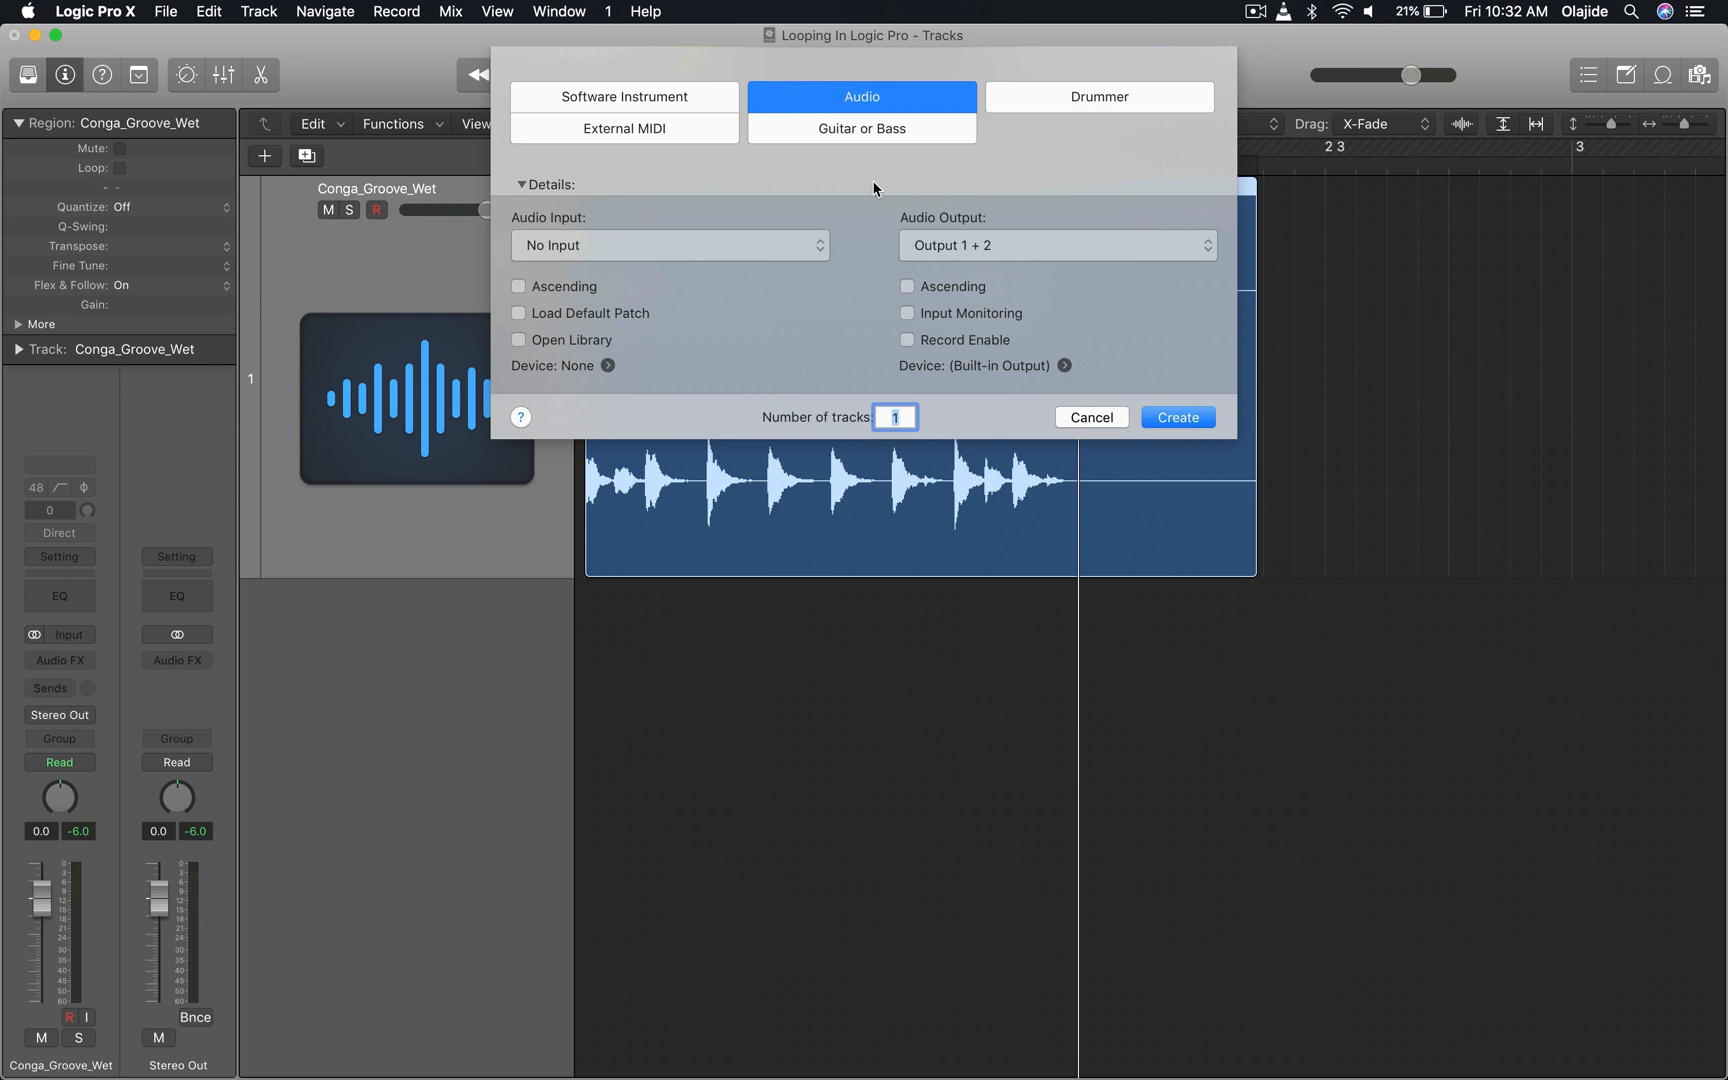
Create a new audio track and rename it 'Tail'
click(1177, 417)
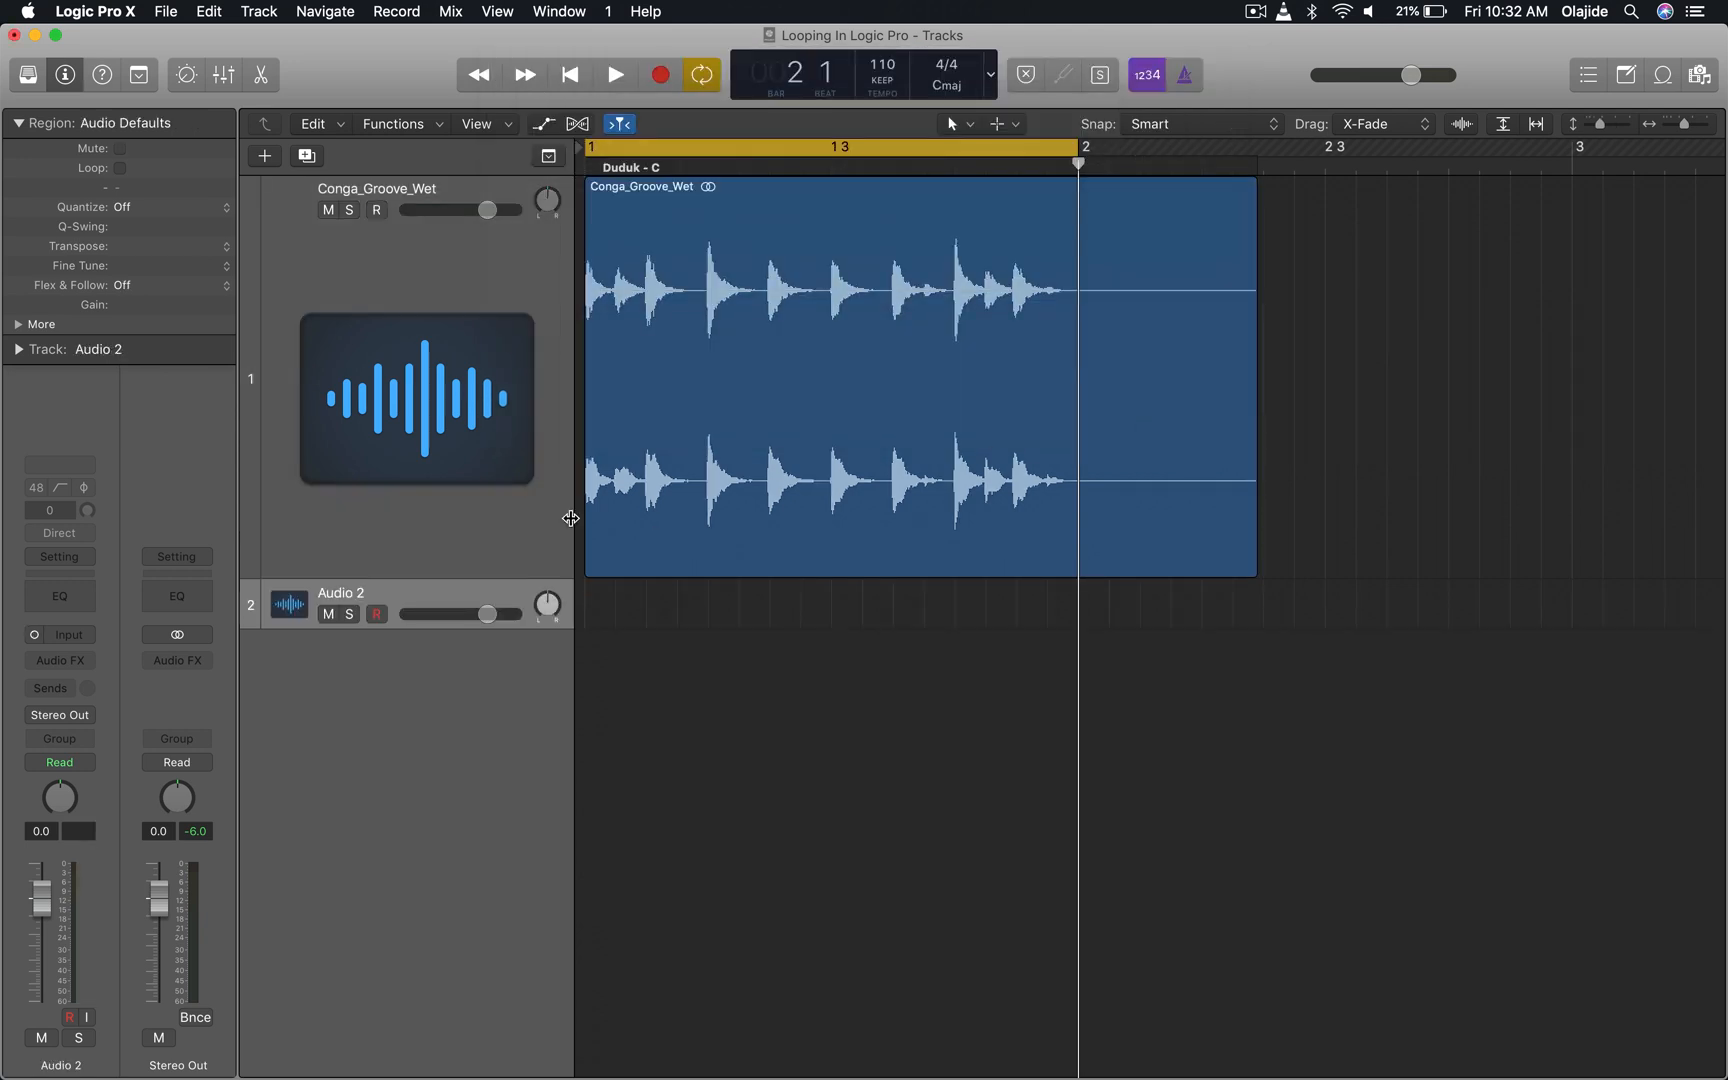
mouse_move(559, 519)
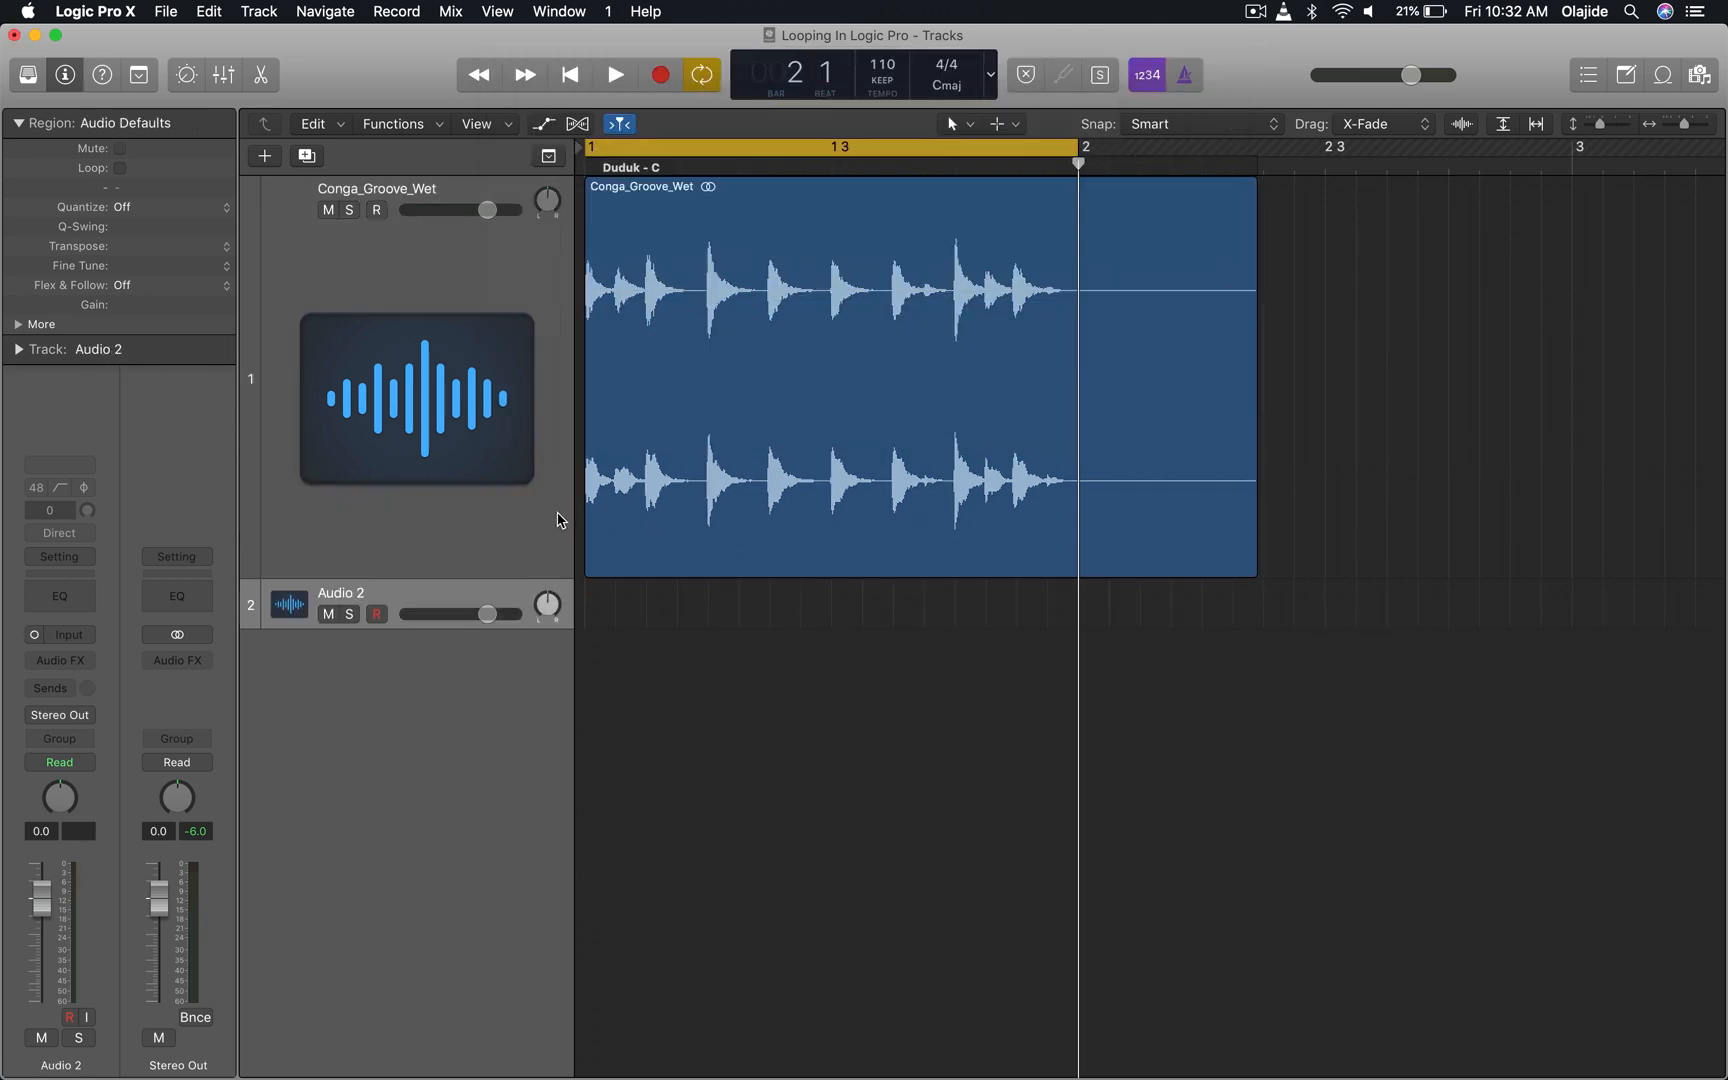
mouse_move(288, 604)
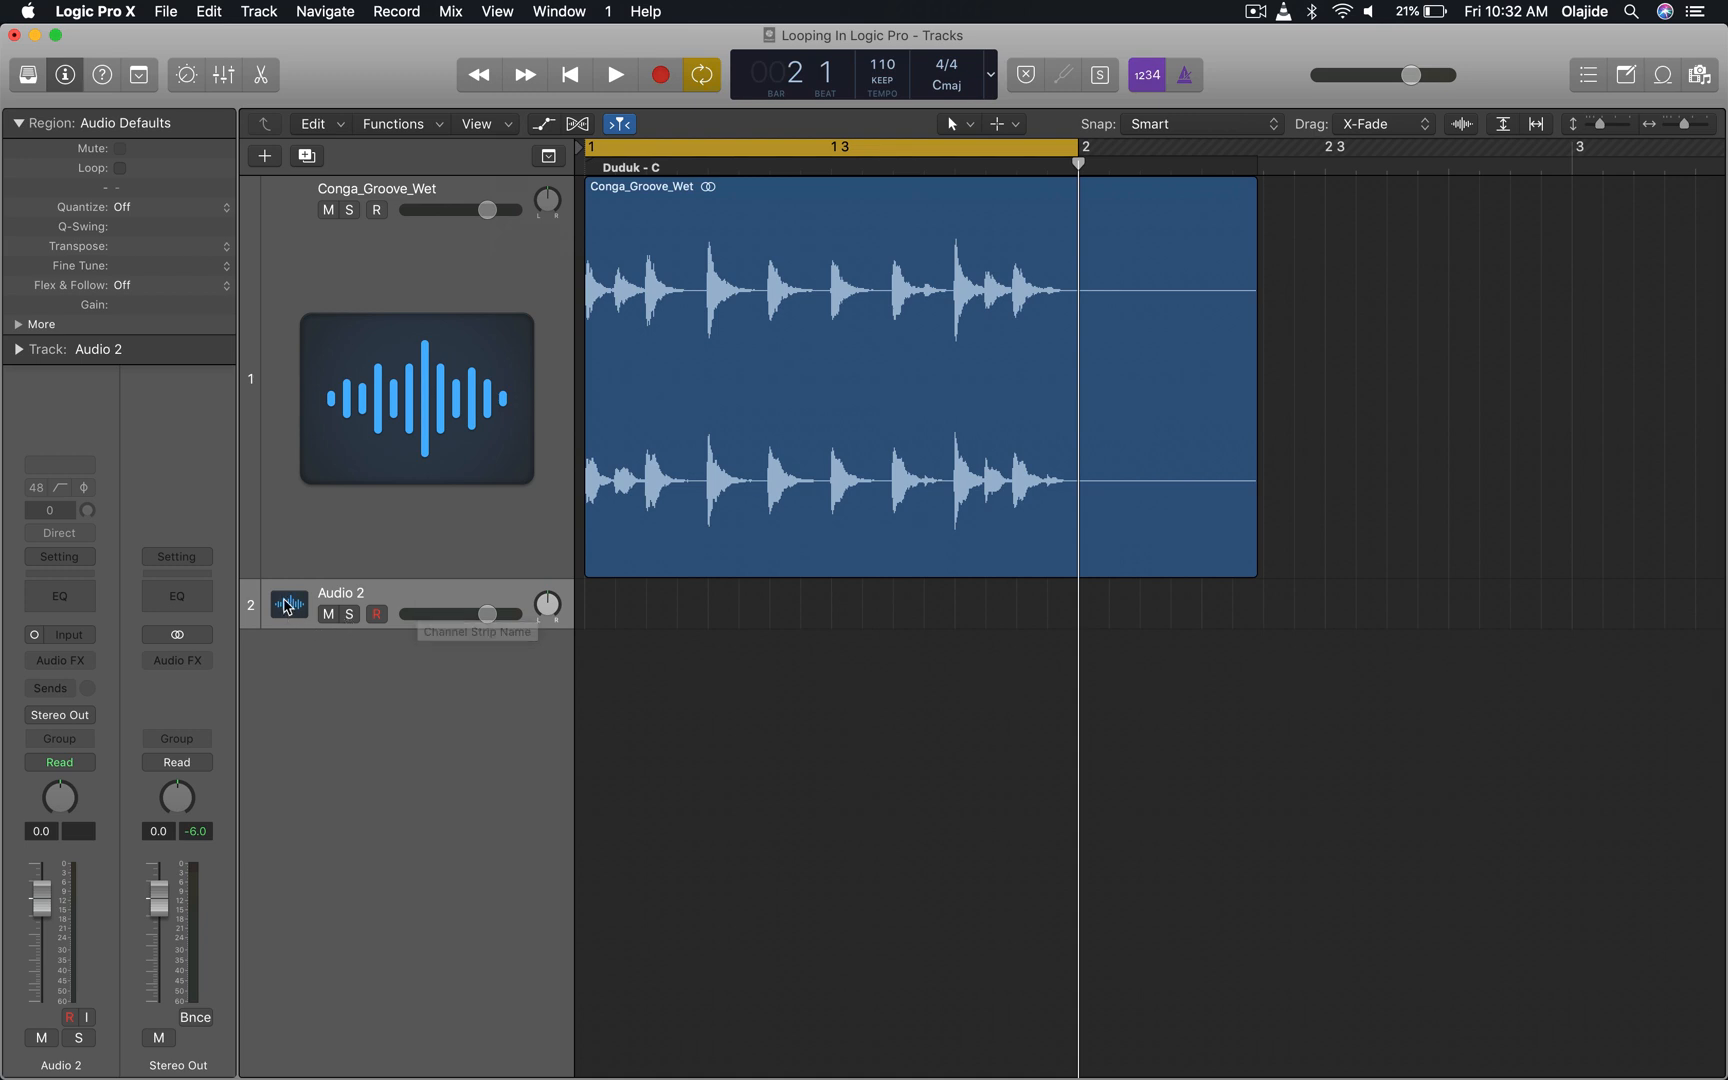
text(Tail)
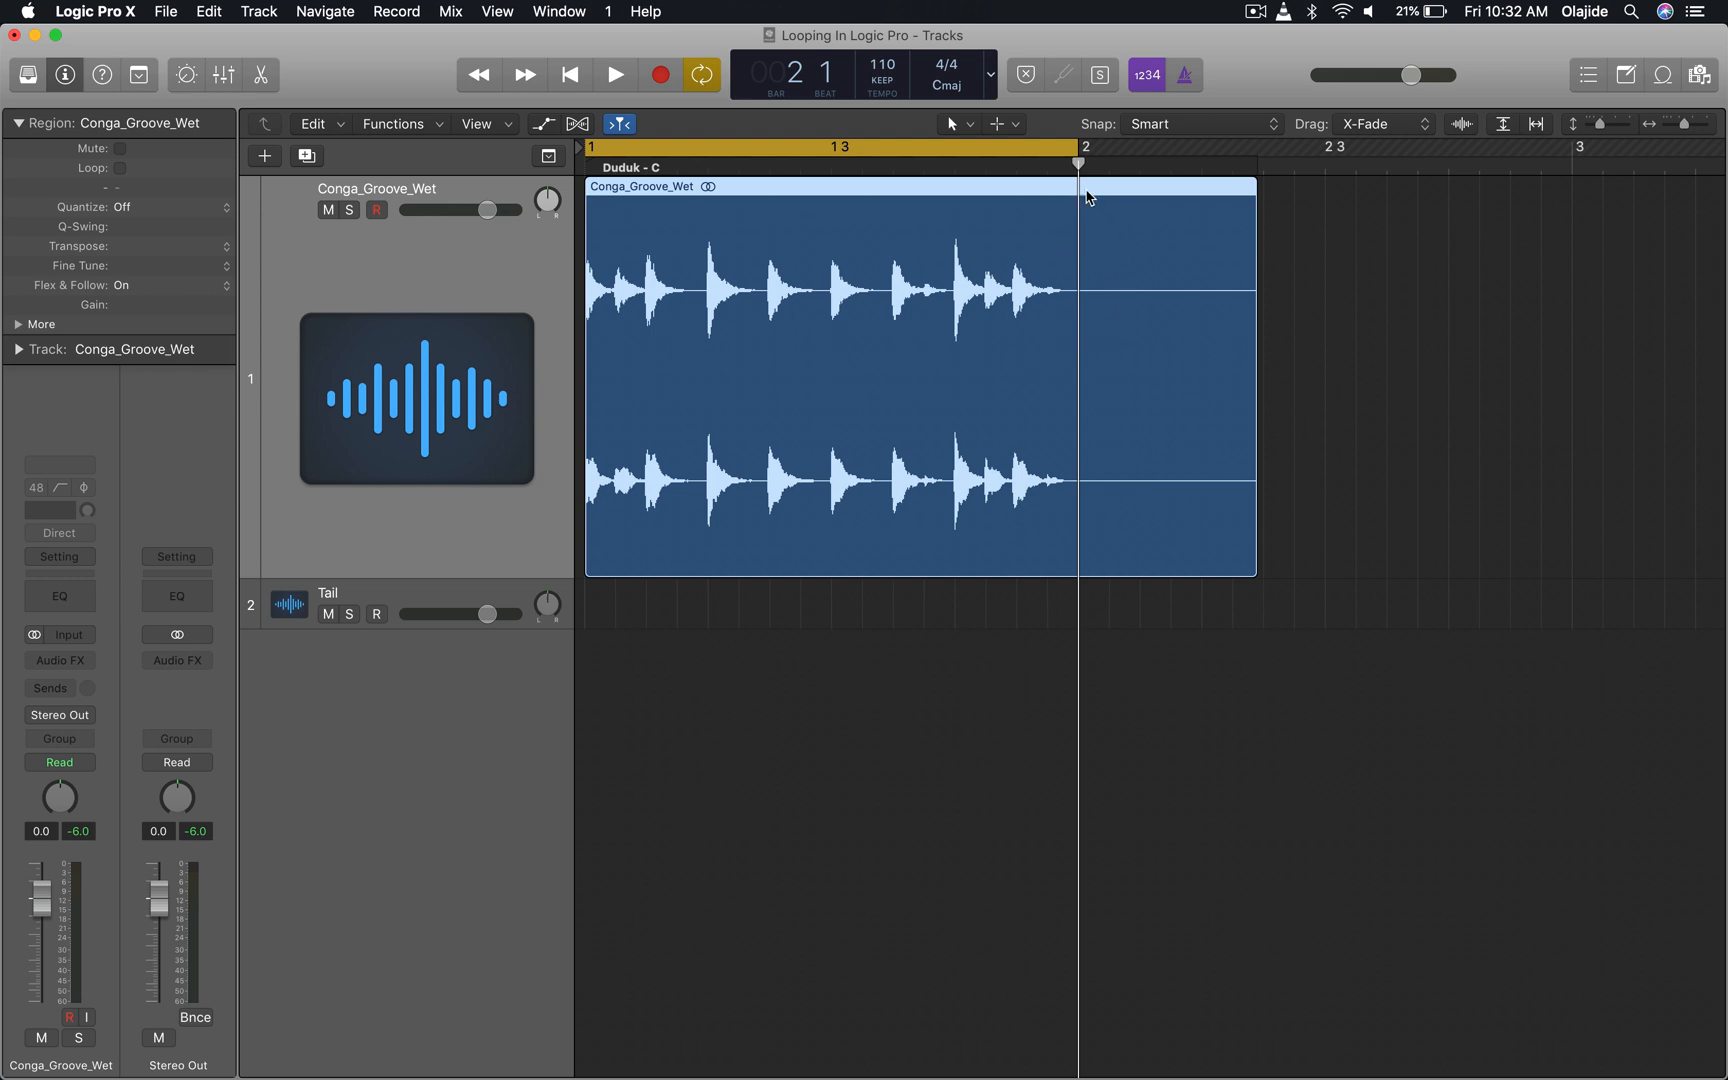
mouse_move(1103, 241)
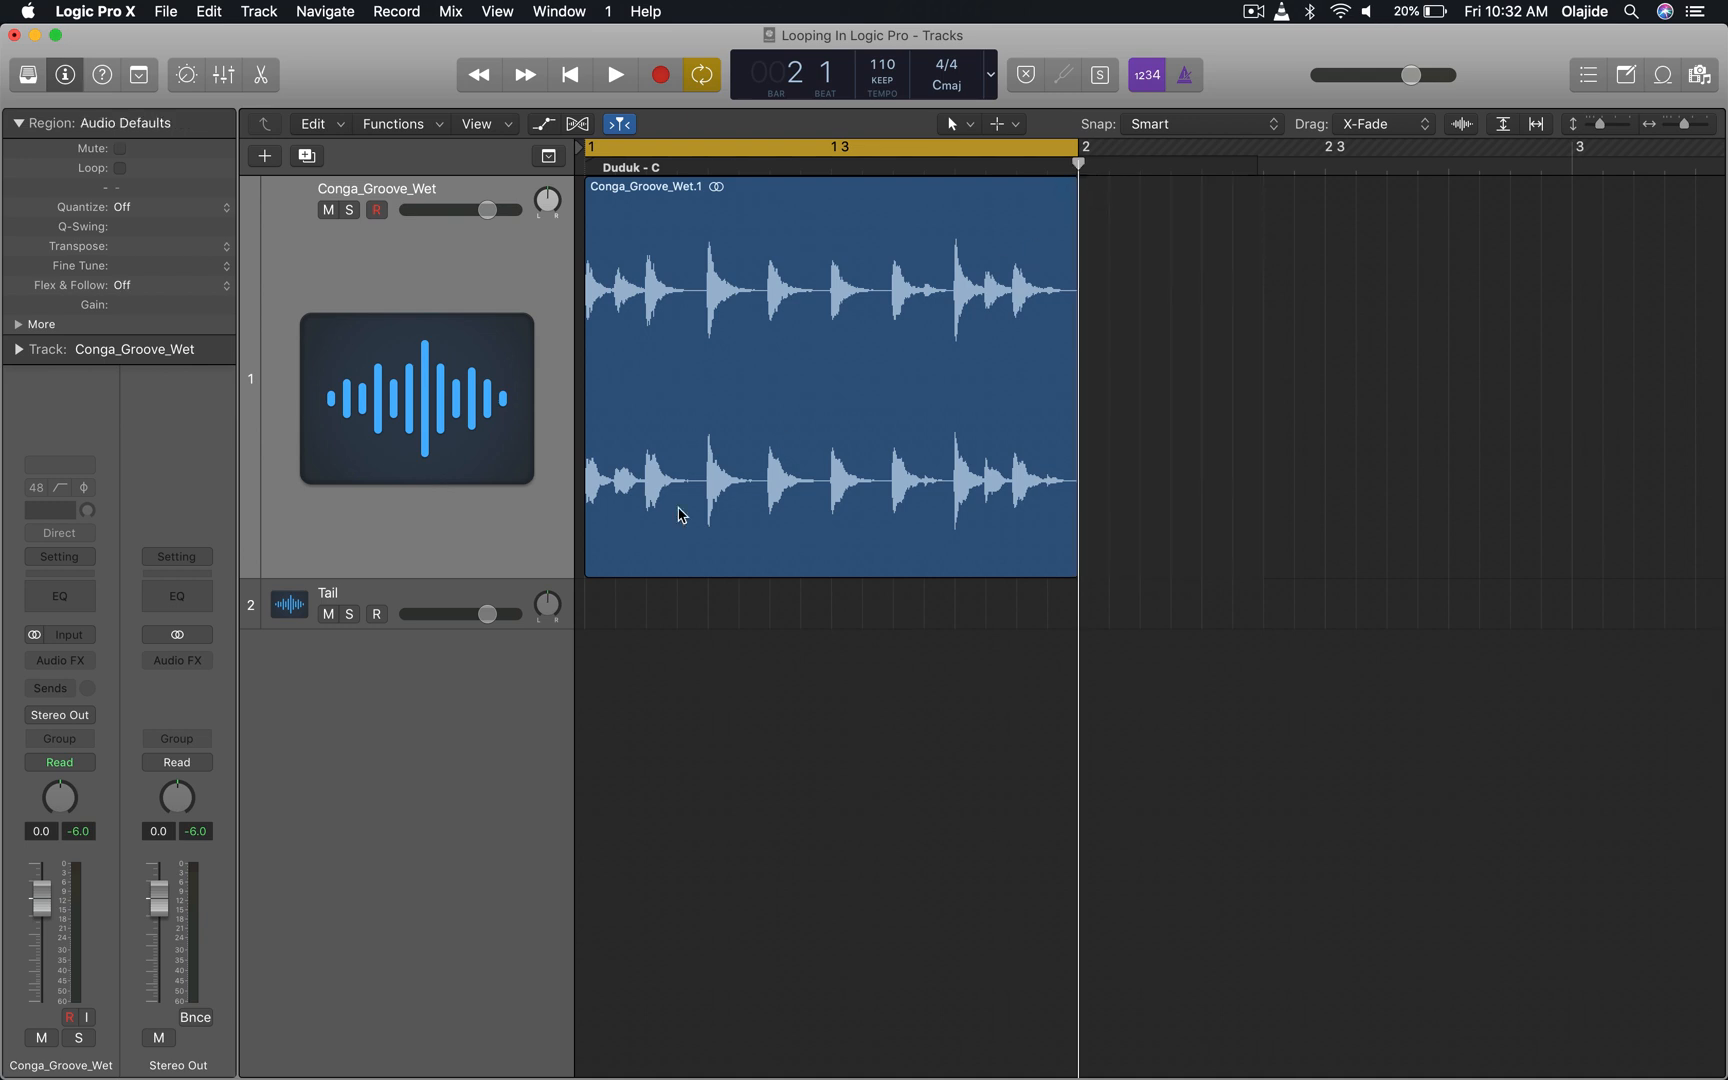
Select the empty Tail track so it becomes the active, record-armed track
click(614, 74)
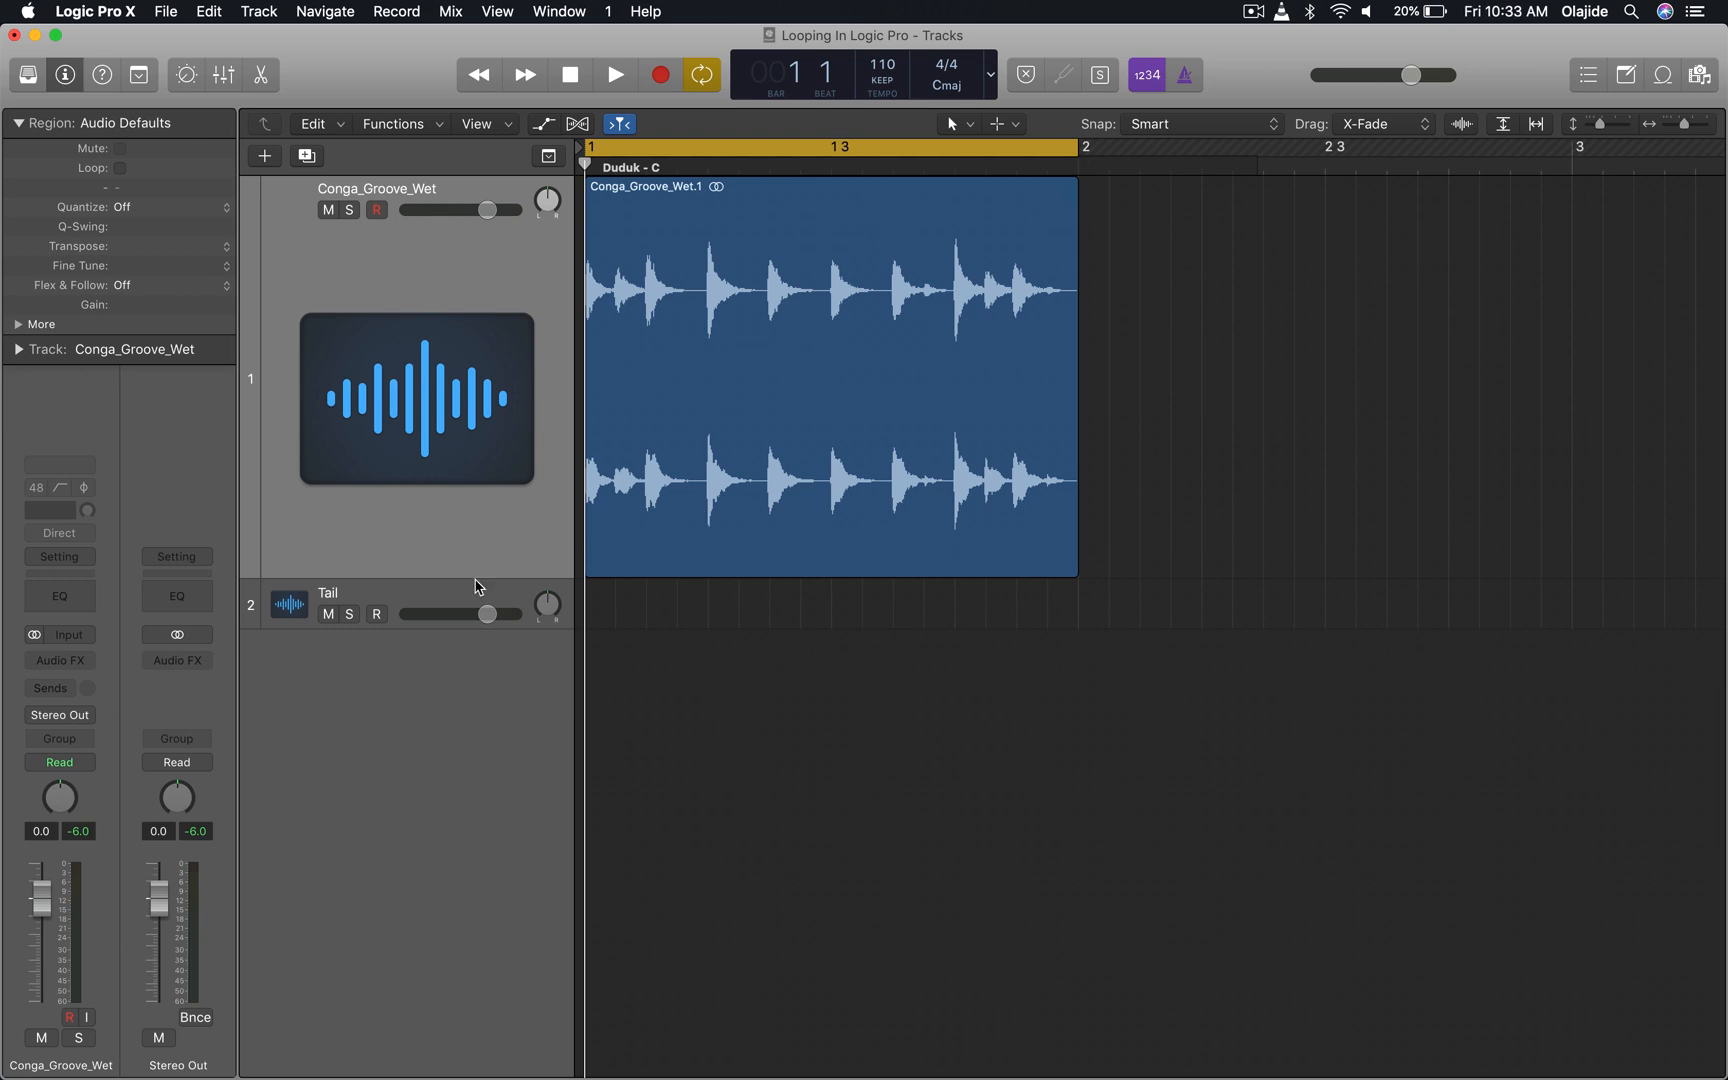
click(331, 603)
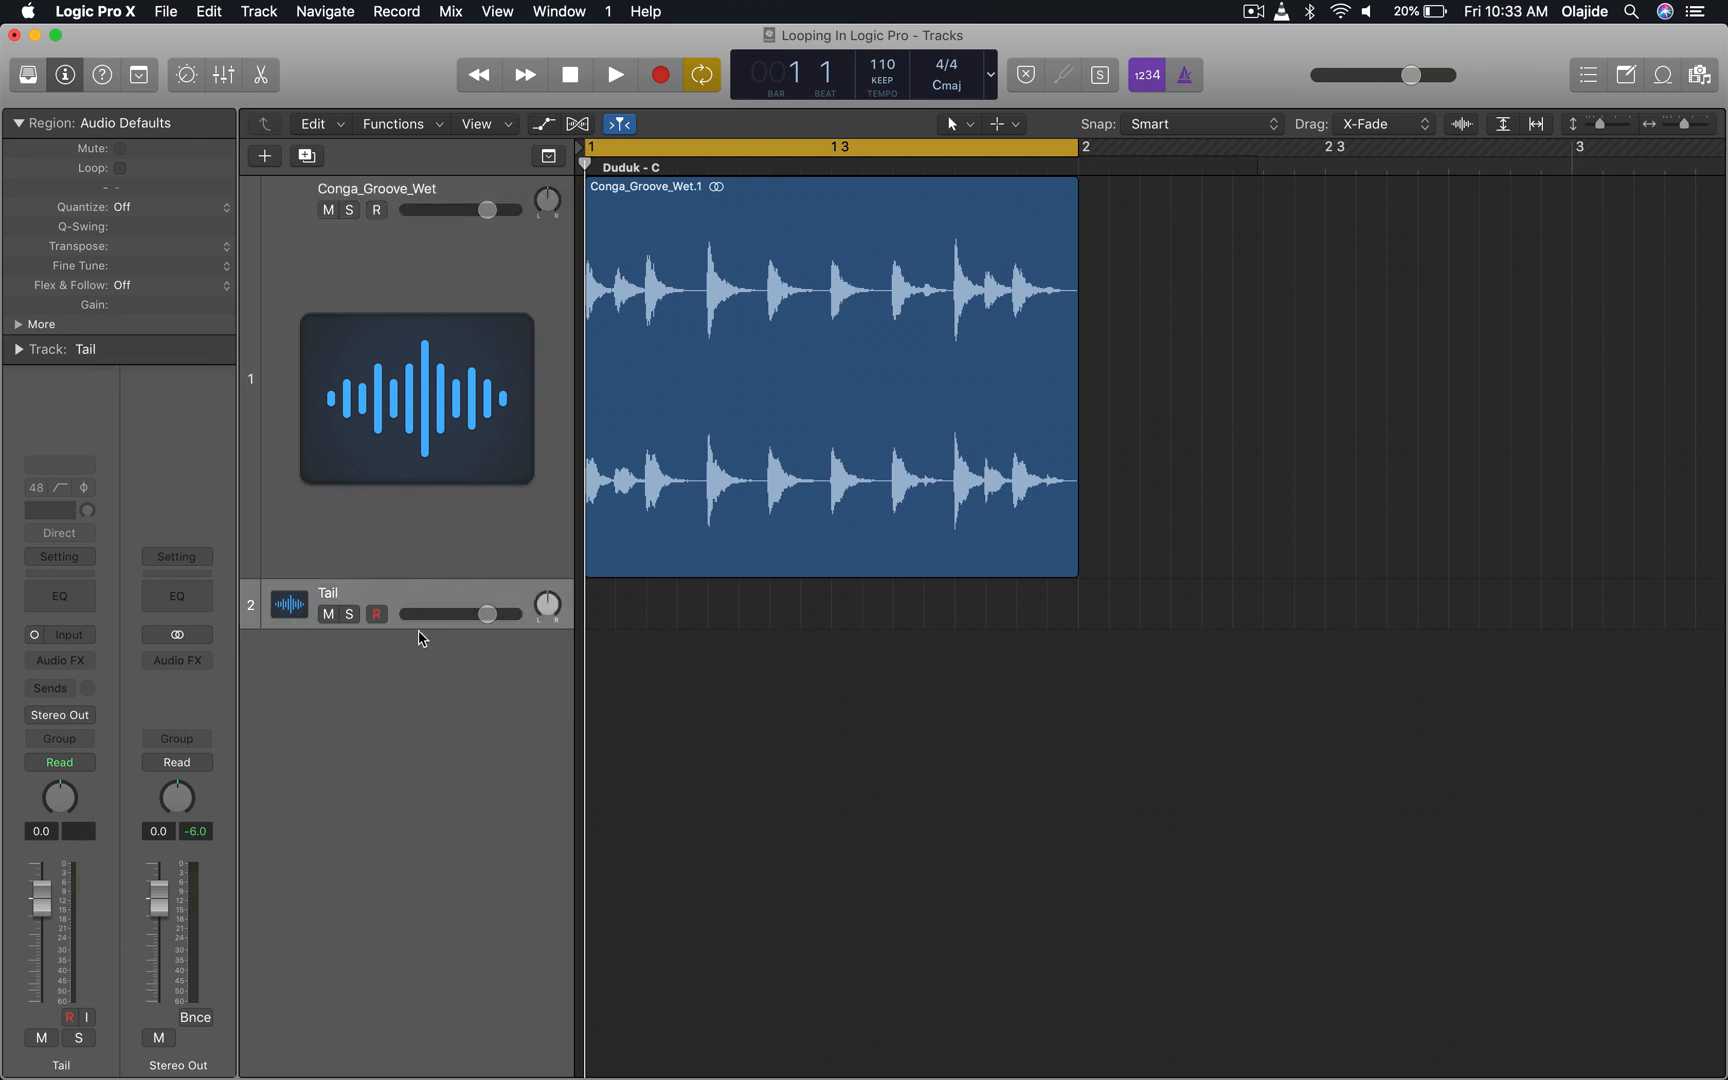
mouse_move(644, 618)
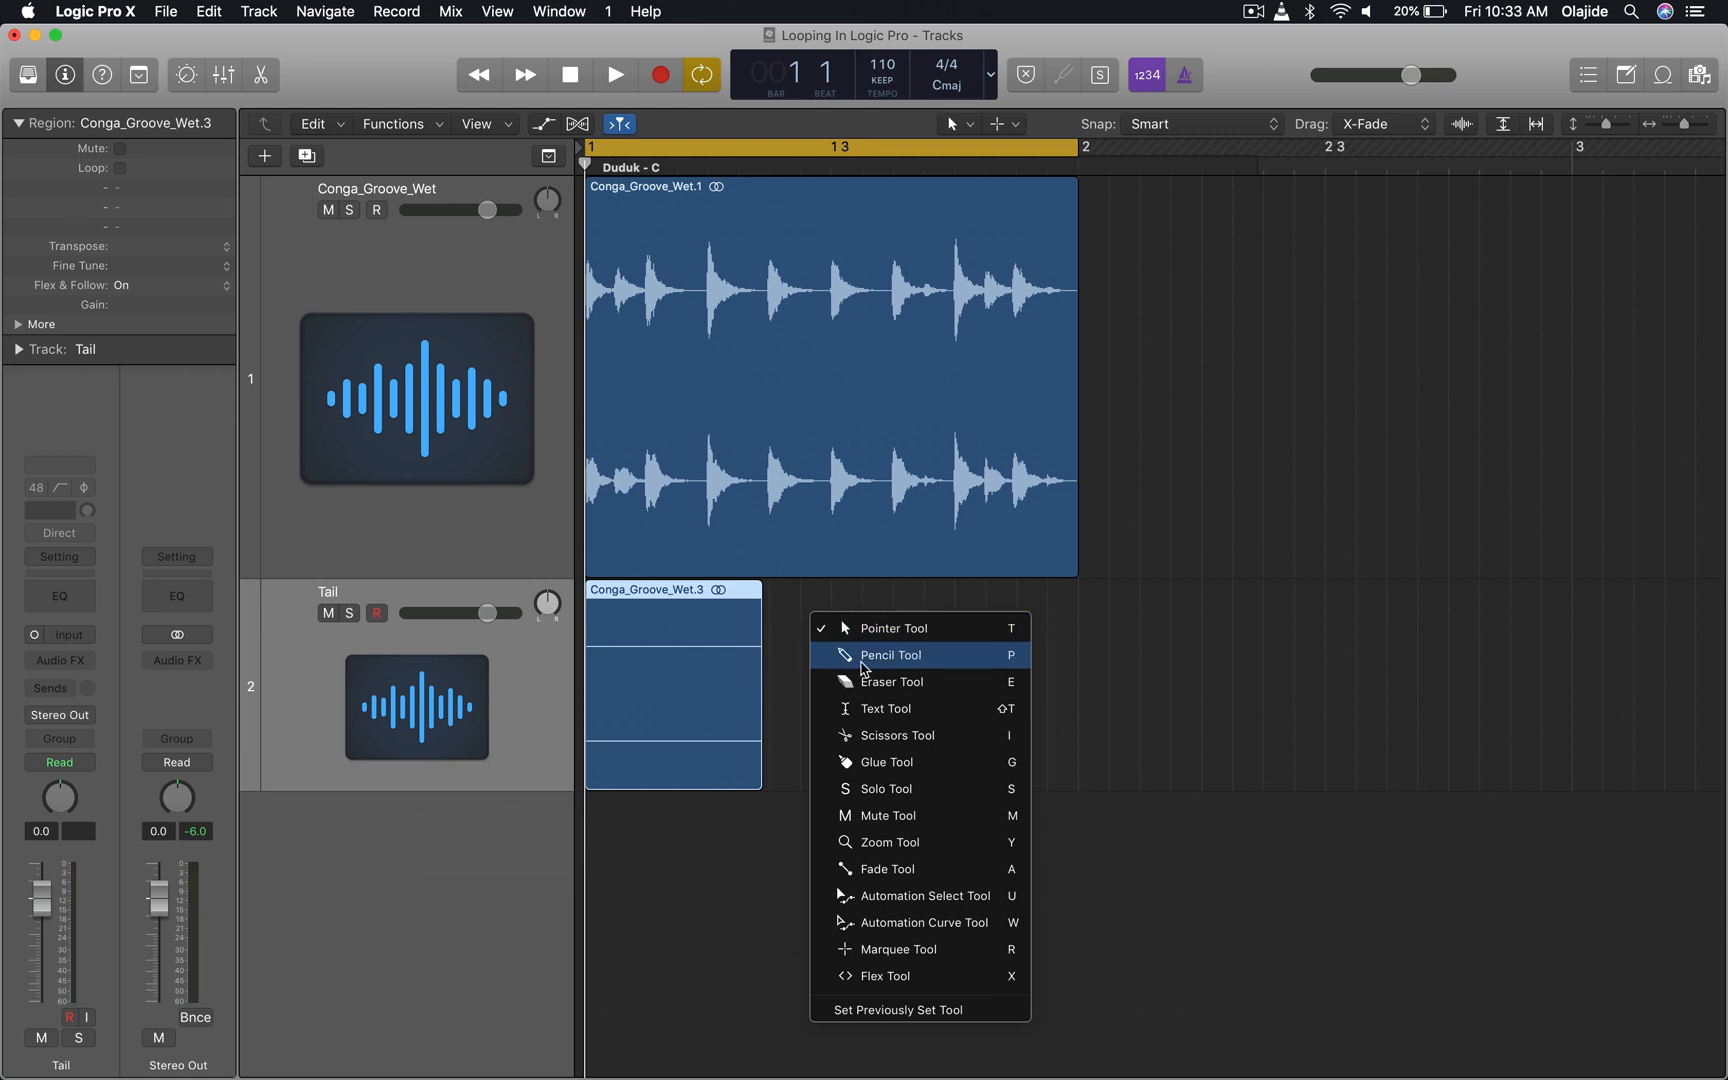
mouse_move(900, 895)
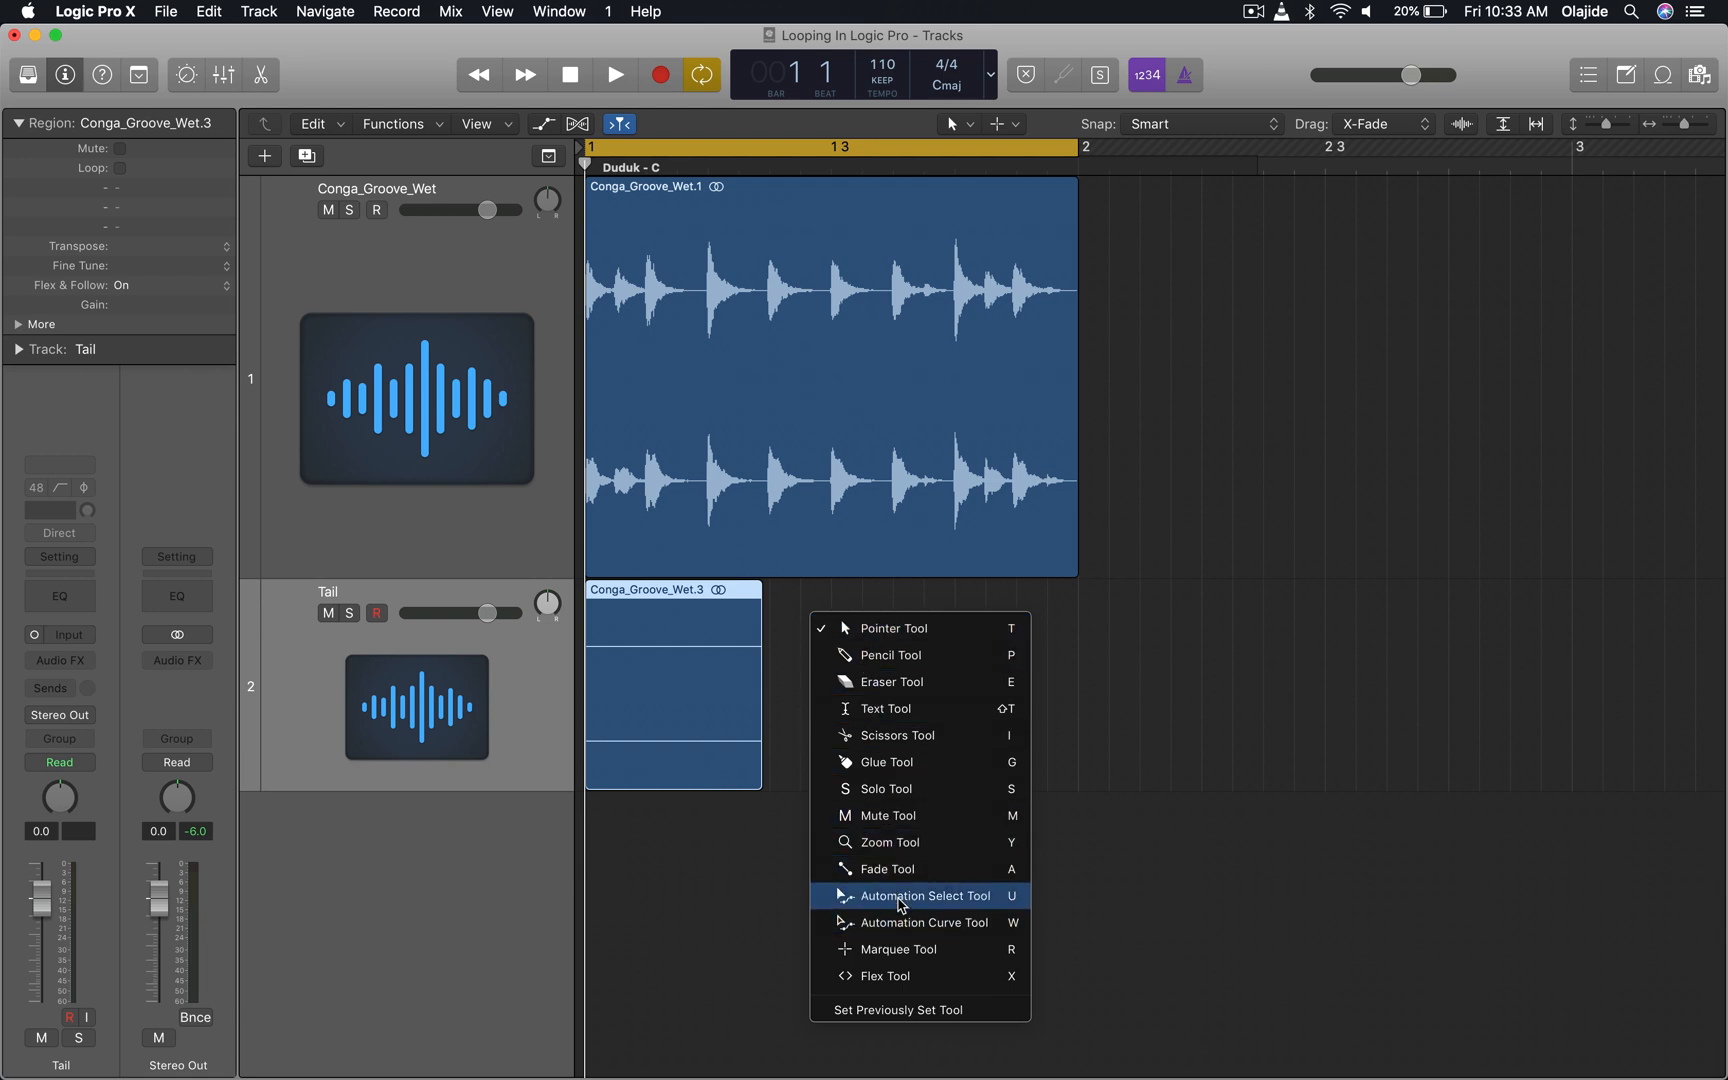
mouse_move(882, 868)
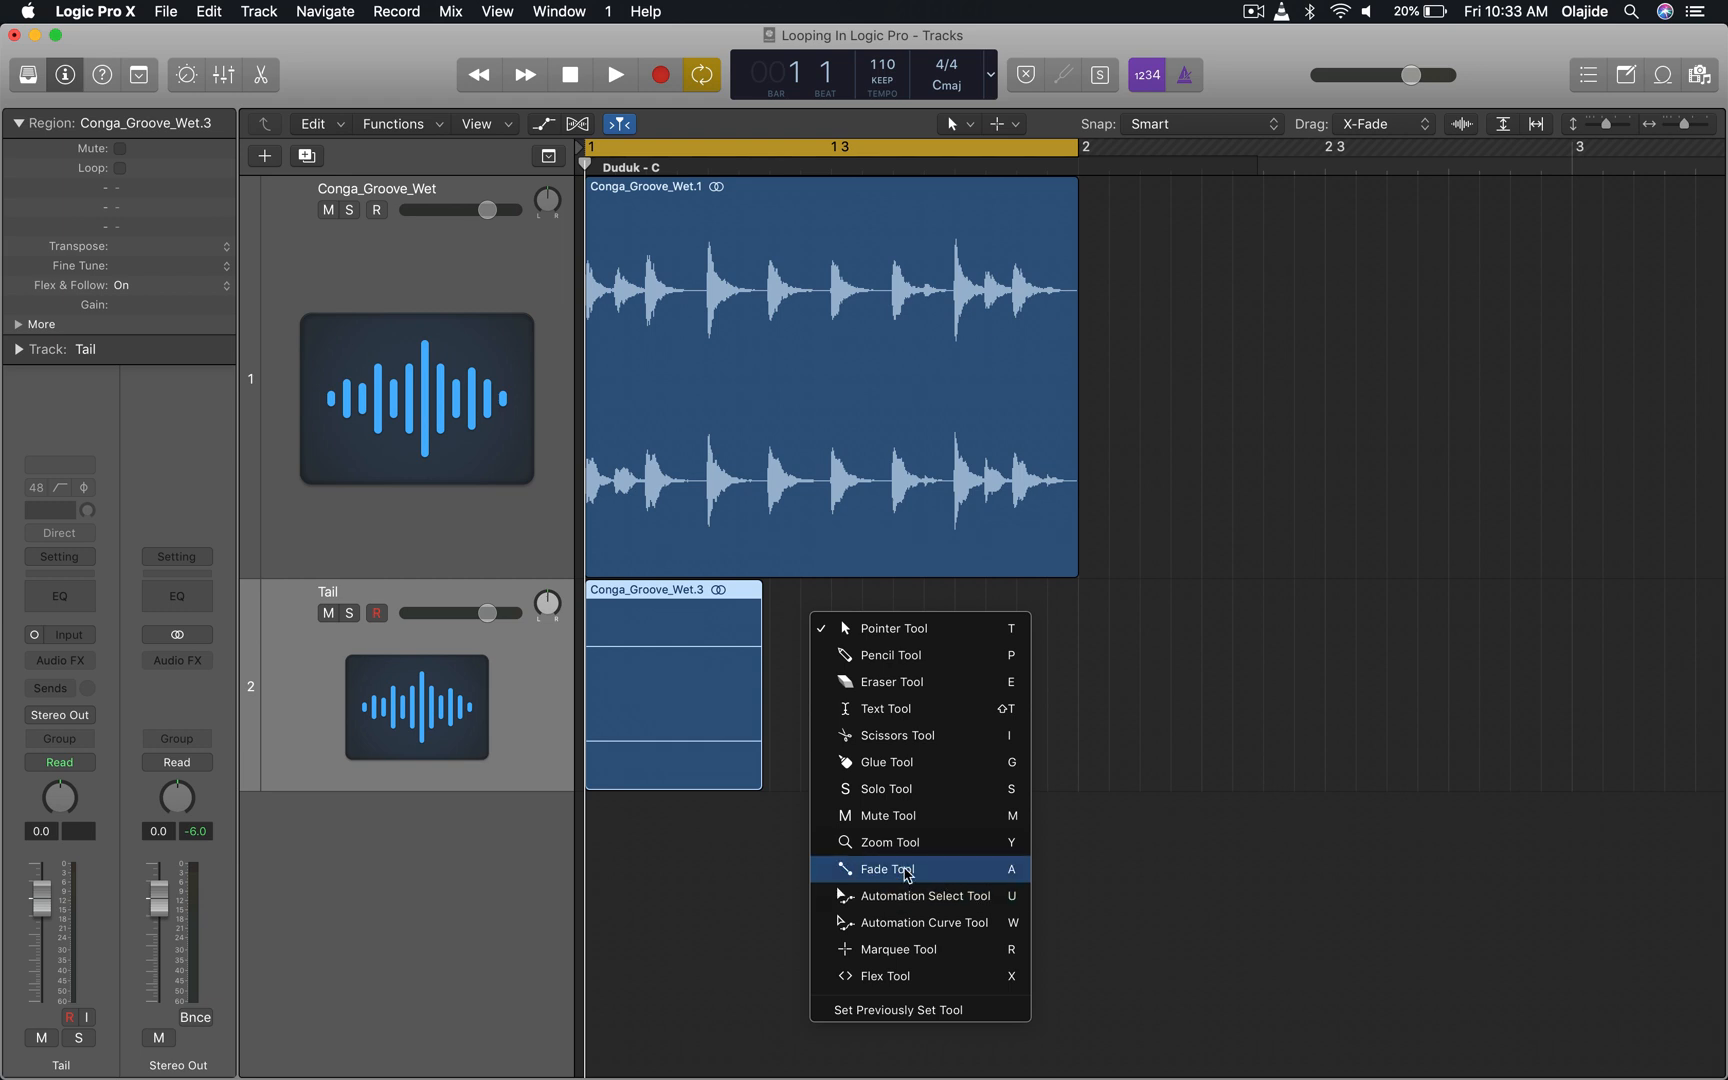
With the Fade Tool, draw a long fade-out on Conga_Groove_Wet.3 and curve it to taper smoothly
click(886, 870)
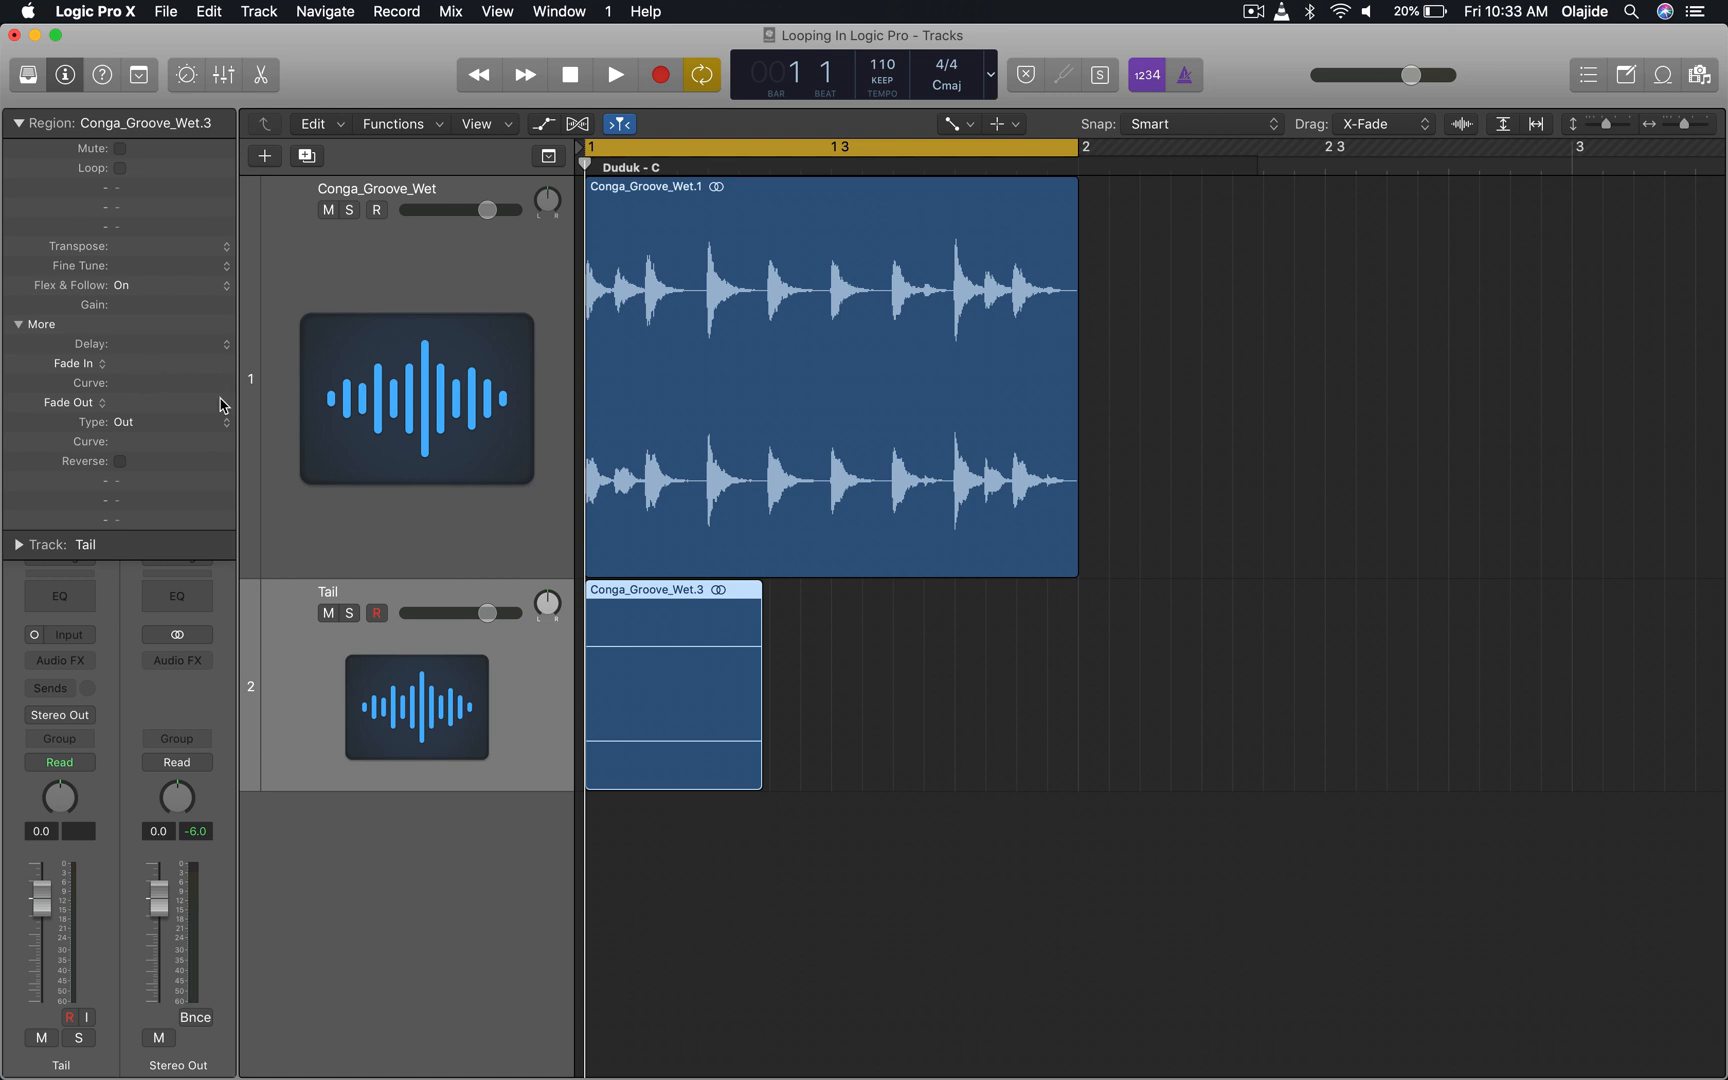
drag(755, 593, 731, 777)
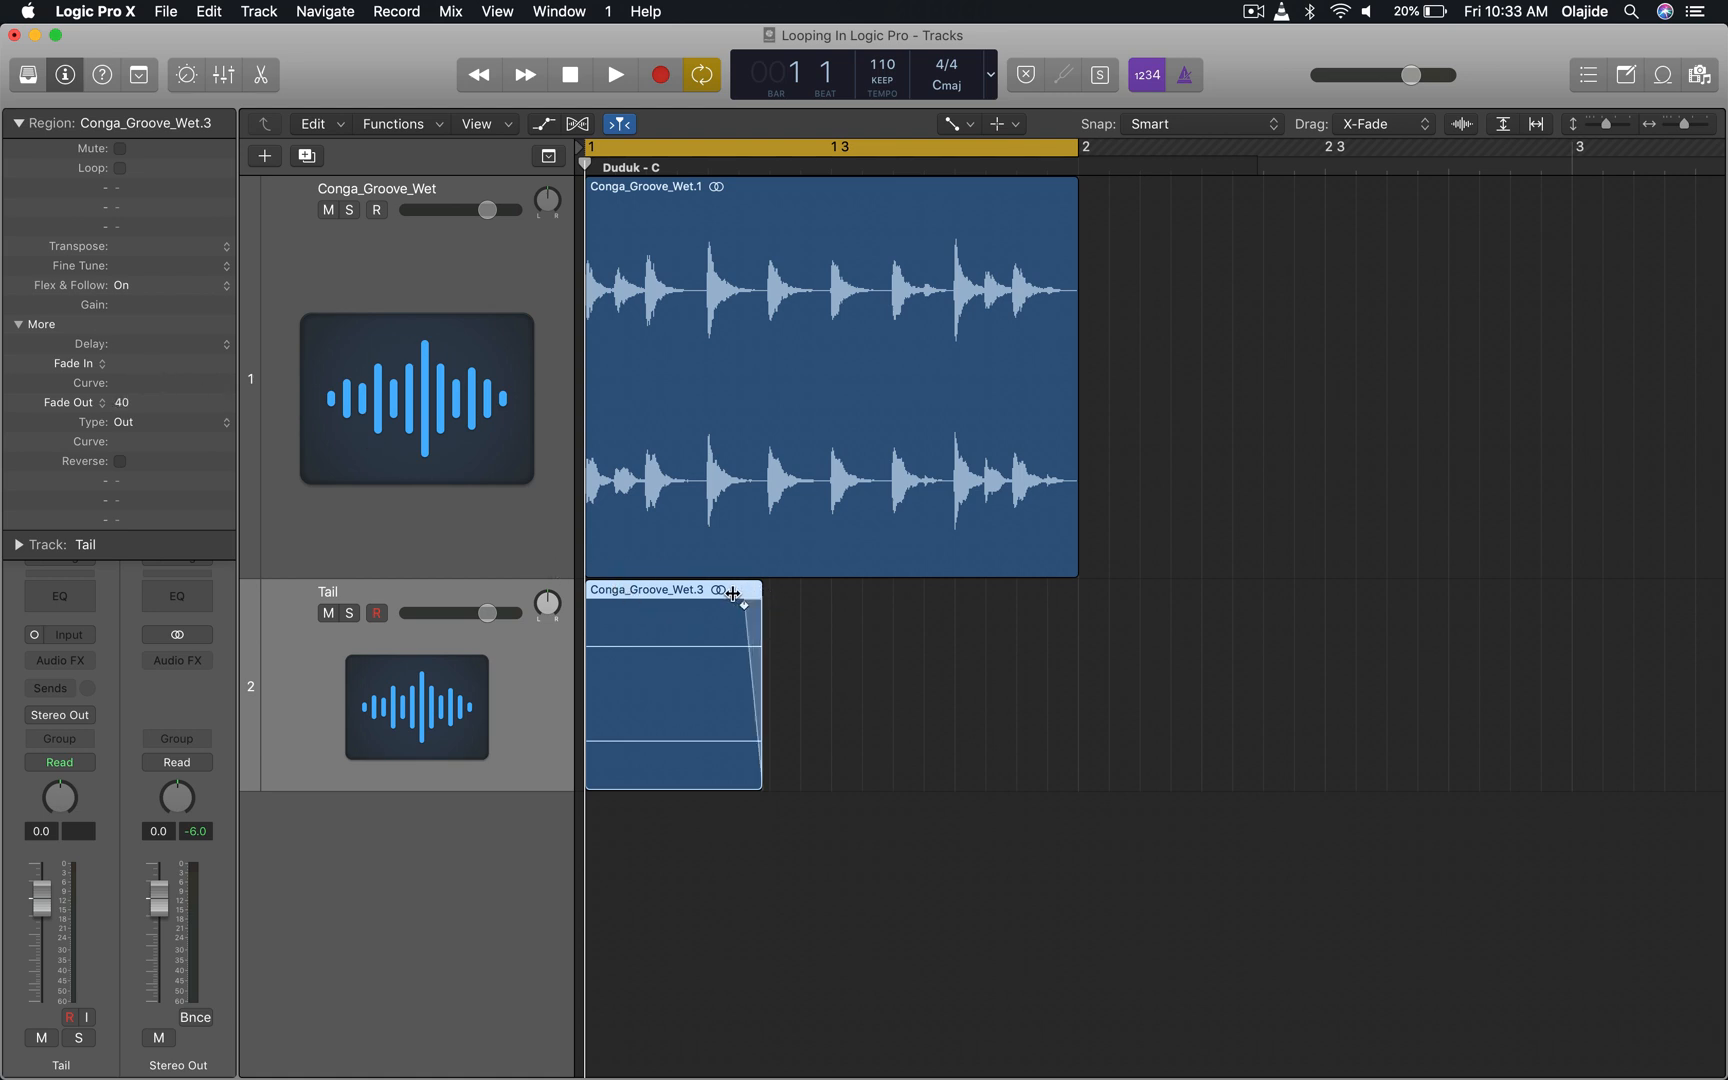
drag(742, 592, 592, 608)
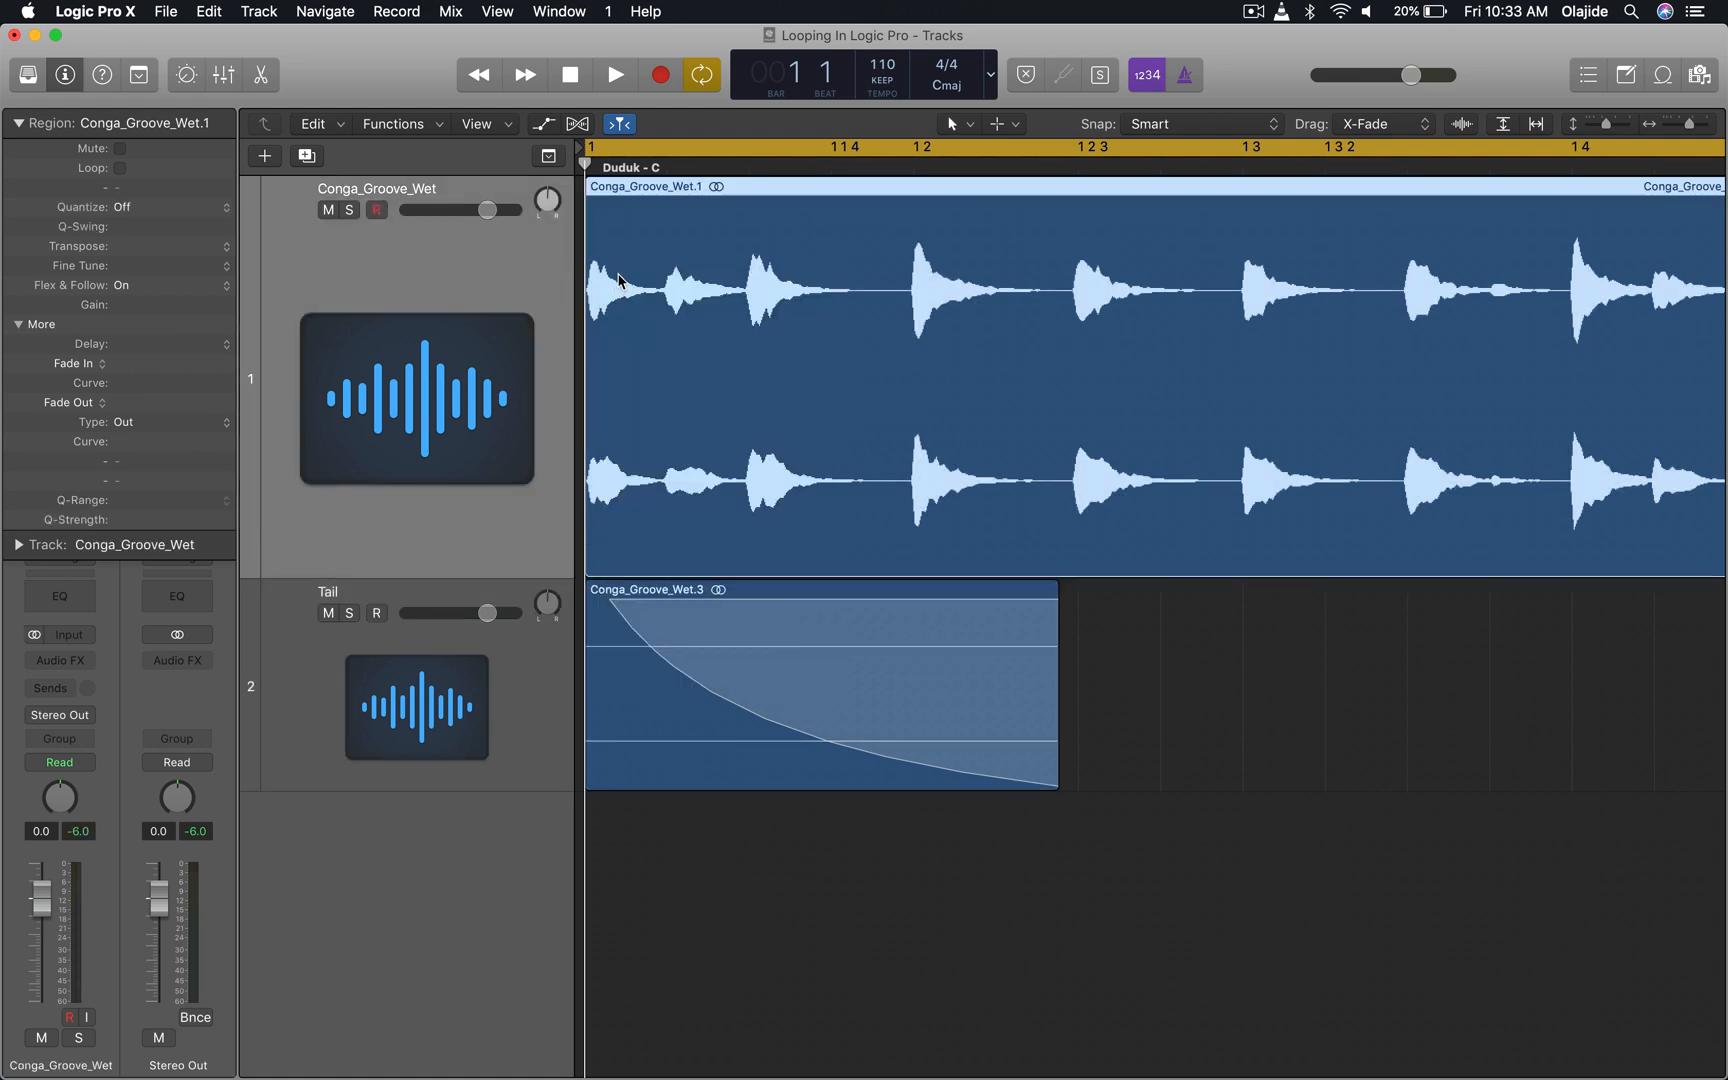
Set a Fade In of 1 on the main Conga_Groove_Wet.1 loop region
click(165, 364)
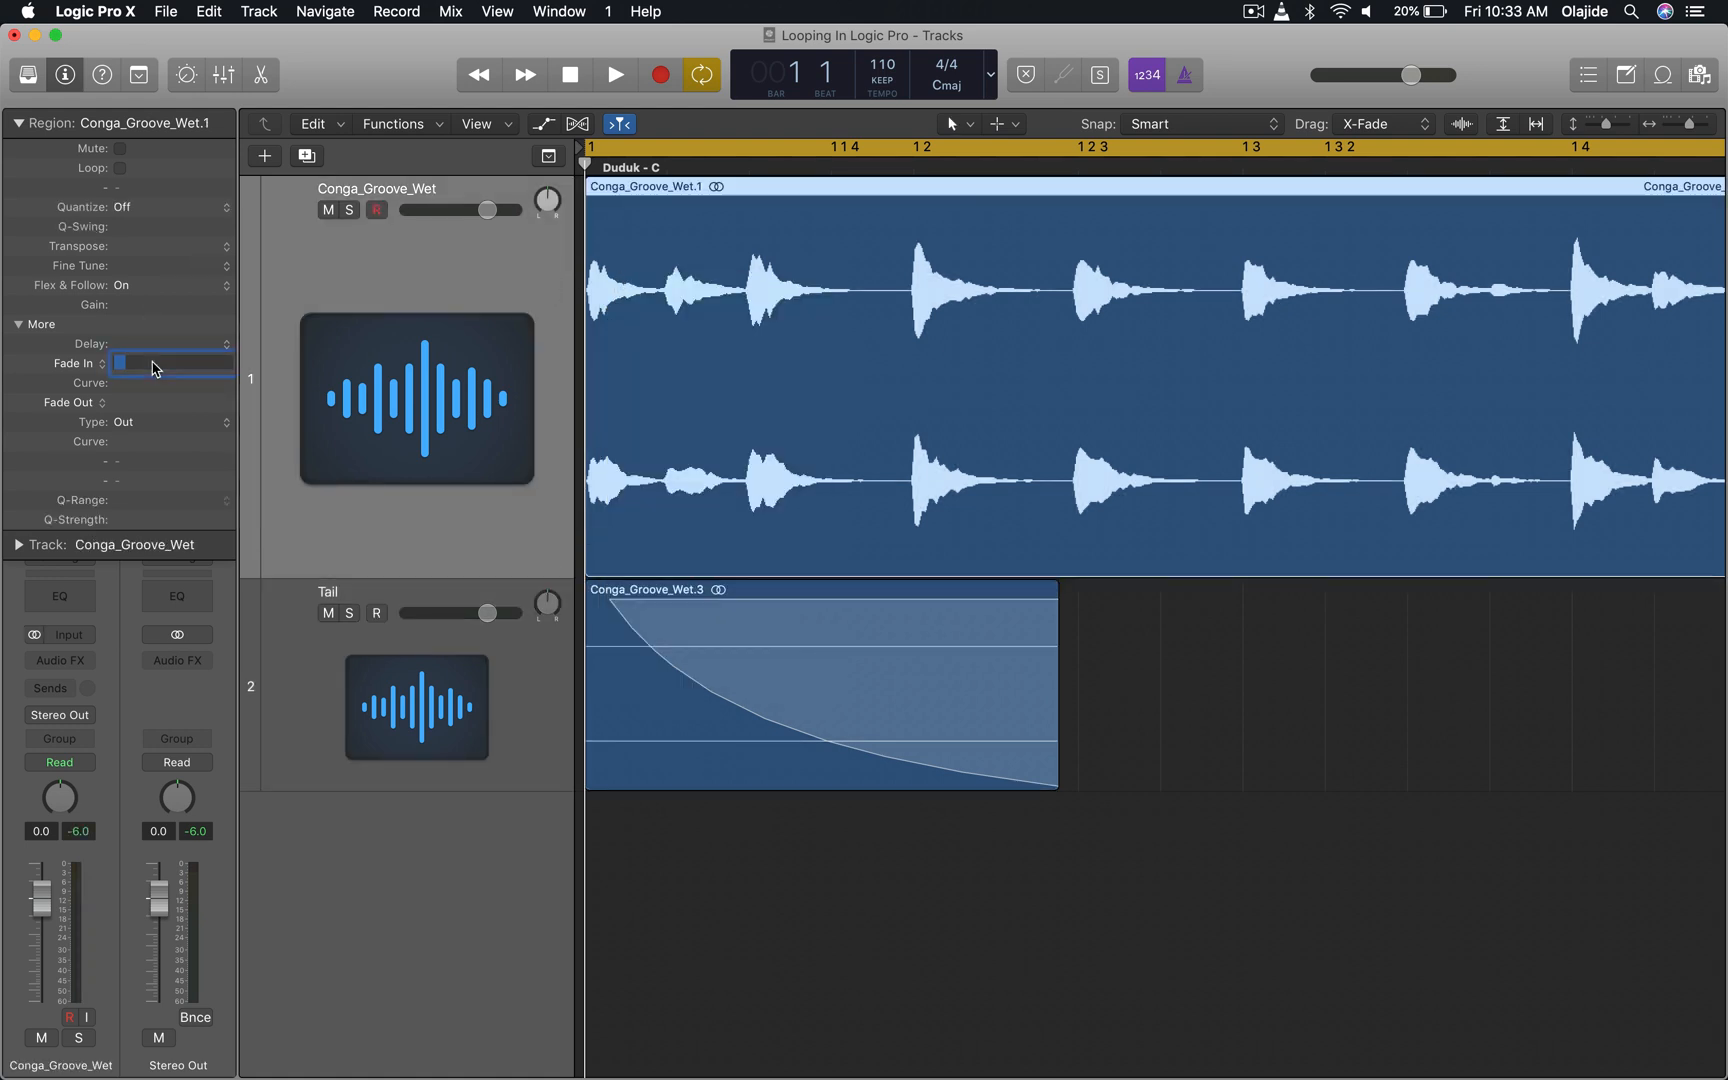
text(1)
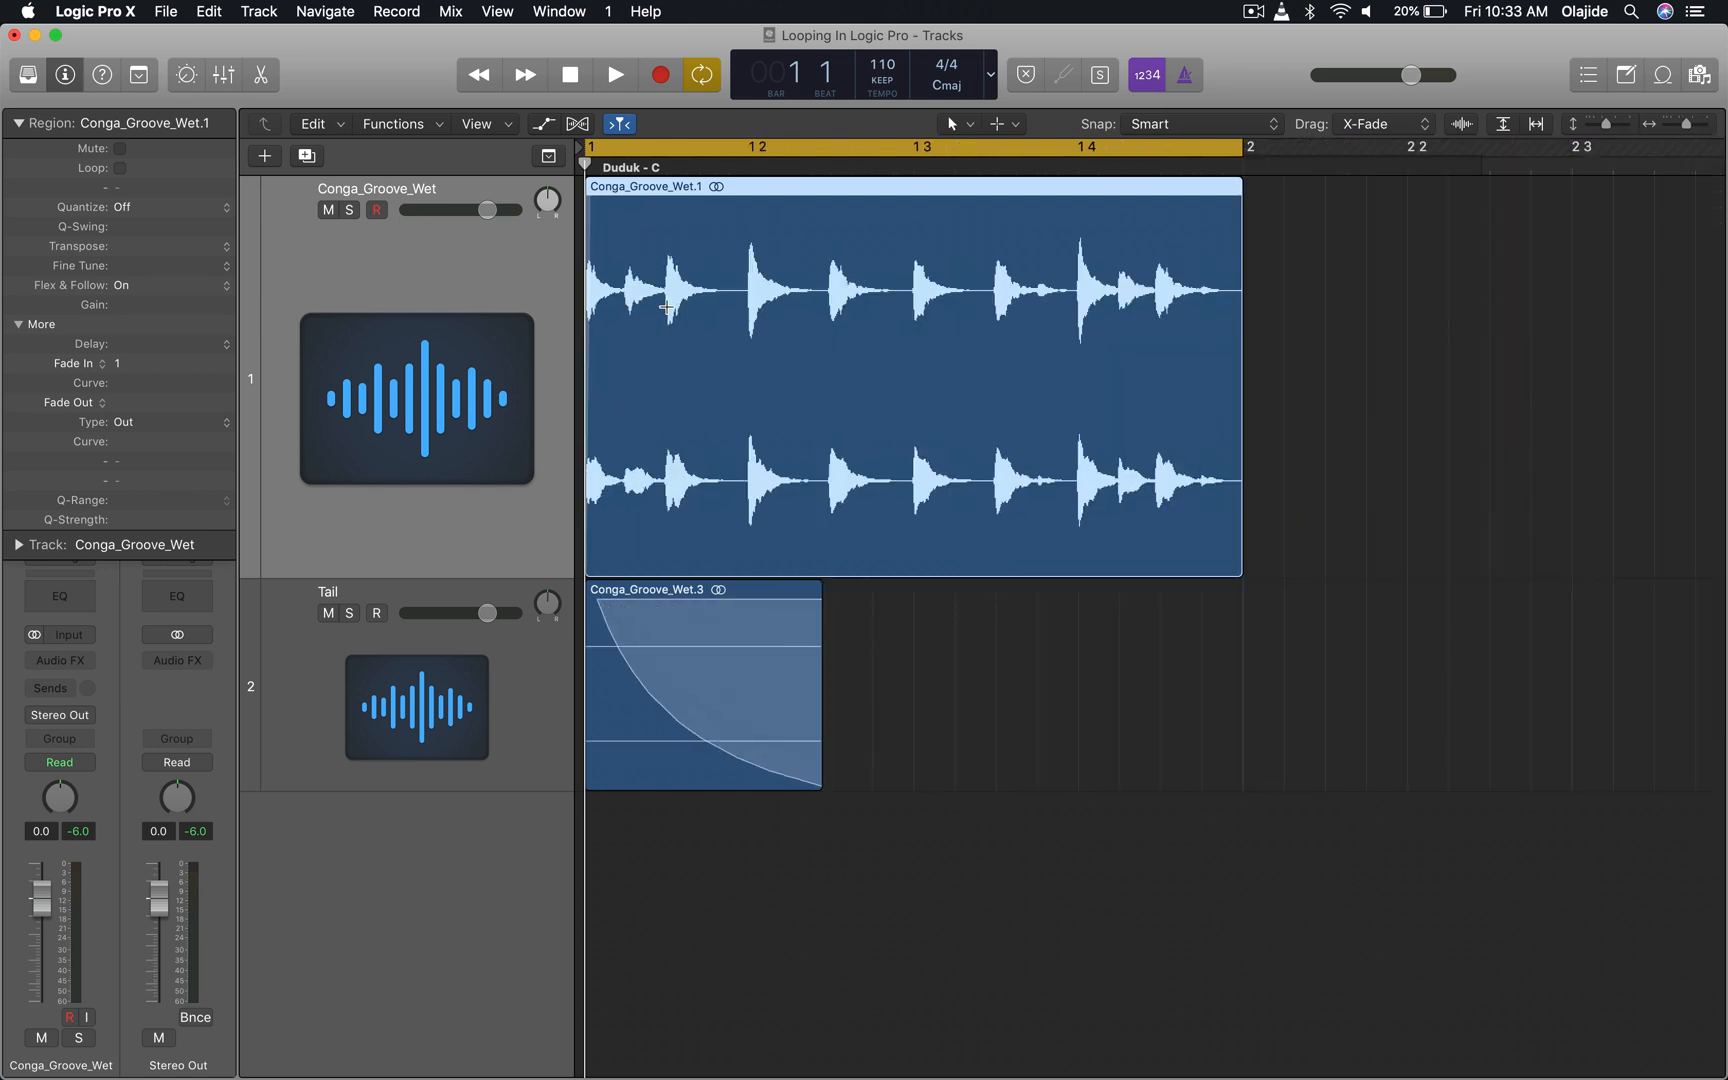
mouse_move(478, 406)
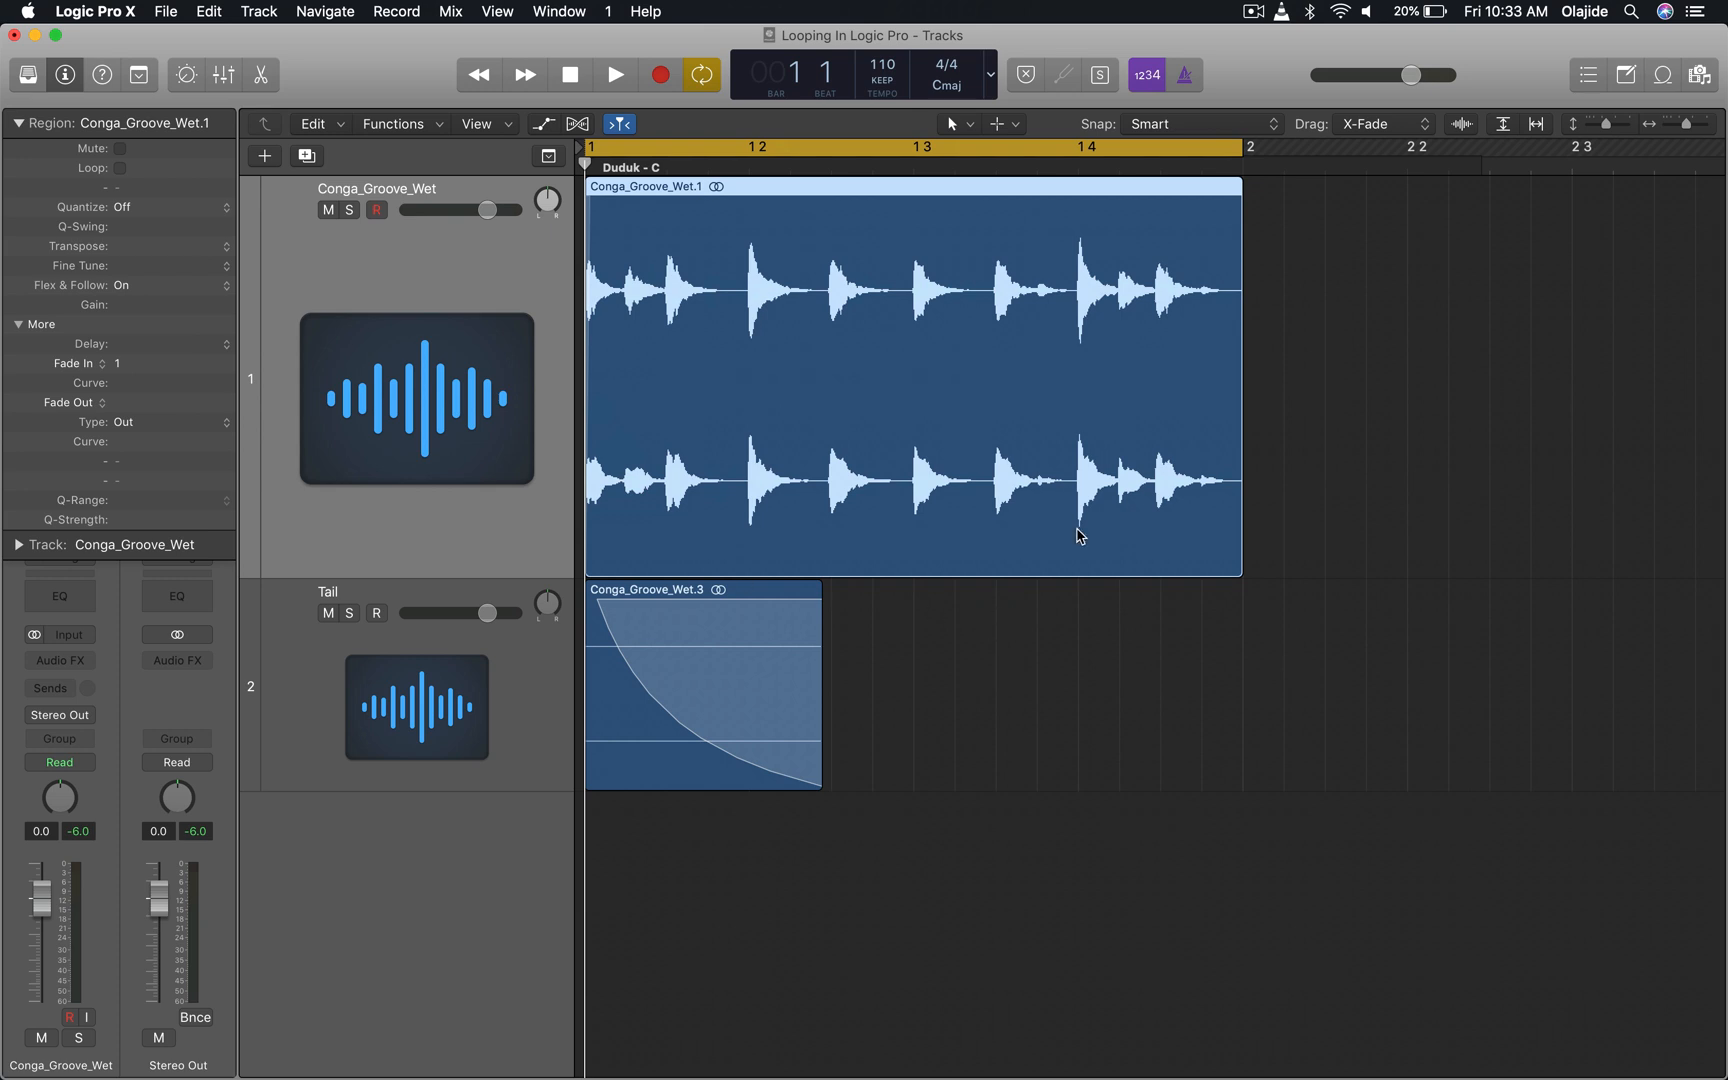
mouse_move(741, 434)
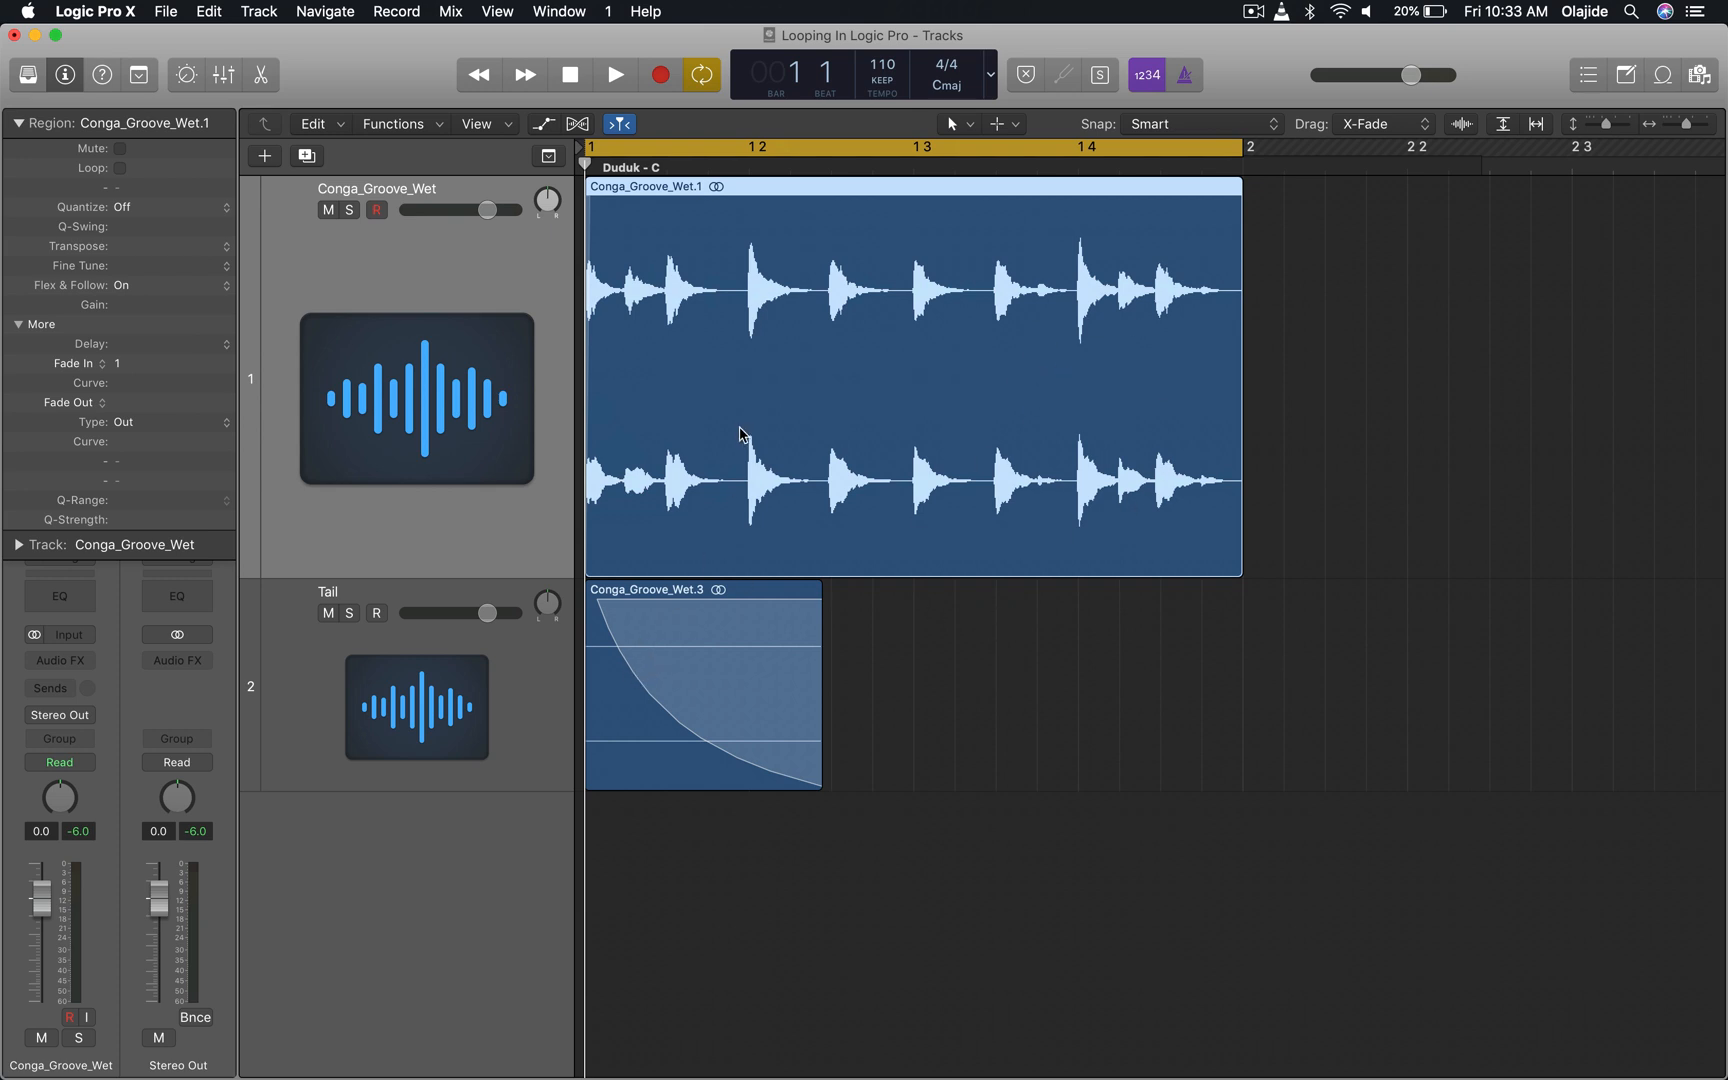
mouse_move(1306, 332)
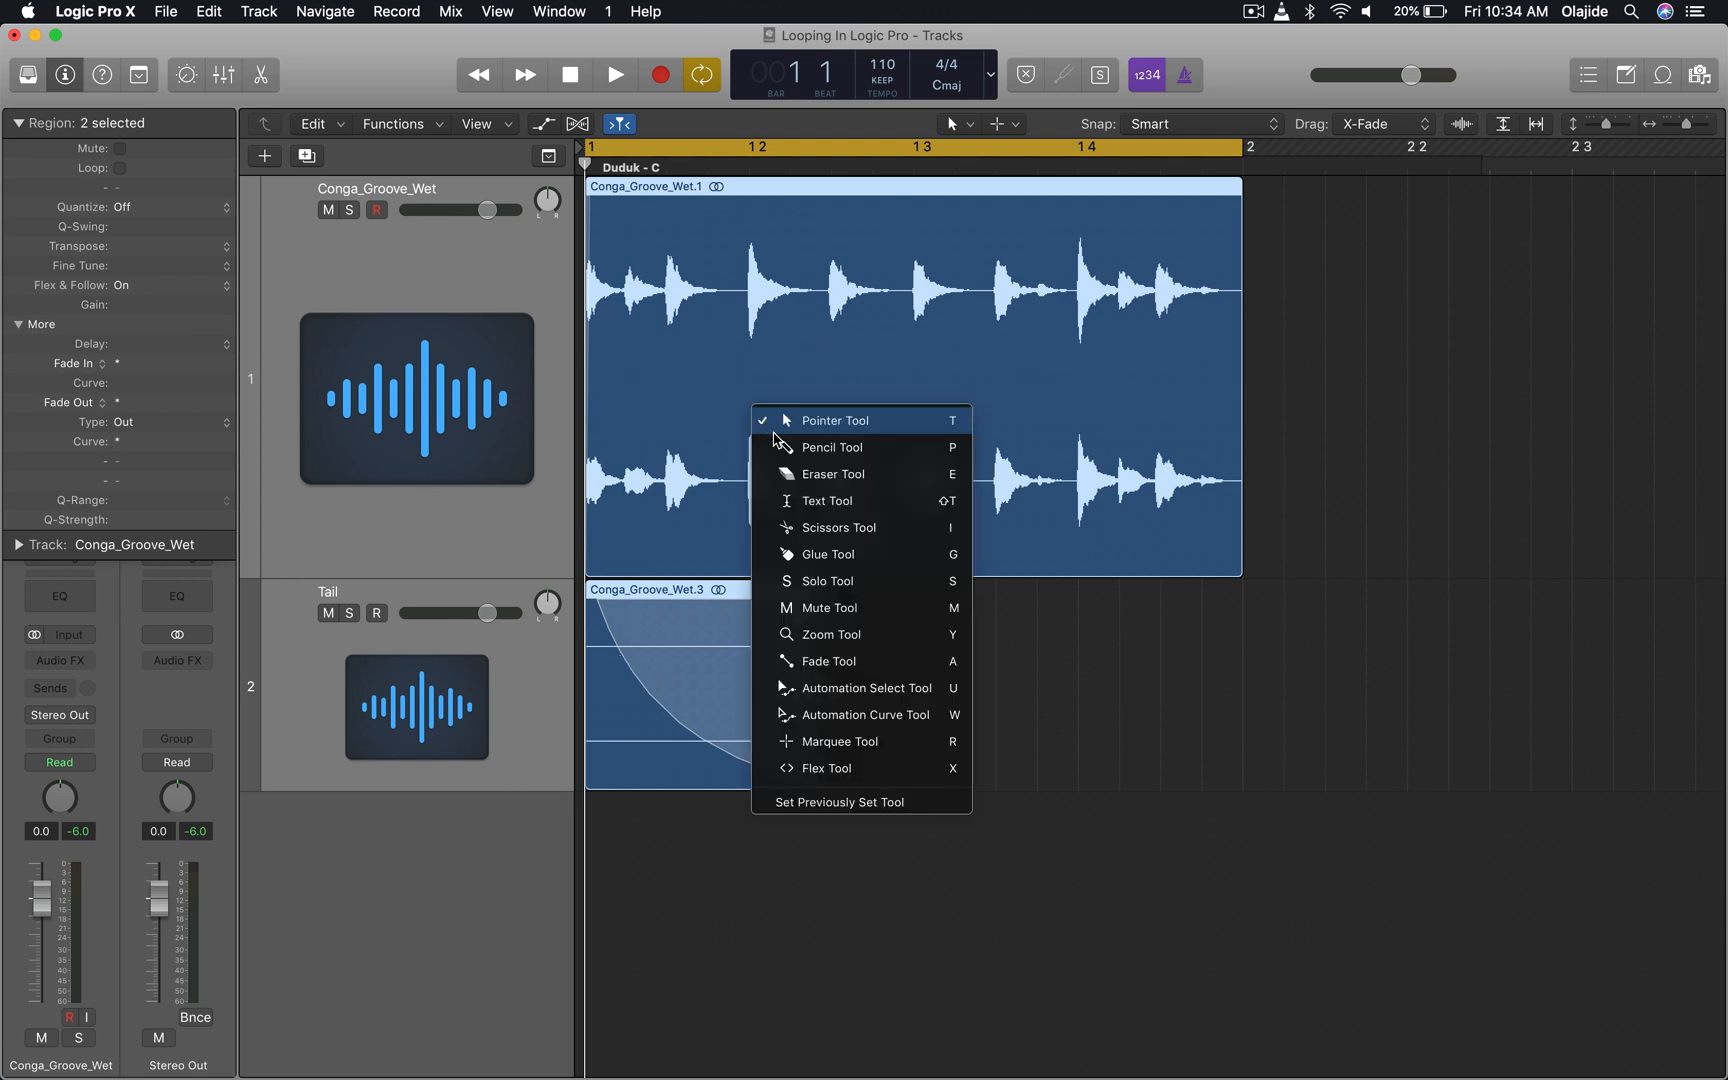
mouse_move(819, 554)
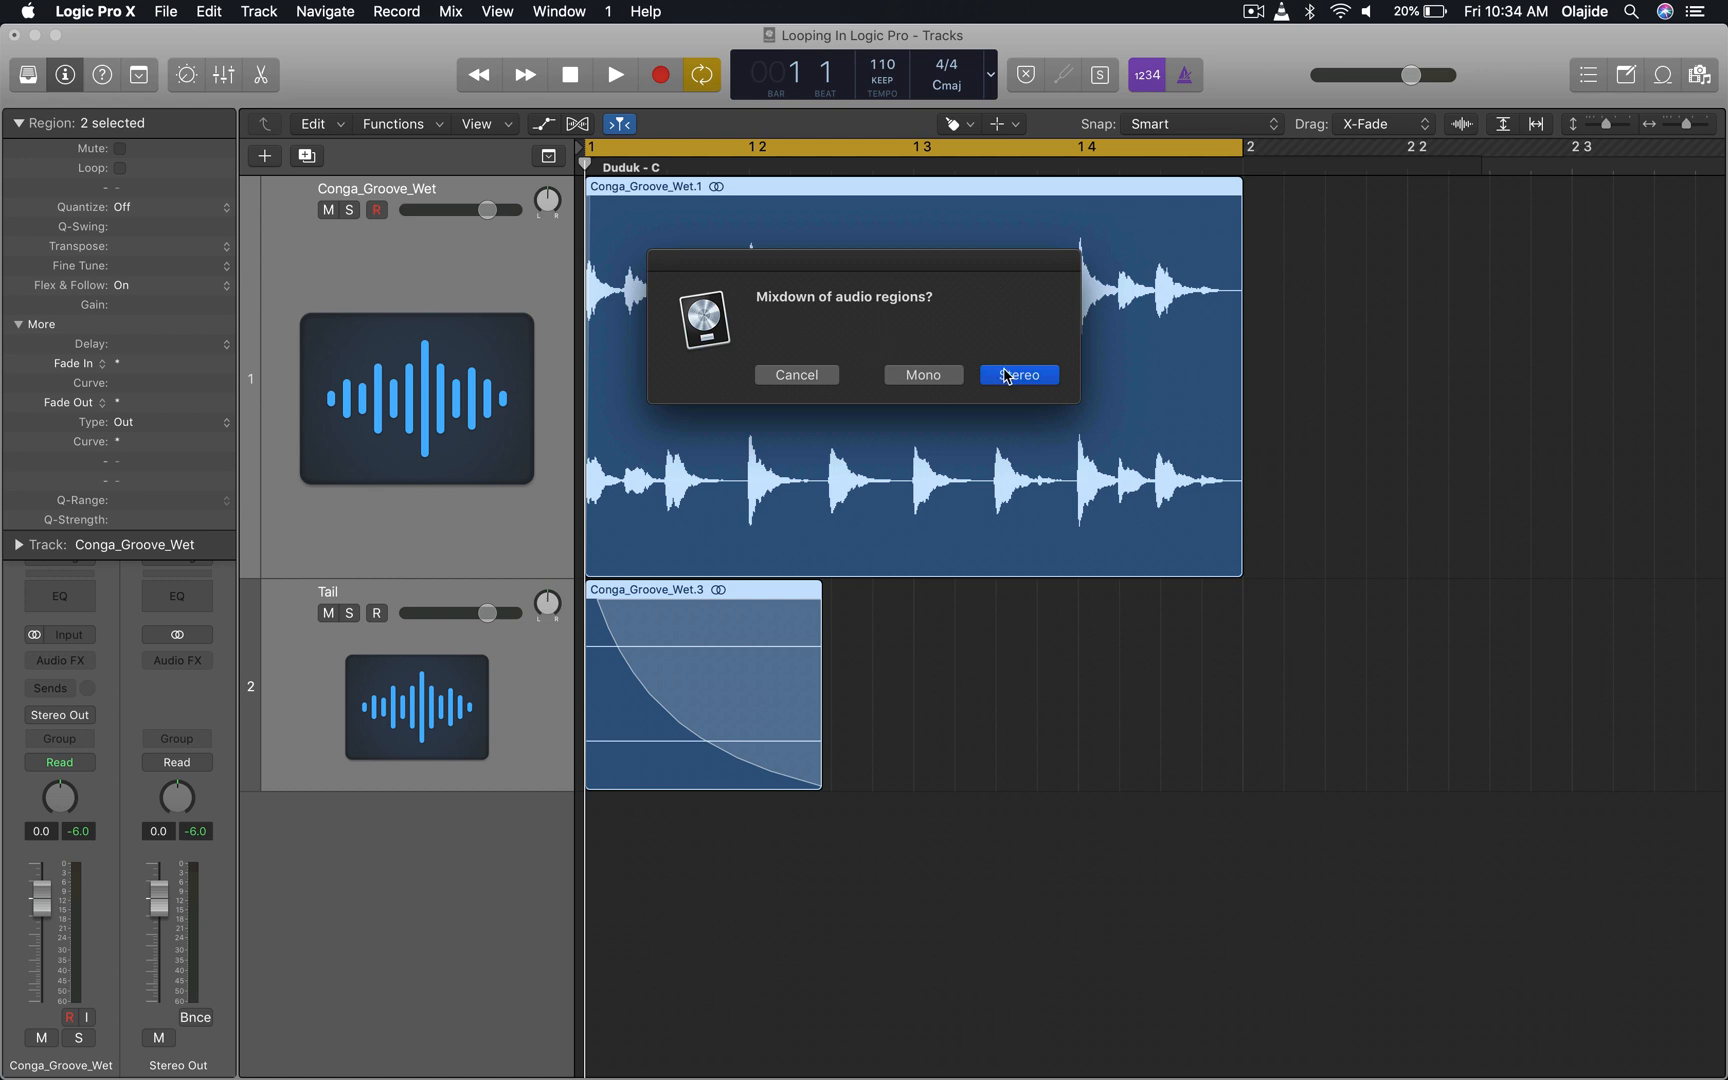
mouse_move(1160, 328)
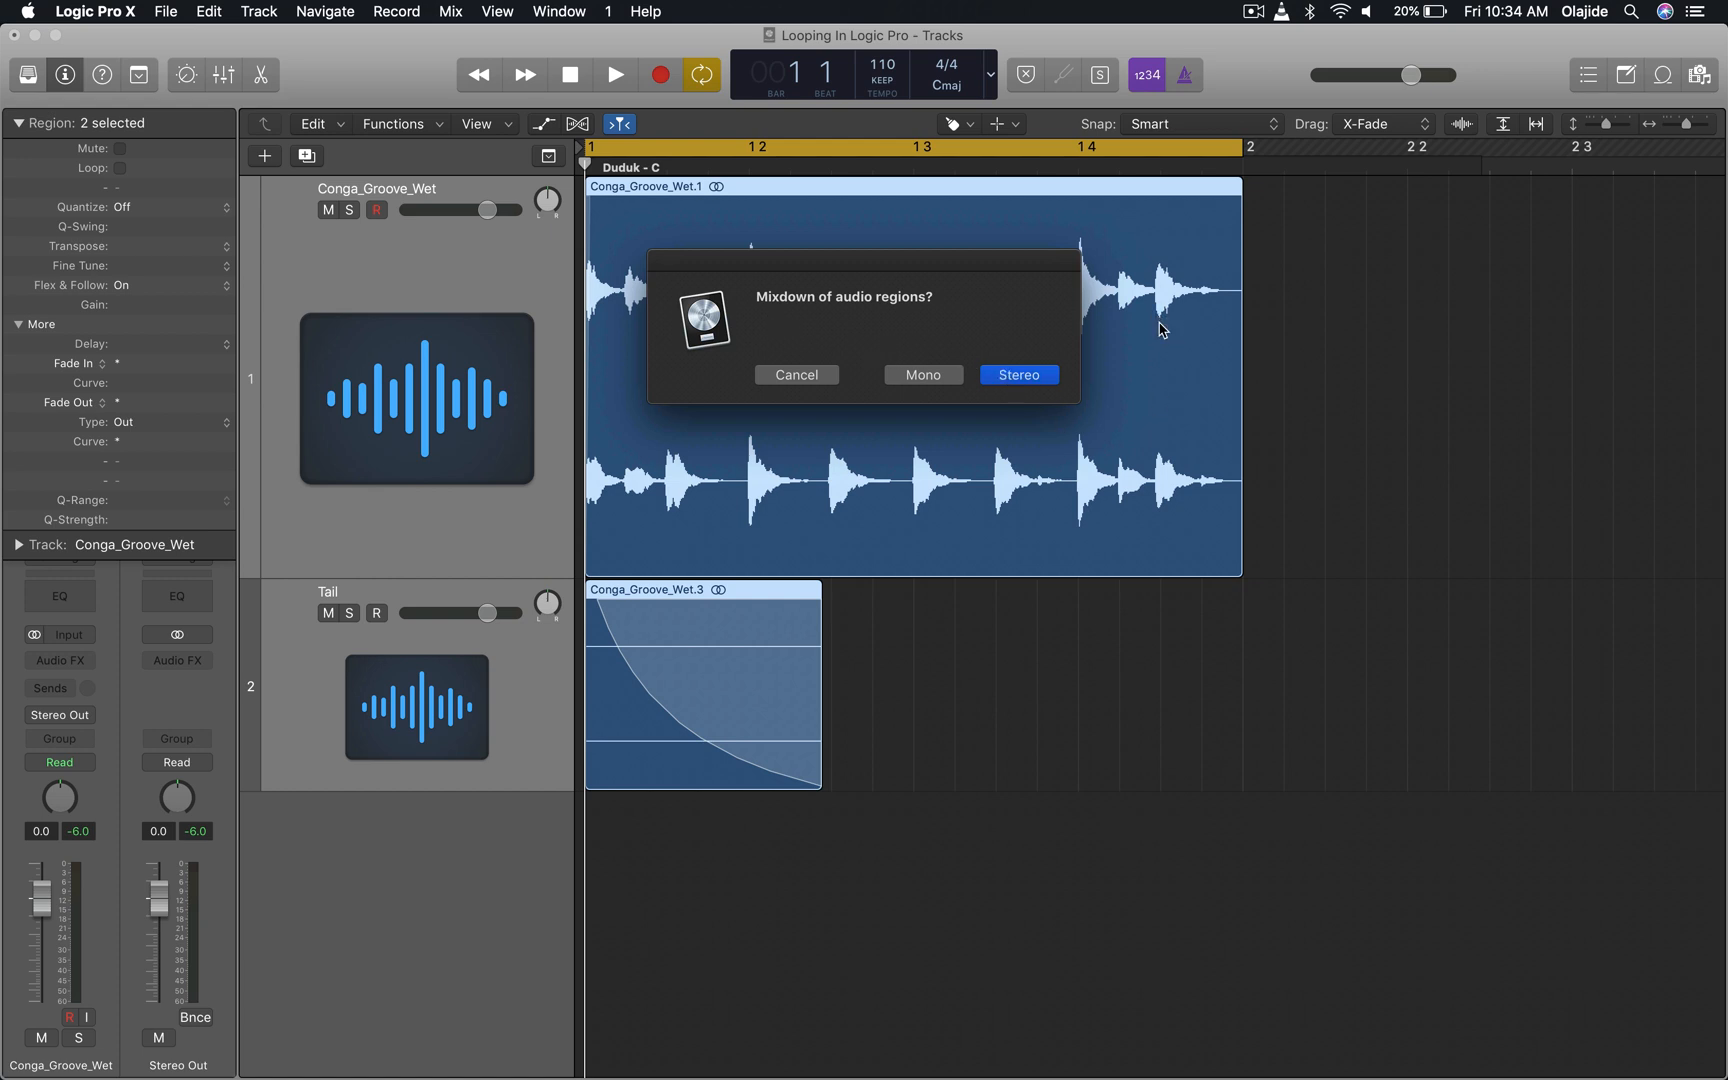
Glue the loop and tail into one 'Conga_Groove_Wet mixed' region, choosing Stereo in Mixdown
click(1015, 375)
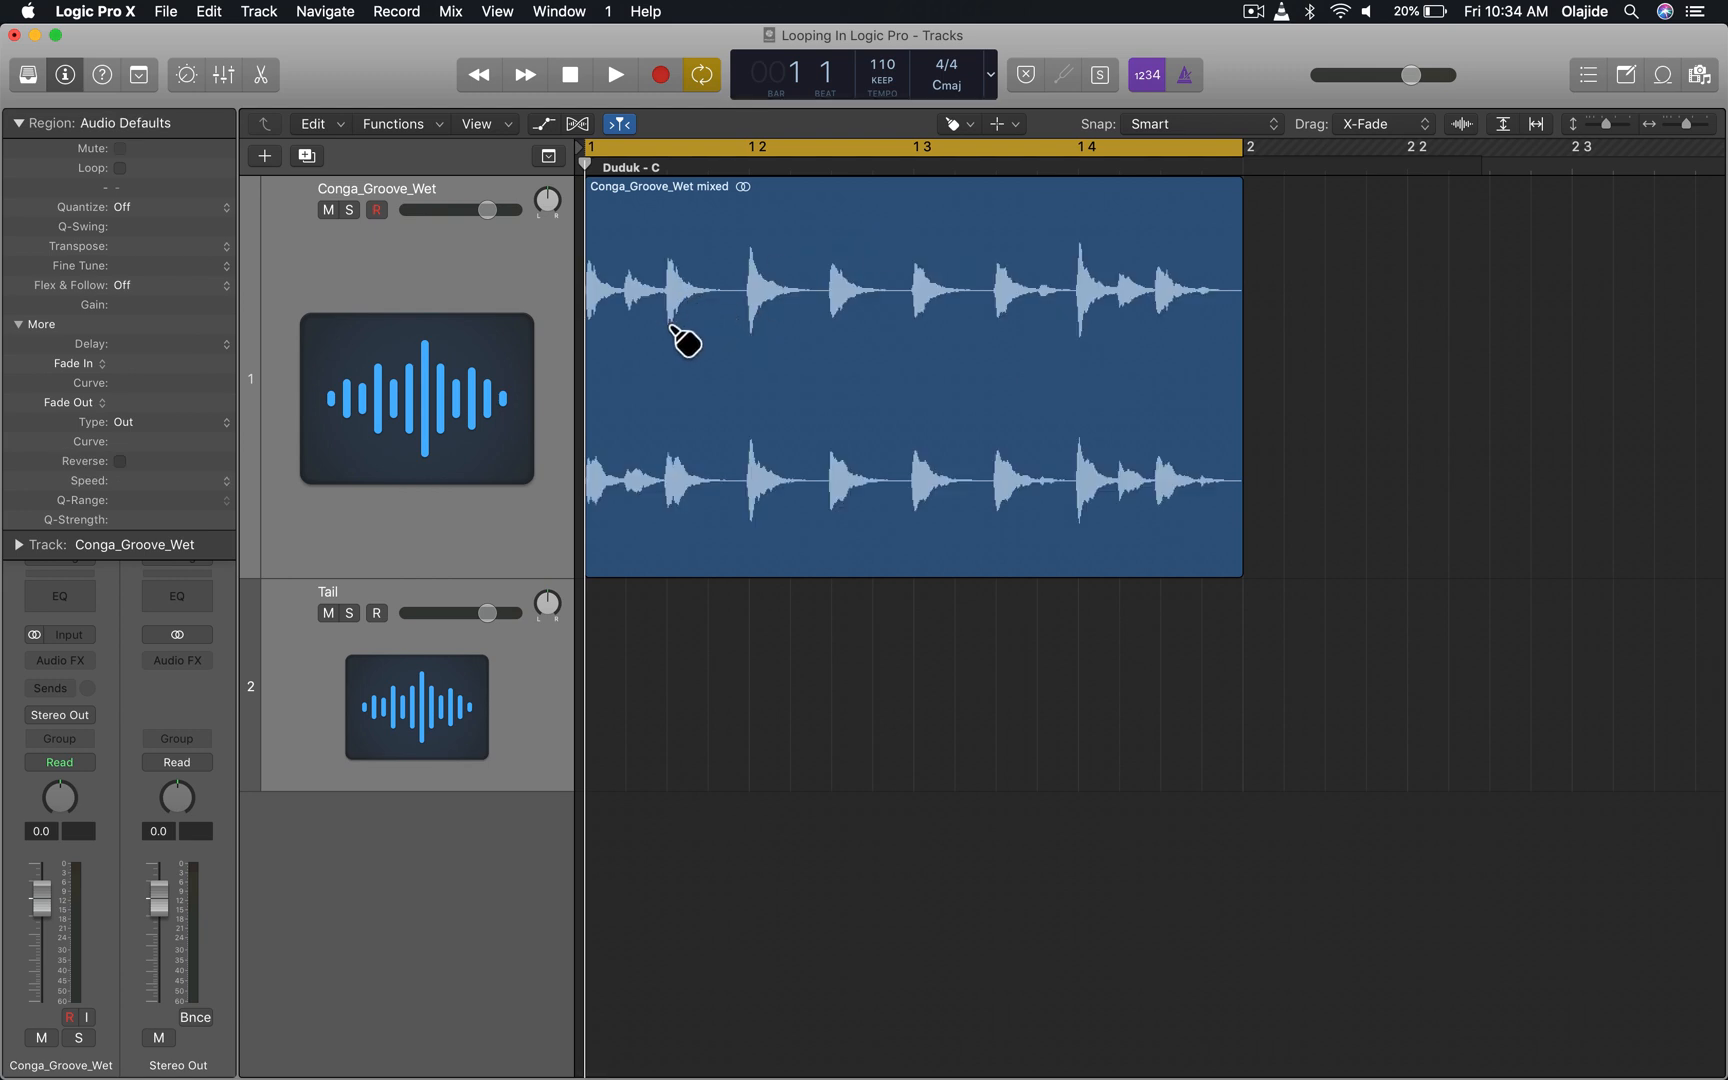
mouse_move(920, 320)
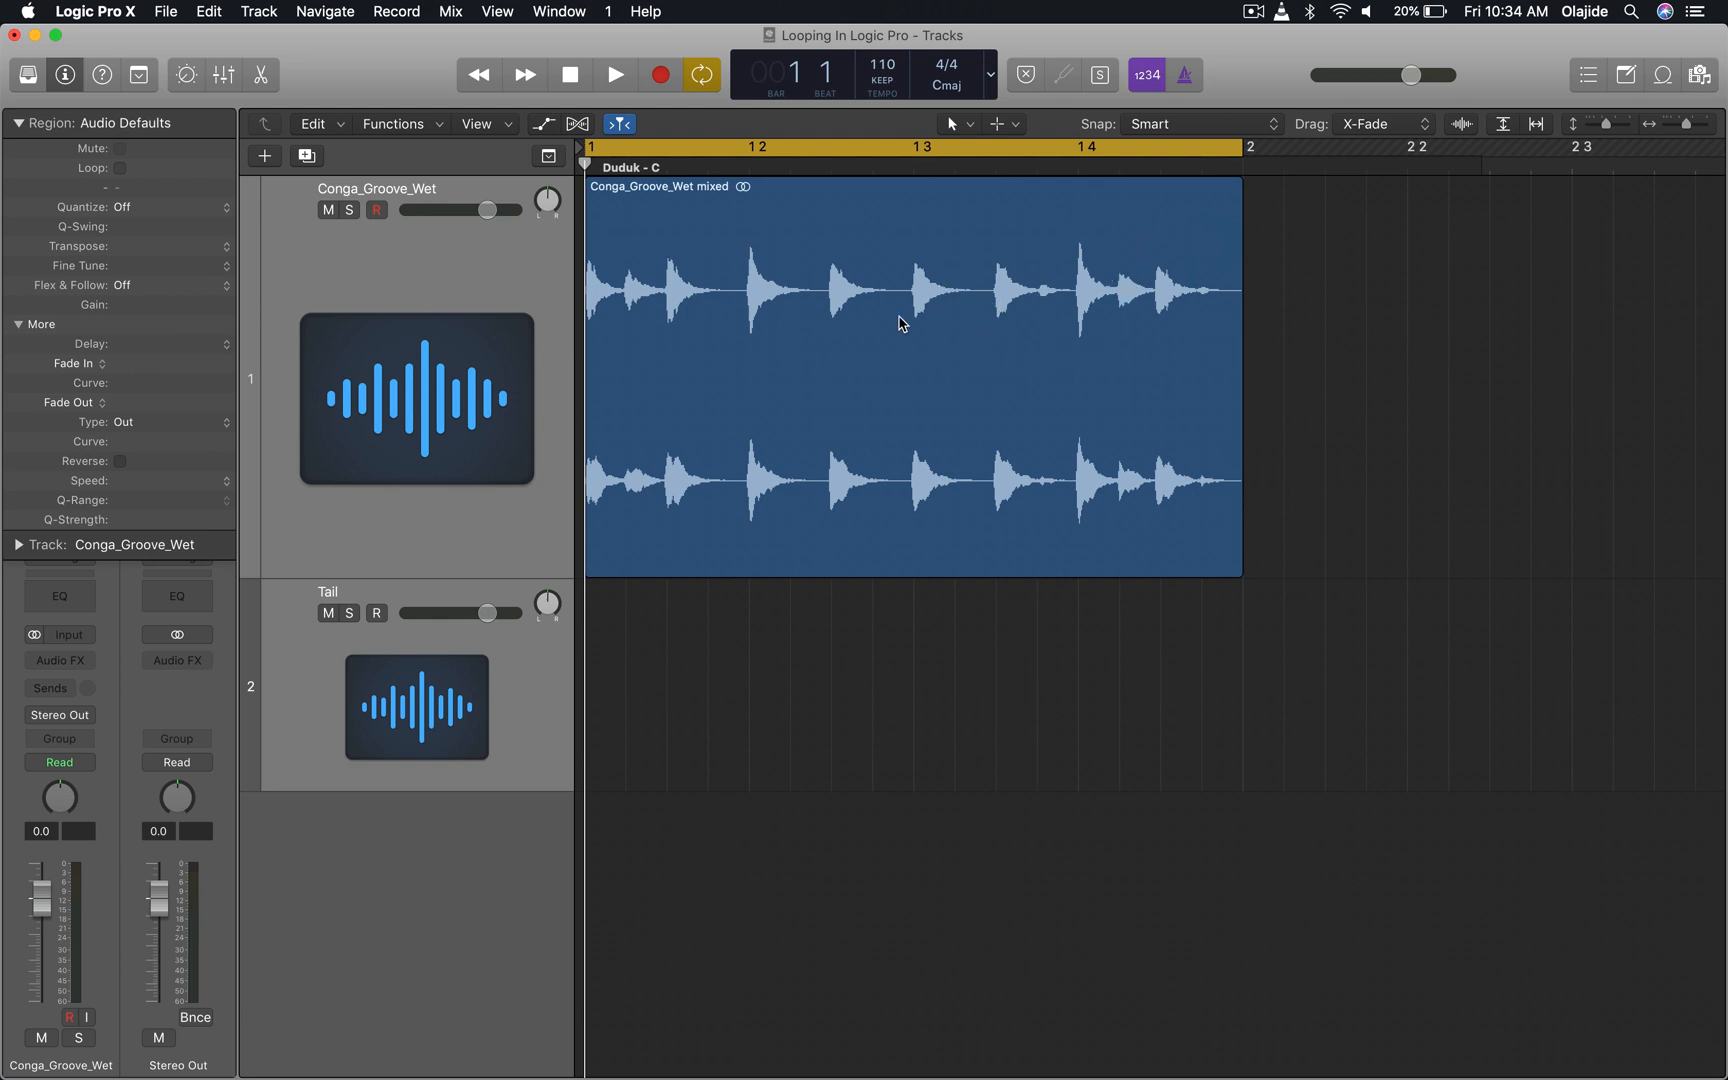
mouse_move(920, 291)
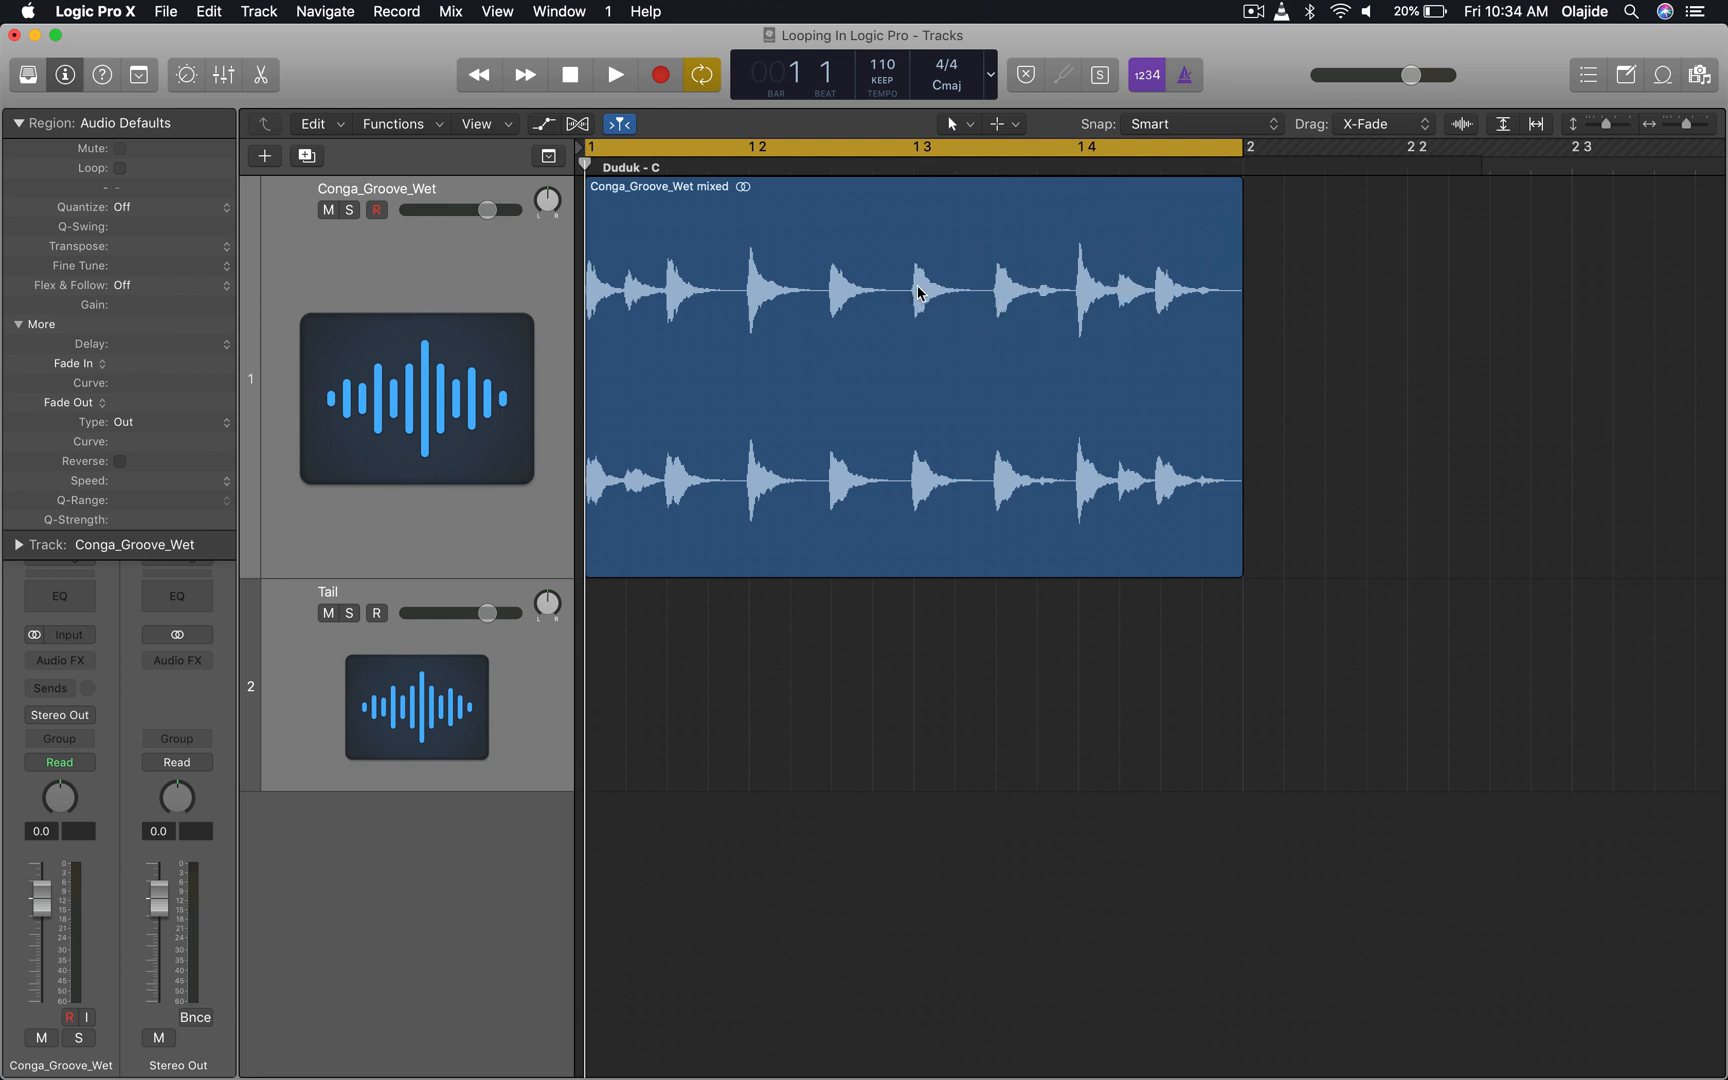
mouse_move(884, 277)
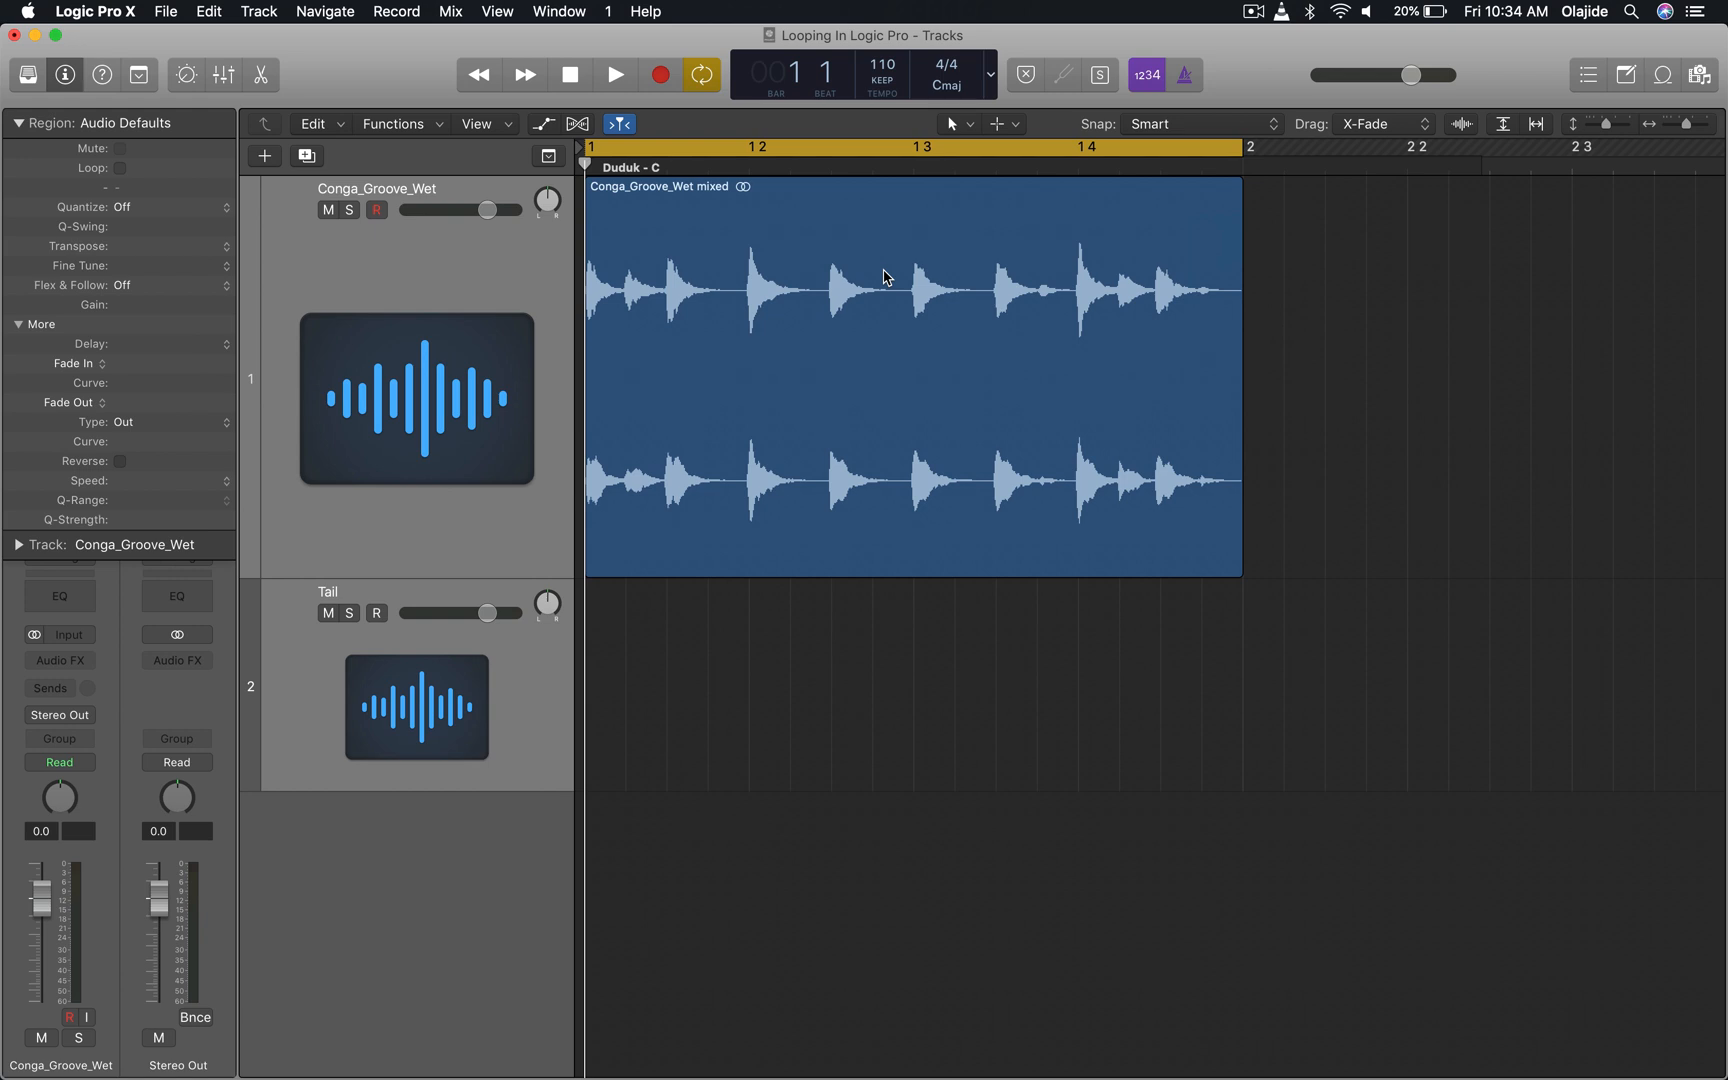